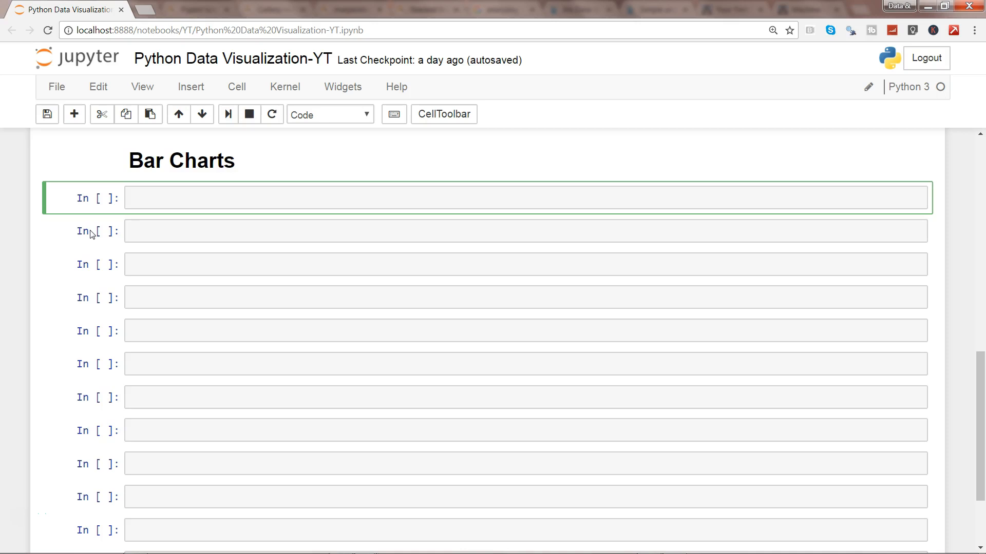
# Enter 'import matplotlib.pyplot as plt' in the first cell under Bar Charts.
pyautogui.scroll(3)
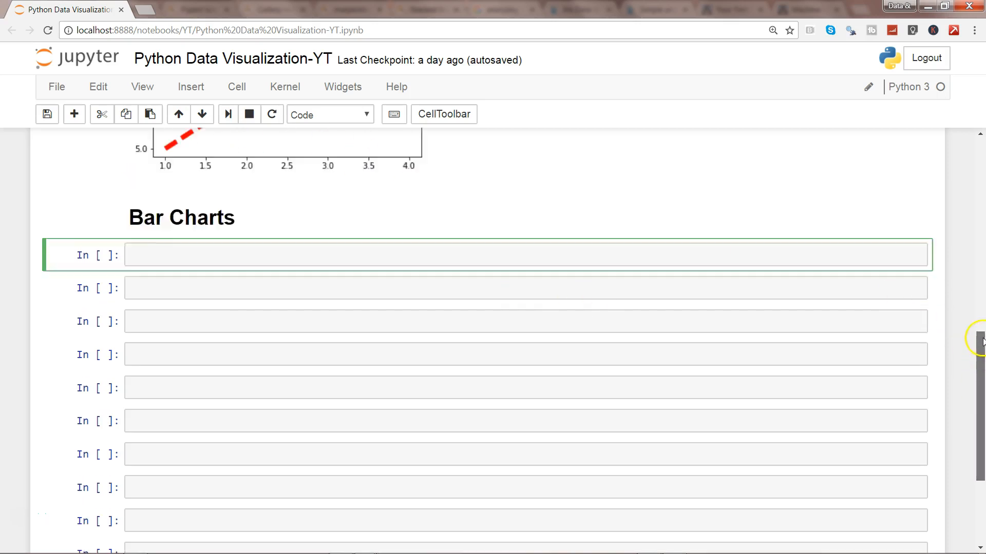
pyautogui.scroll(3)
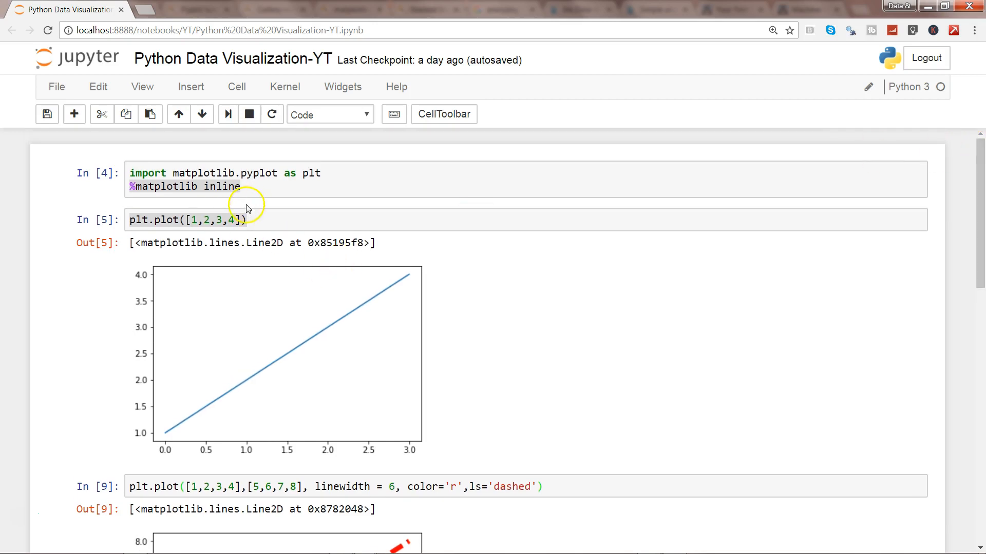
pyautogui.moveTo(299, 304)
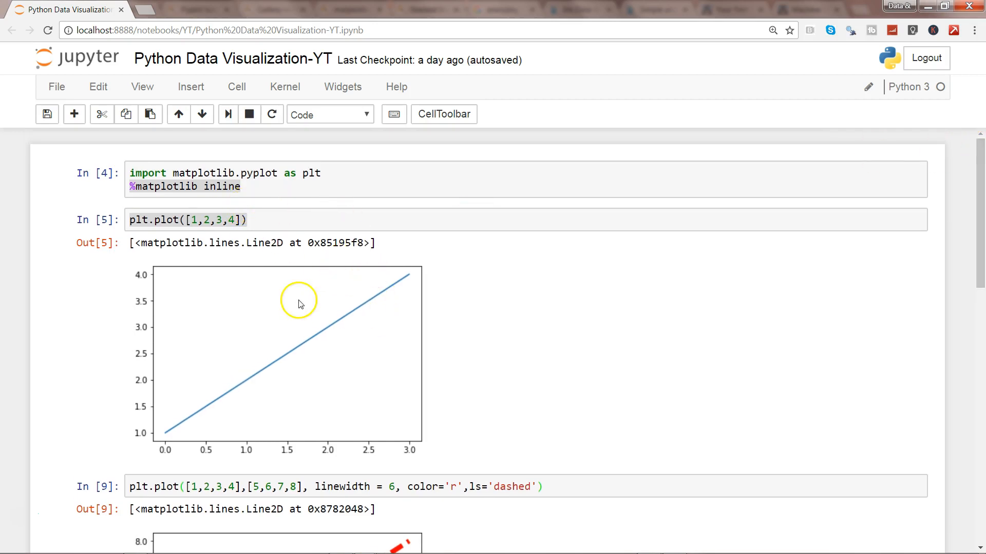
pyautogui.moveTo(223, 276)
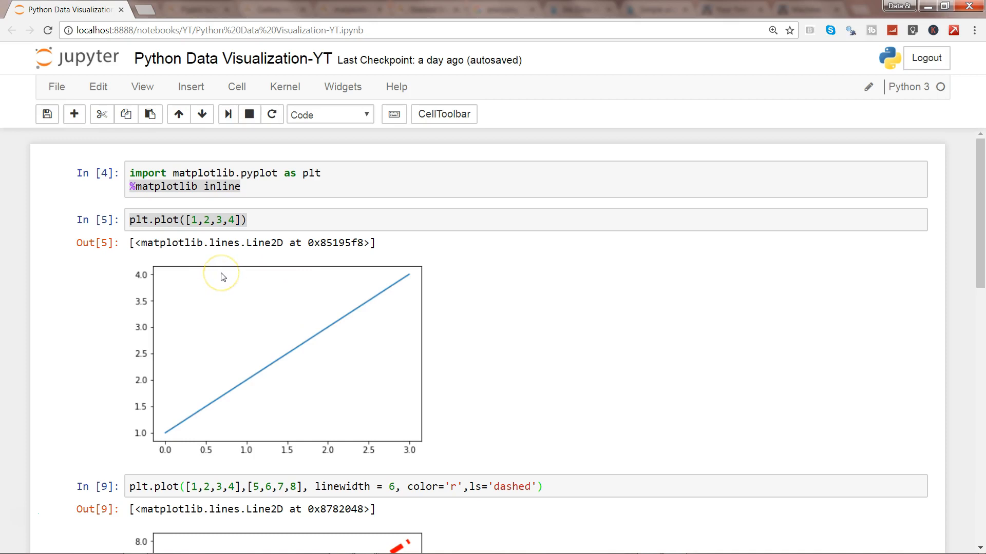
pyautogui.moveTo(979, 263)
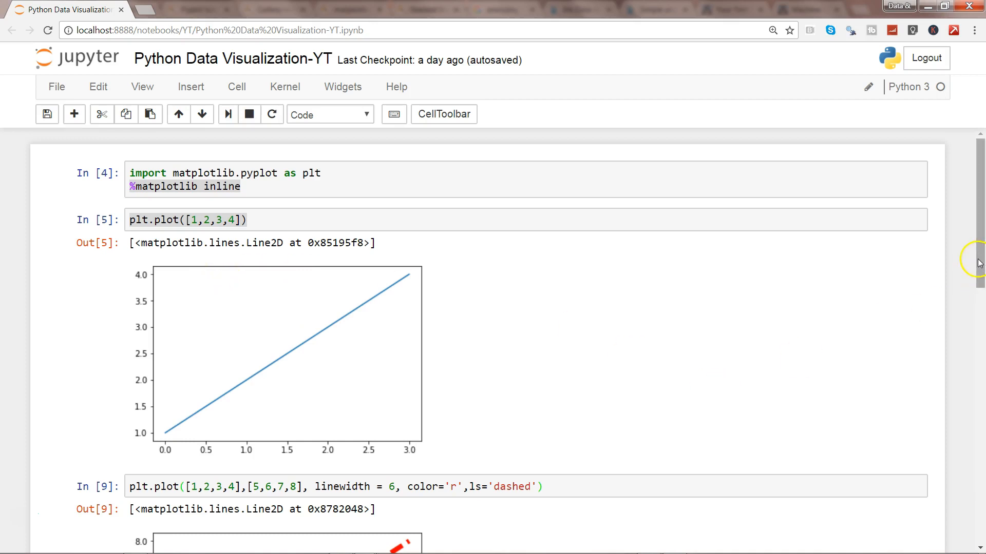
pyautogui.scroll(-3)
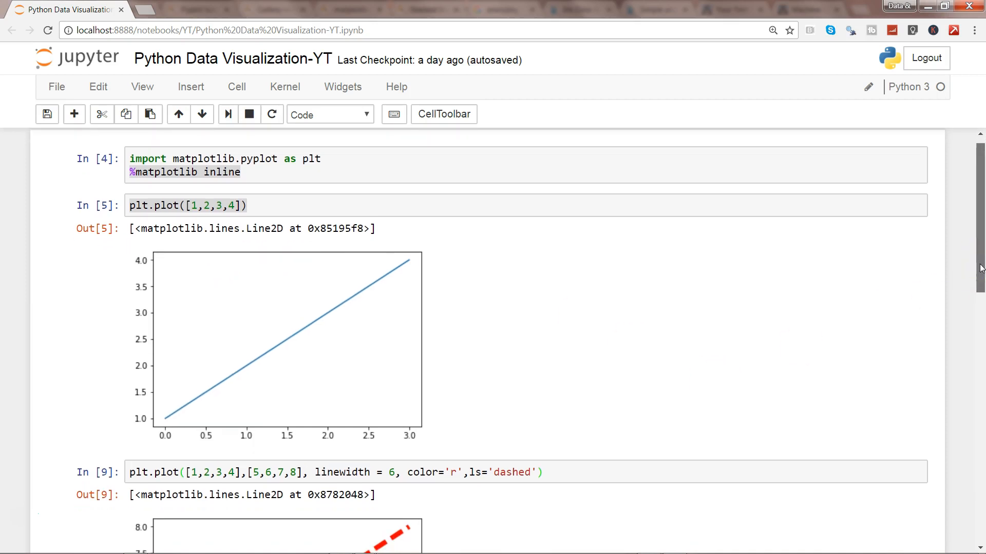
pyautogui.scroll(-3)
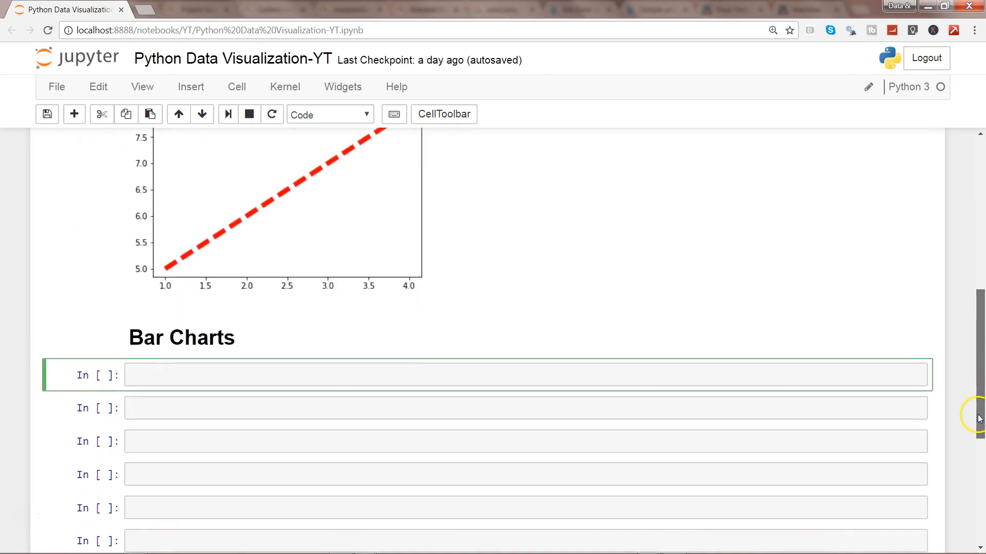
pyautogui.scroll(-3)
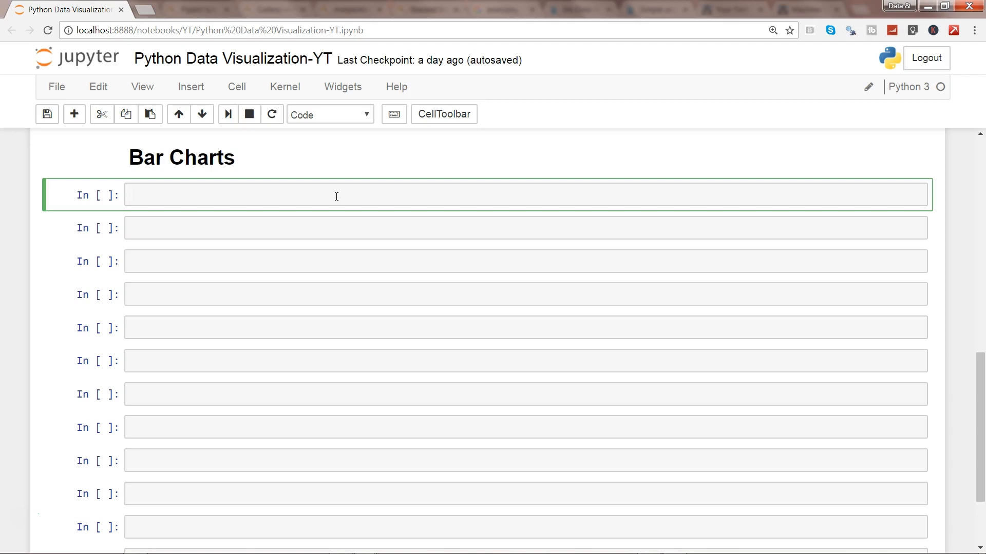
pyautogui.write('import')
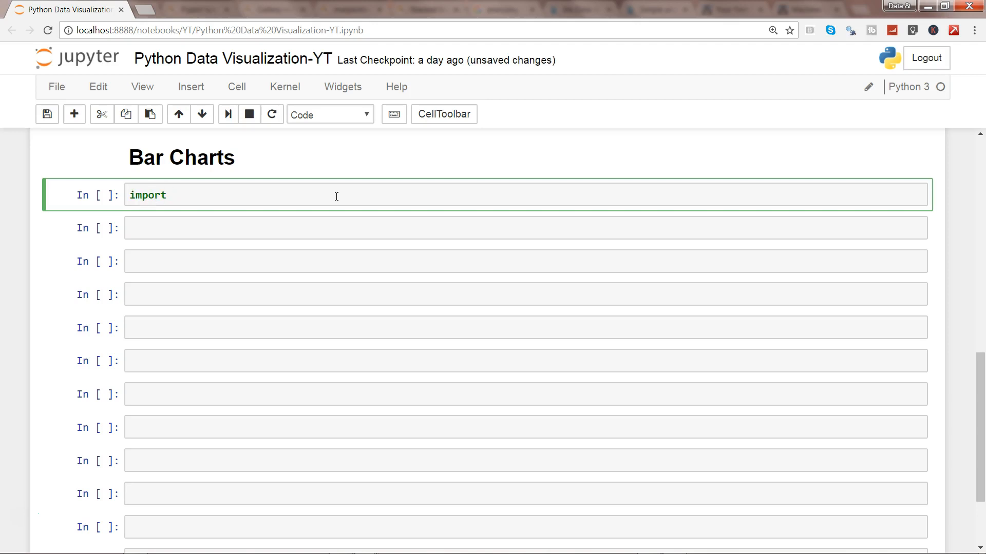
pyautogui.write('matplot')
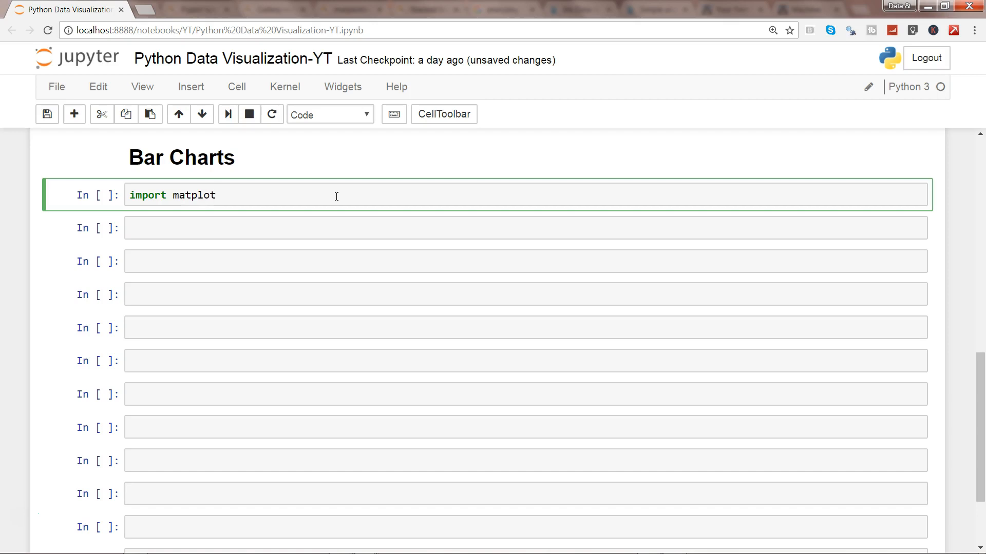
pyautogui.write('lib.py')
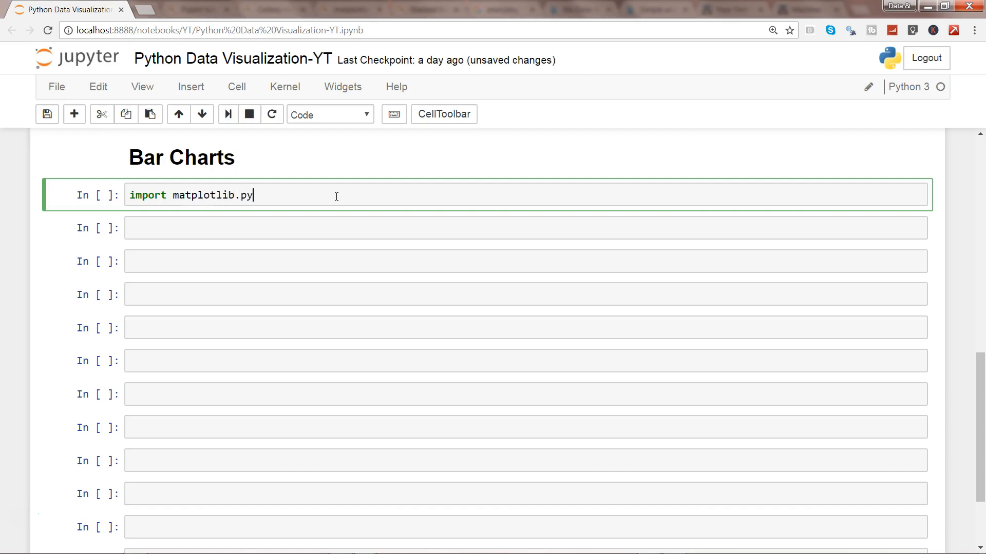
pyautogui.write('plot')
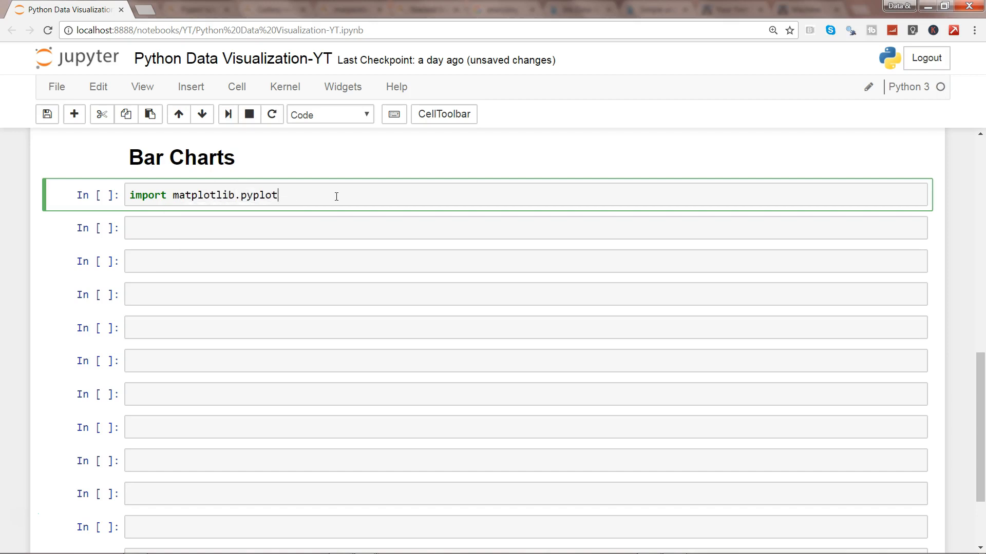
pyautogui.write('as plt')
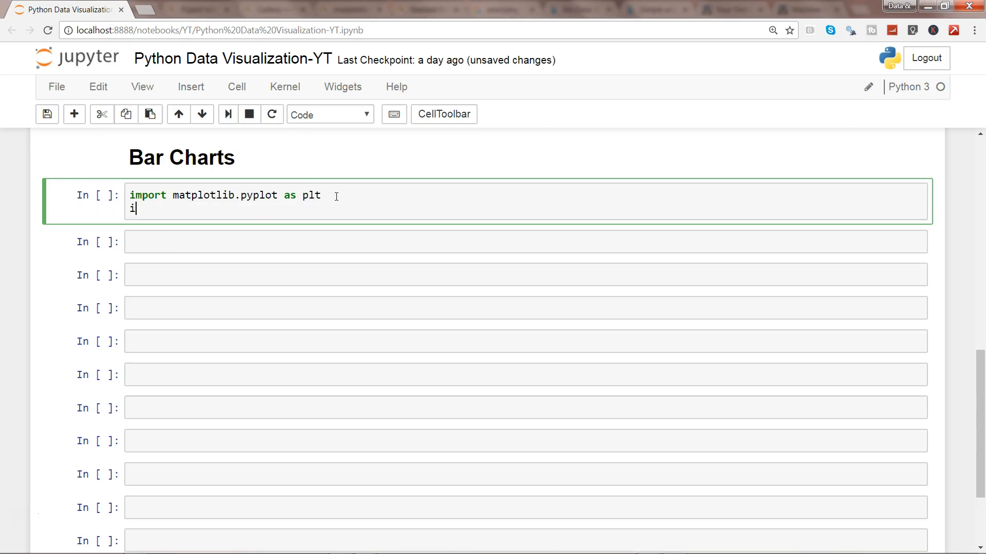
# Add '%matplotlib inline' below the import and run the cell.
pyautogui.write('mport')
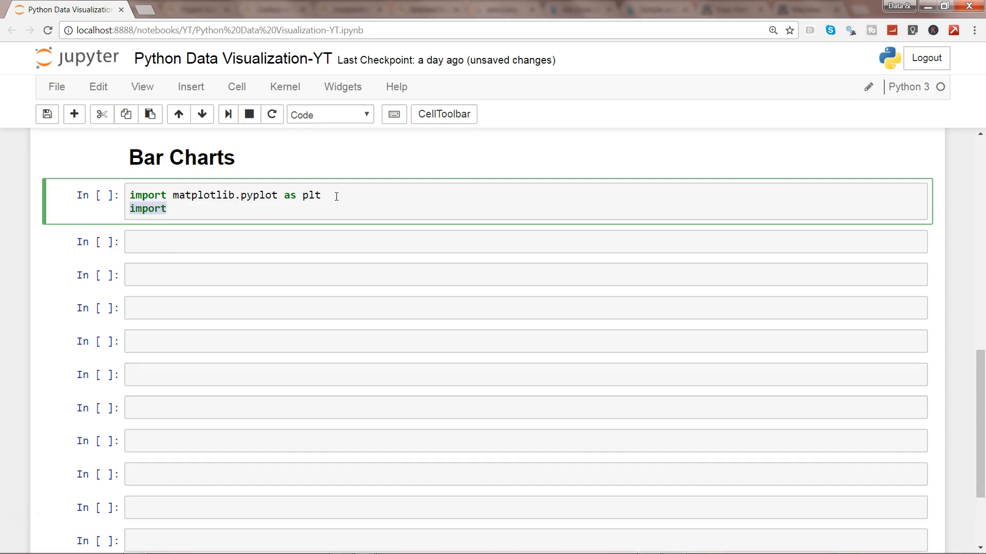
pyautogui.write('%matplot')
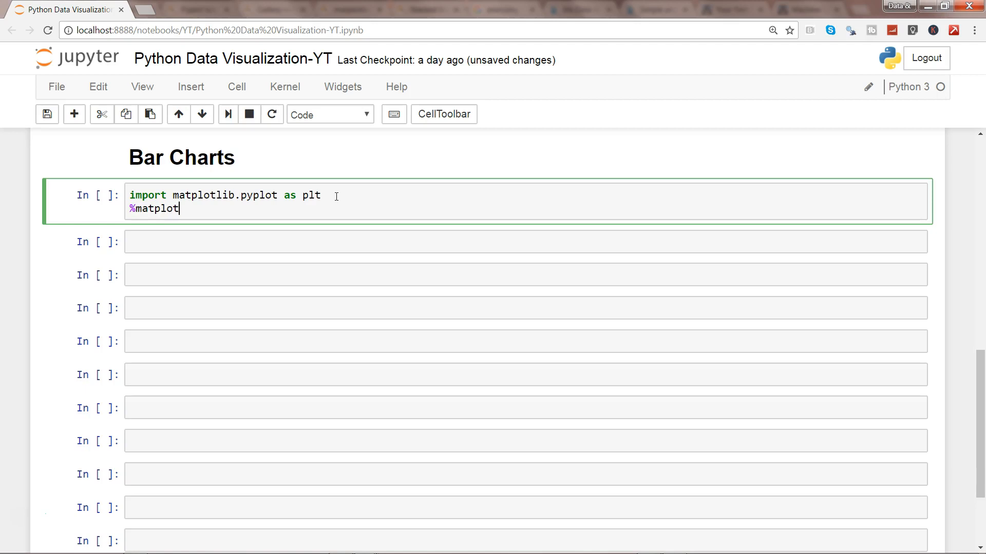
pyautogui.write('lib inline')
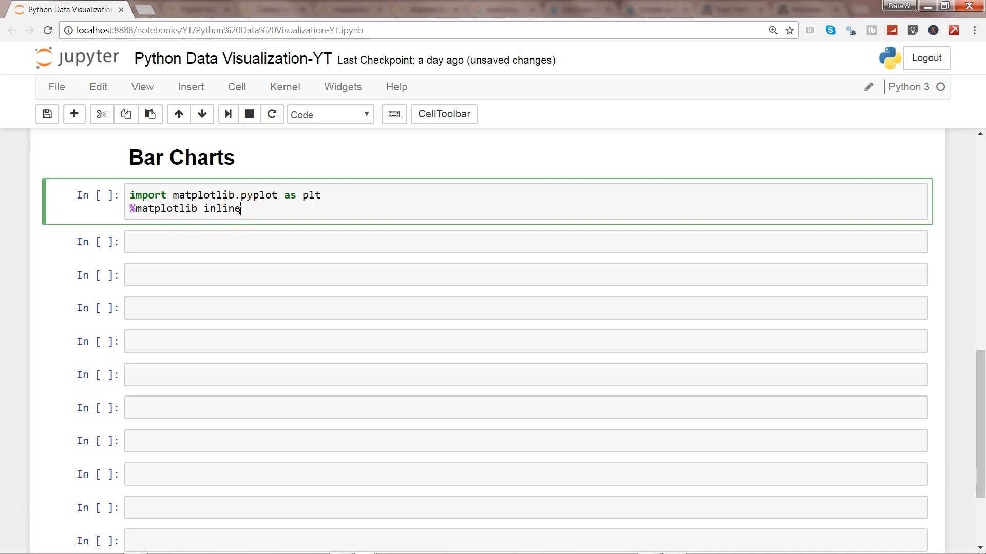
pyautogui.press('Shift+Enter')
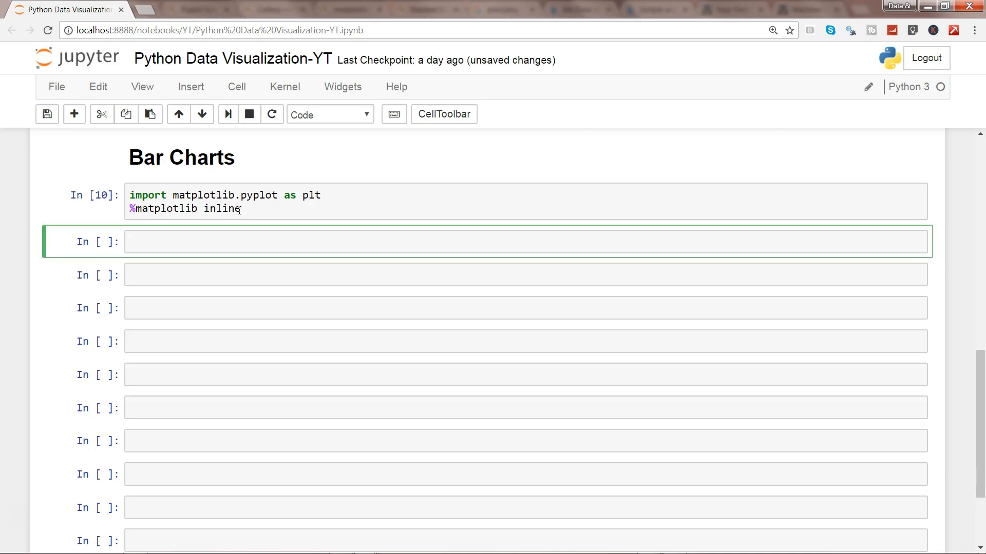
# Define x = [2,3,5,6,7] in the next cell.
pyautogui.write('x')
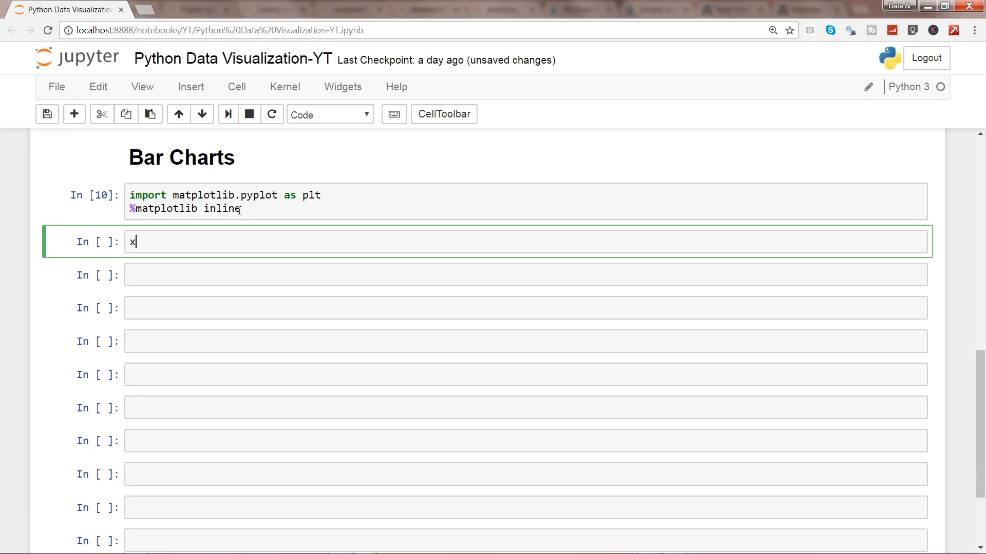
pyautogui.write('=')
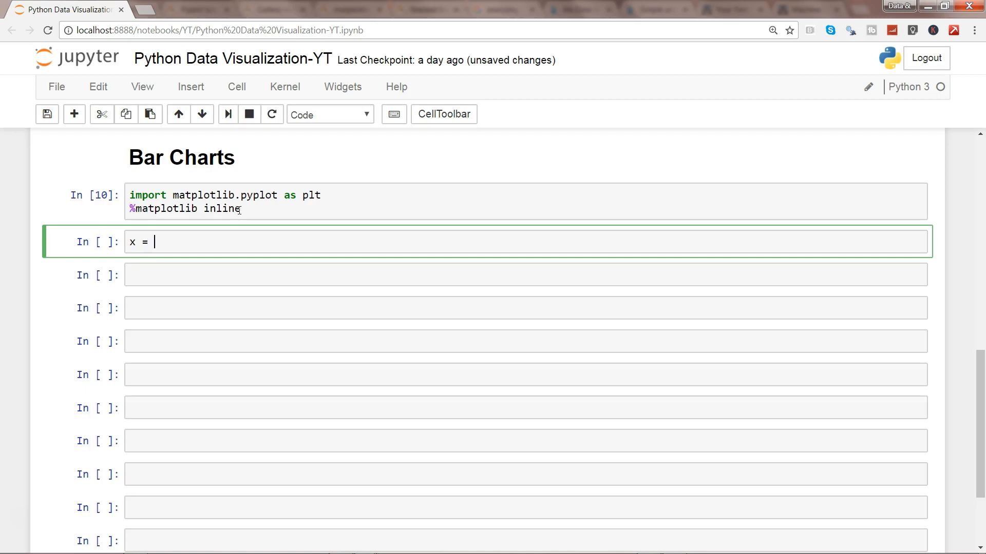
pyautogui.write('[]')
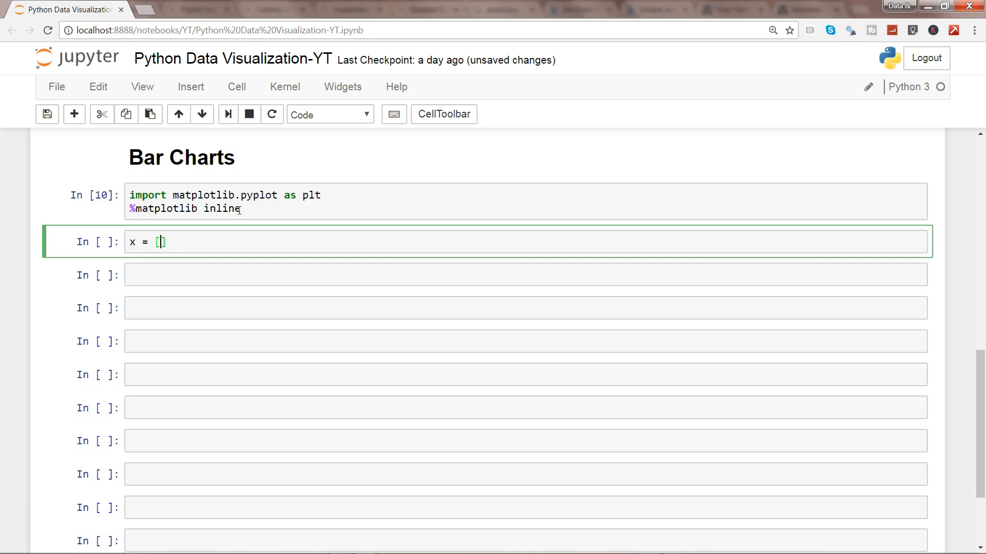
pyautogui.write('2,3')
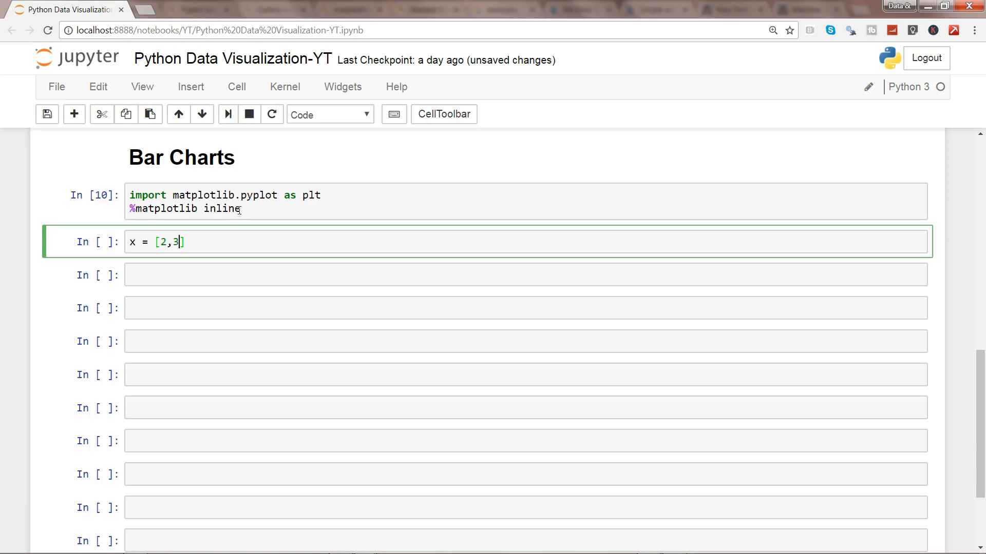
pyautogui.write(',5,6,')
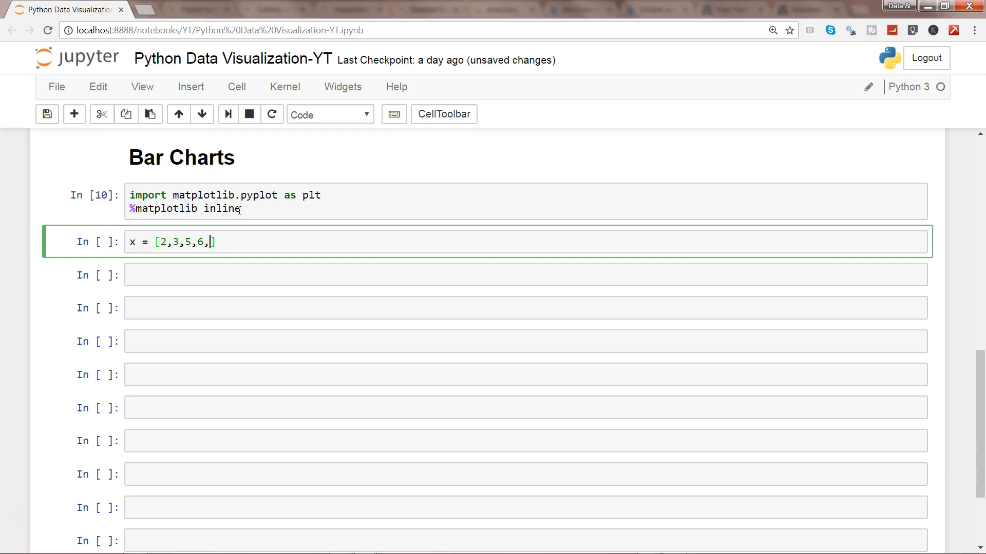
pyautogui.write('7]')
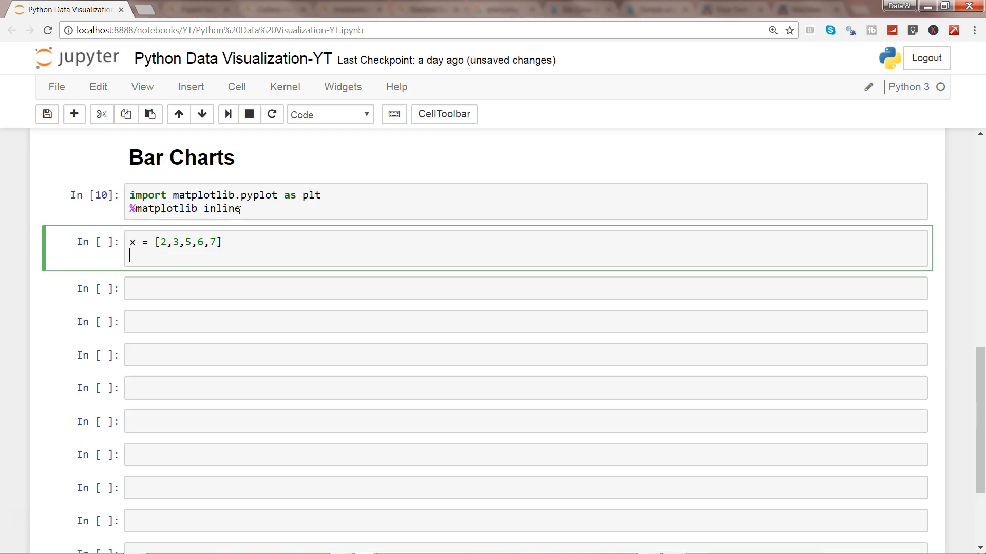
# Define y = [10,15,20,25,19] and run the data cell.
pyautogui.write('y')
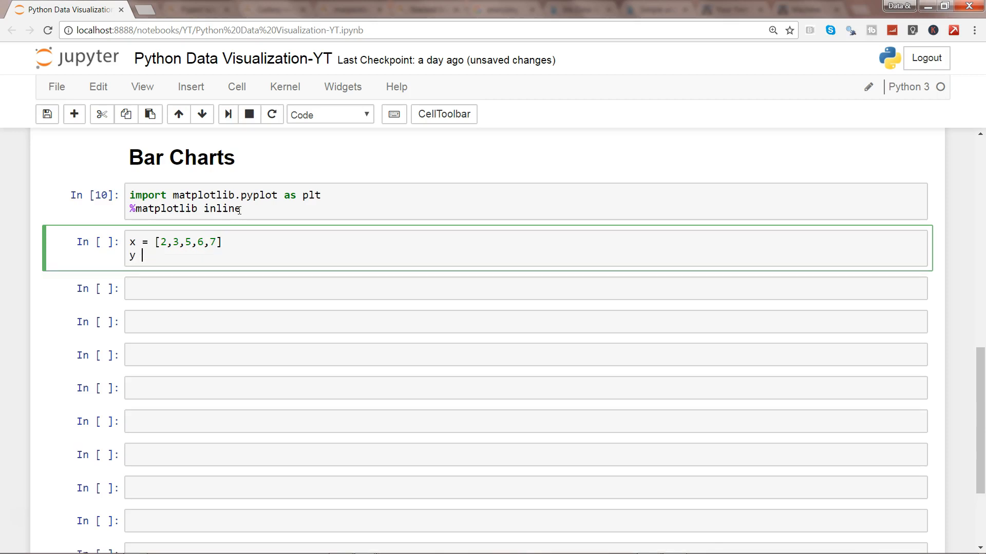
pyautogui.write('= []')
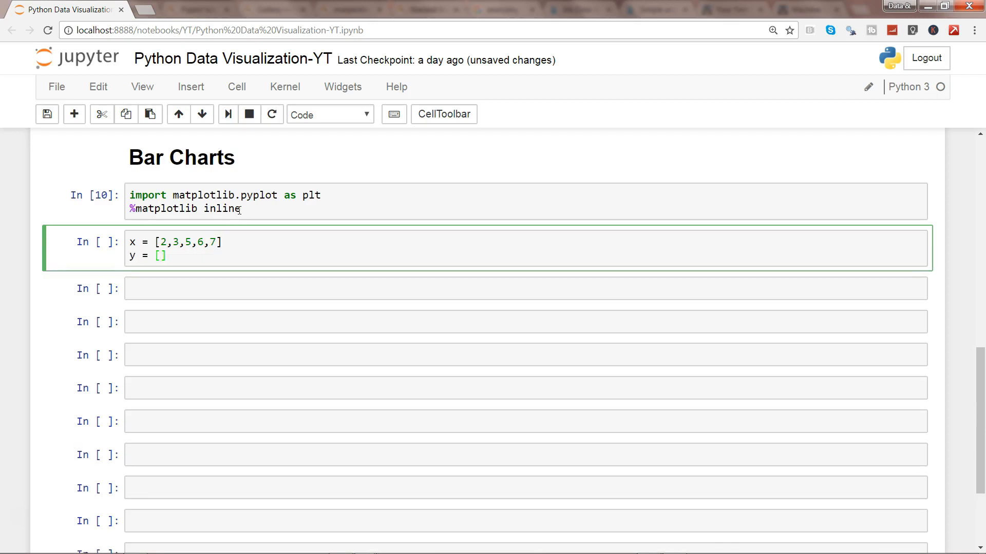
pyautogui.write('10,15,')
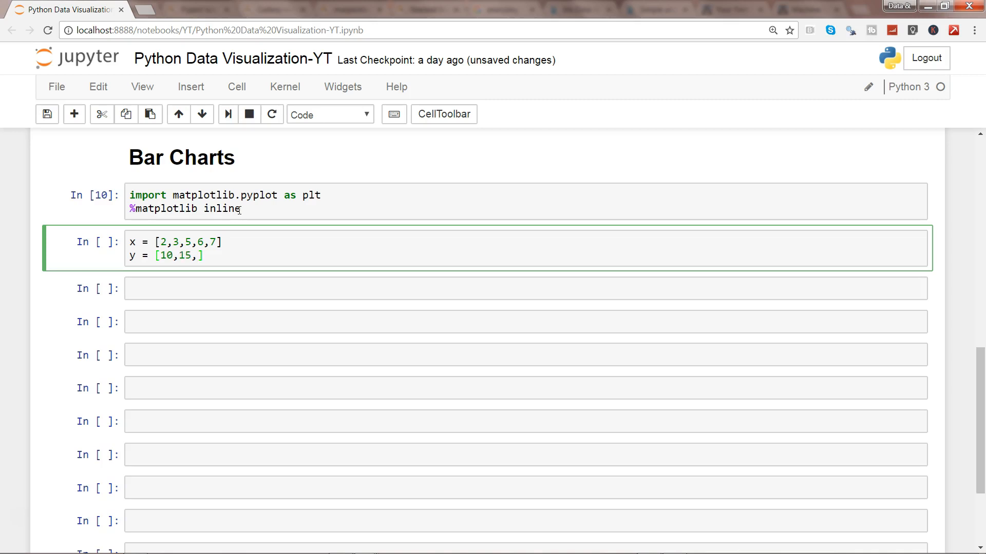
pyautogui.write('20,')
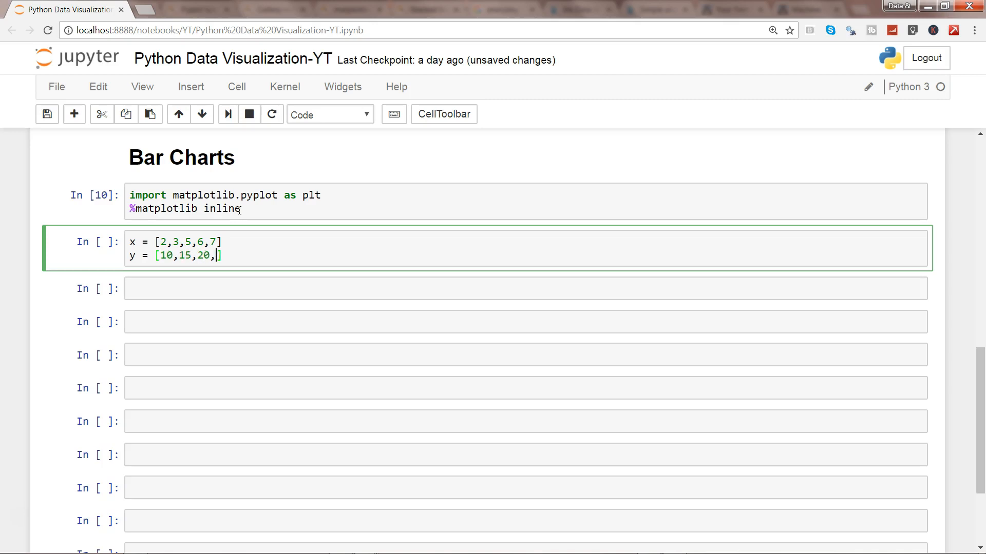
pyautogui.write('25,')
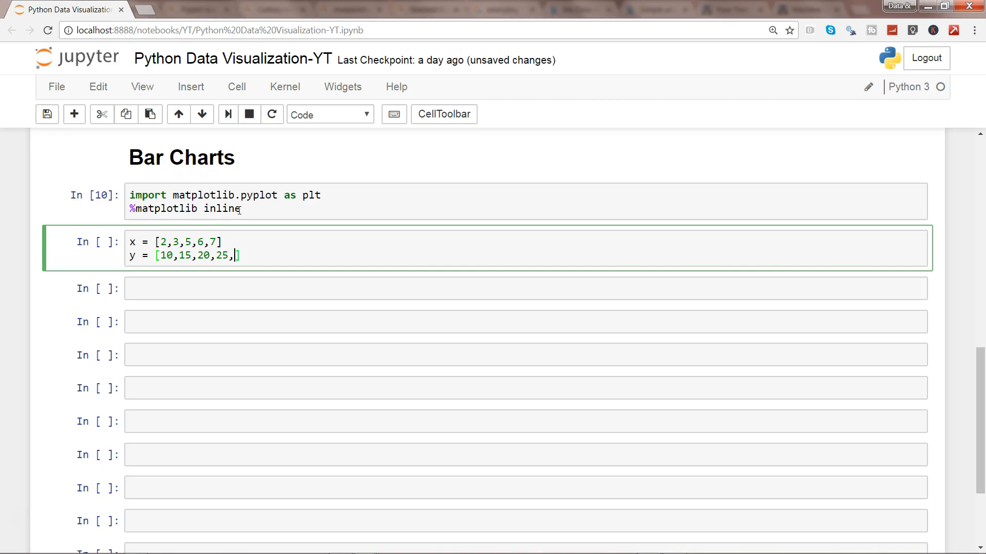
pyautogui.write('19]')
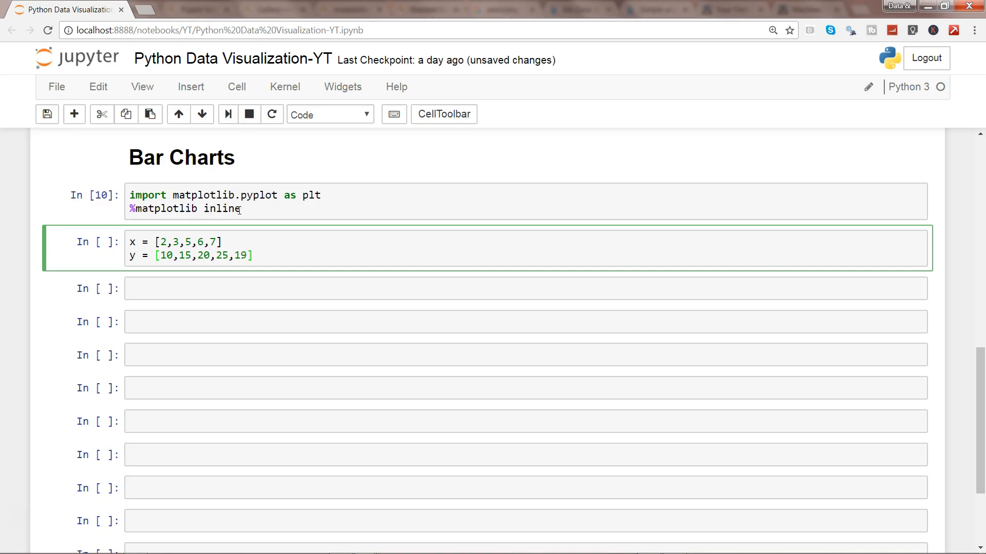
pyautogui.press('Shift+Enter')
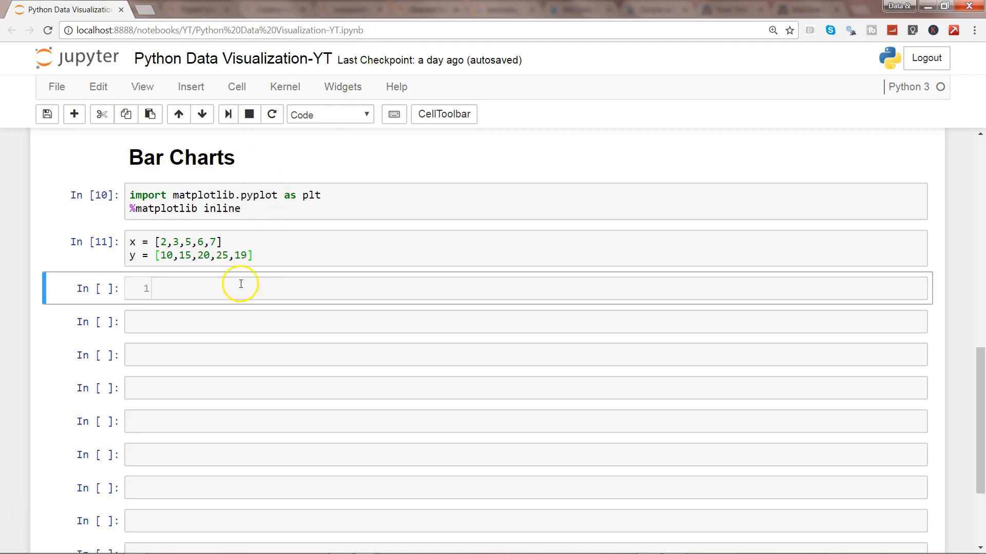
pyautogui.moveTo(230, 289)
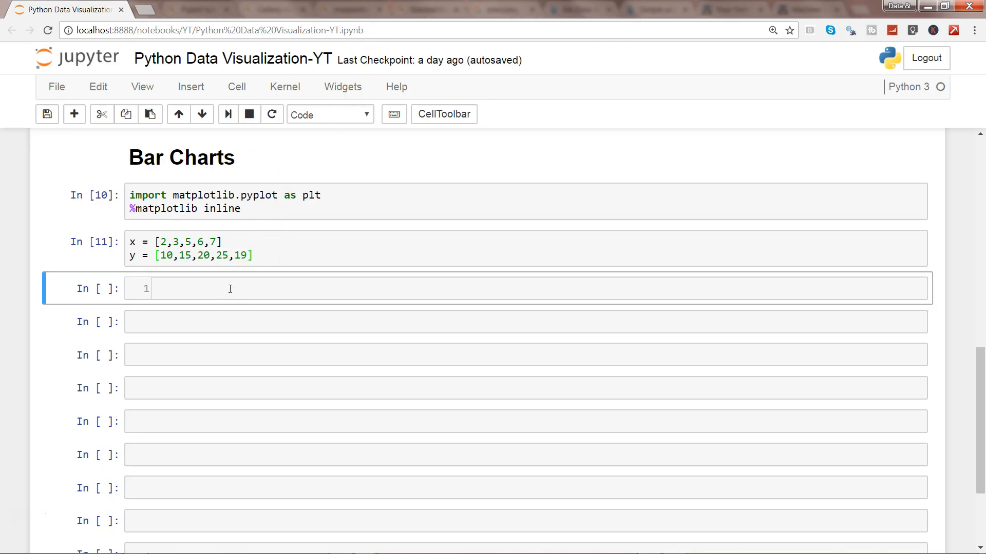
# Enter plt.bar(x,y) in the empty cell below the data and run it.
pyautogui.write('dd')
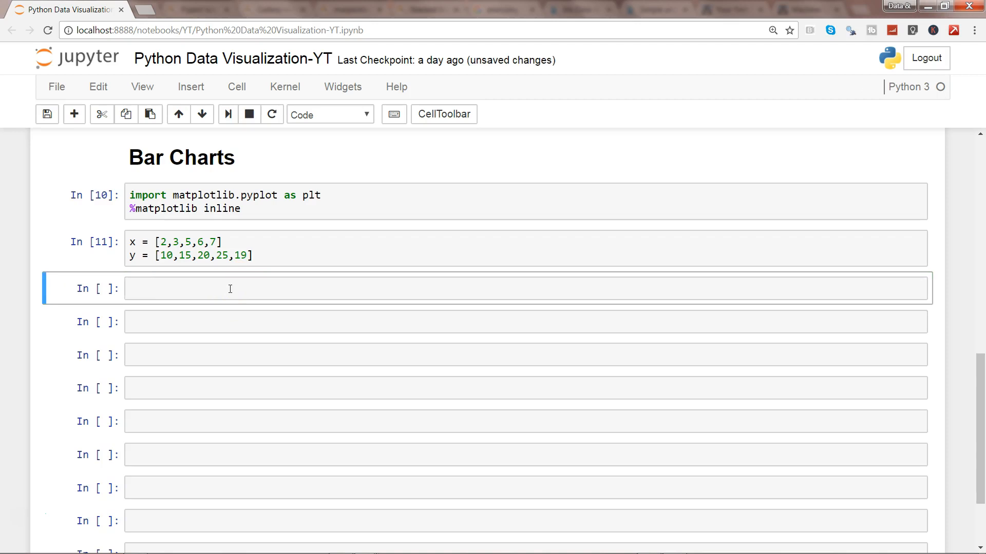
pyautogui.click(221, 289)
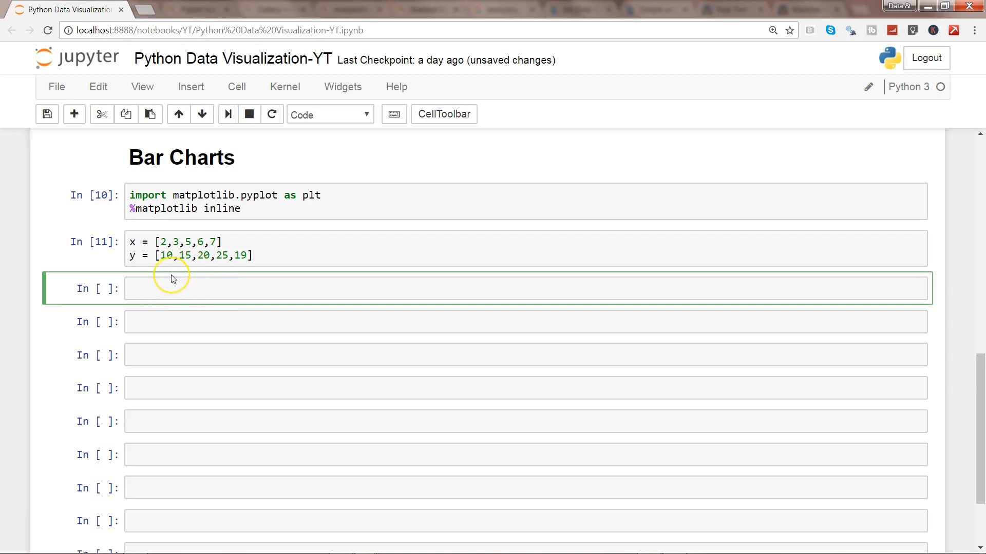
pyautogui.write('plt.bar')
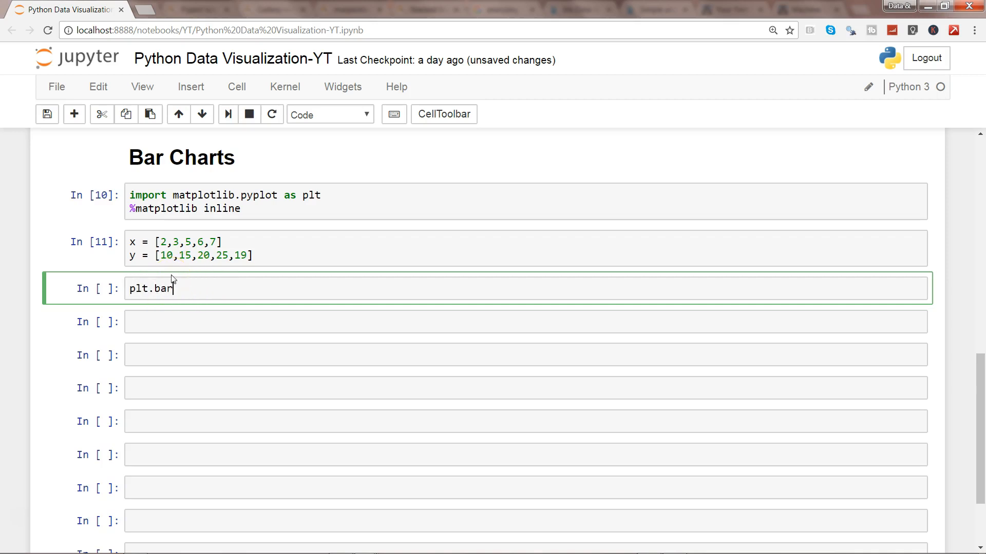
pyautogui.write('(x,y)')
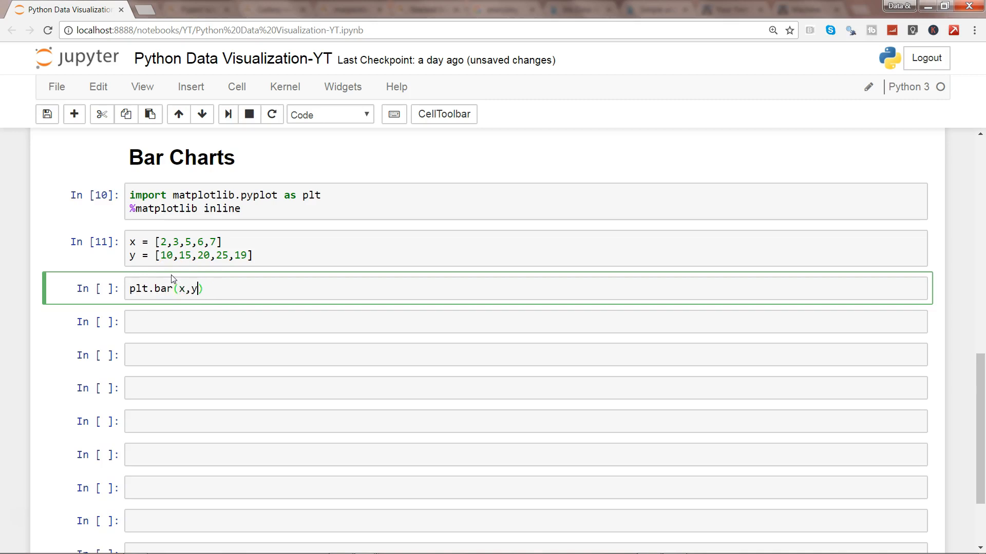
pyautogui.press('Shift+Enter')
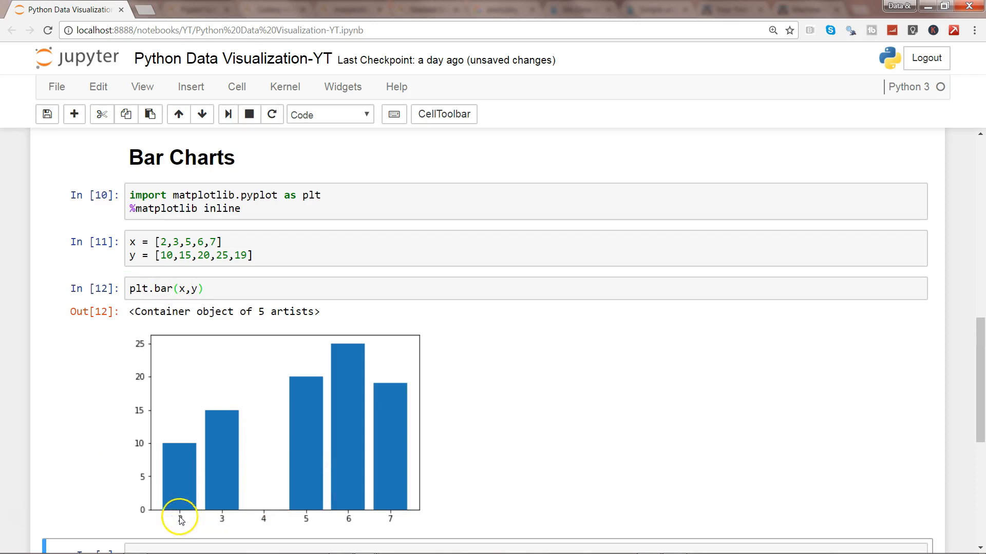
pyautogui.moveTo(245, 537)
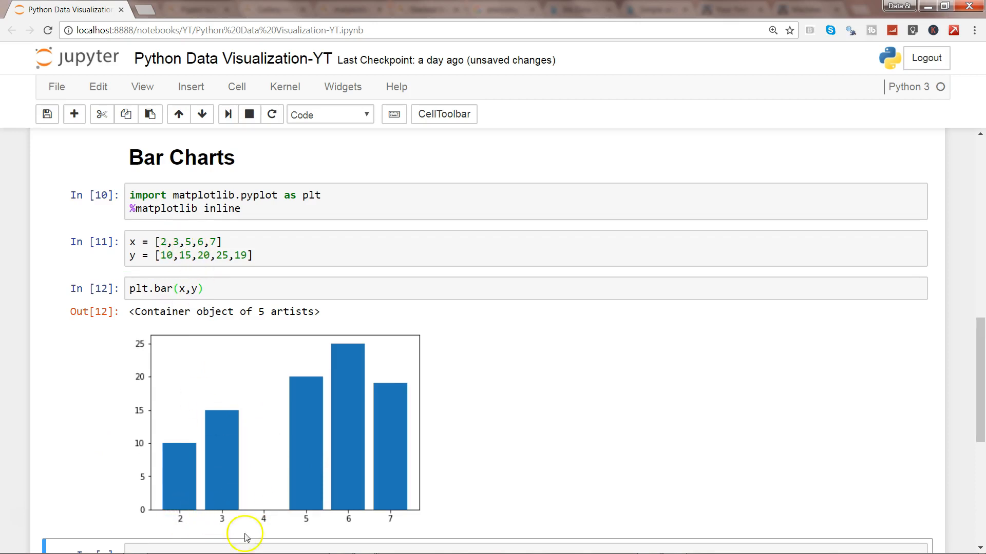
pyautogui.moveTo(292, 504)
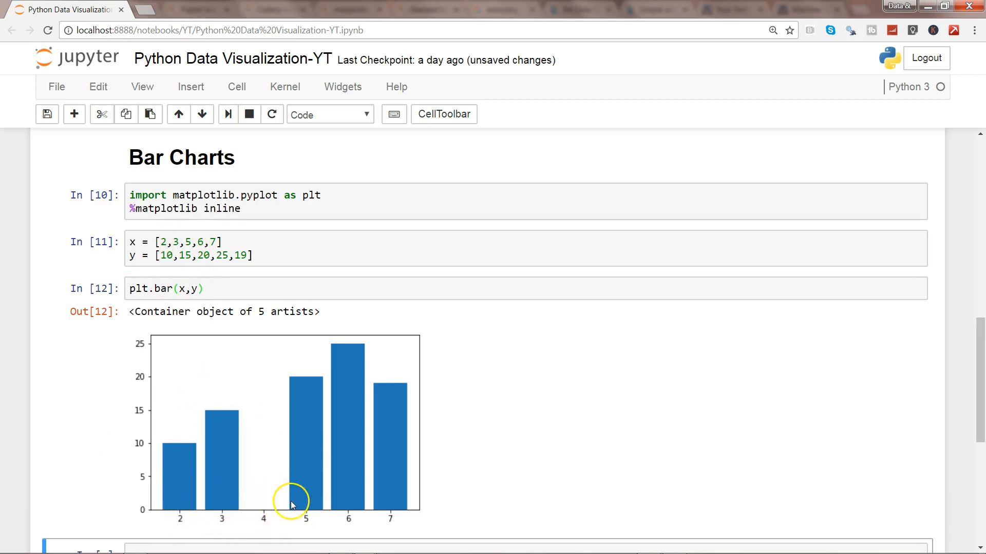
pyautogui.moveTo(263, 516)
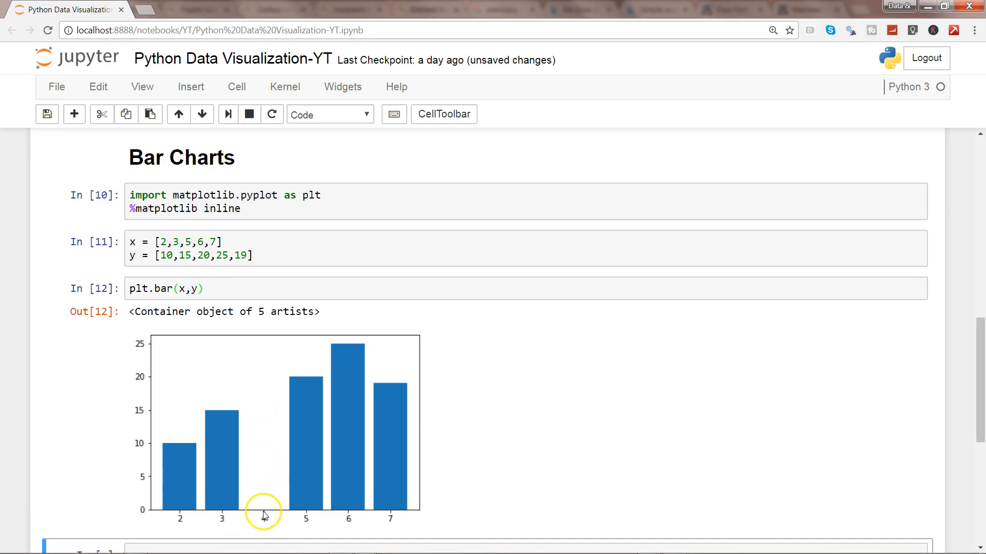
pyautogui.moveTo(367, 515)
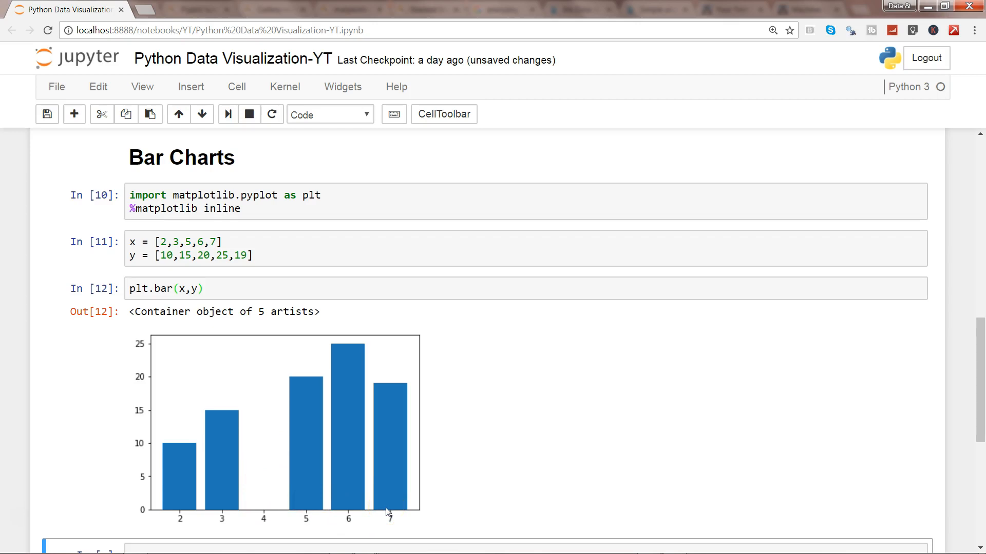
# Edit the data cell so the x list includes 4 after 3.
pyautogui.click(183, 242)
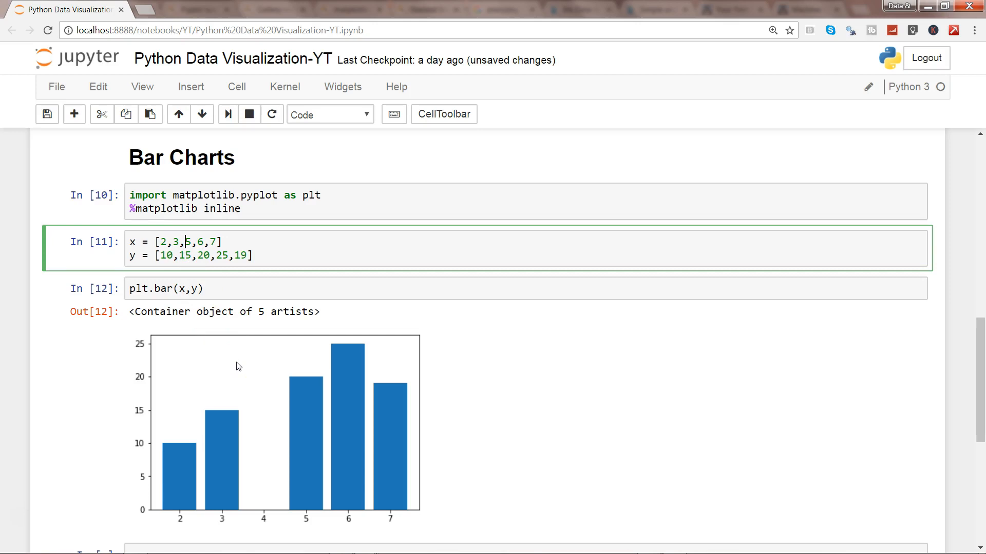
pyautogui.write('5,')
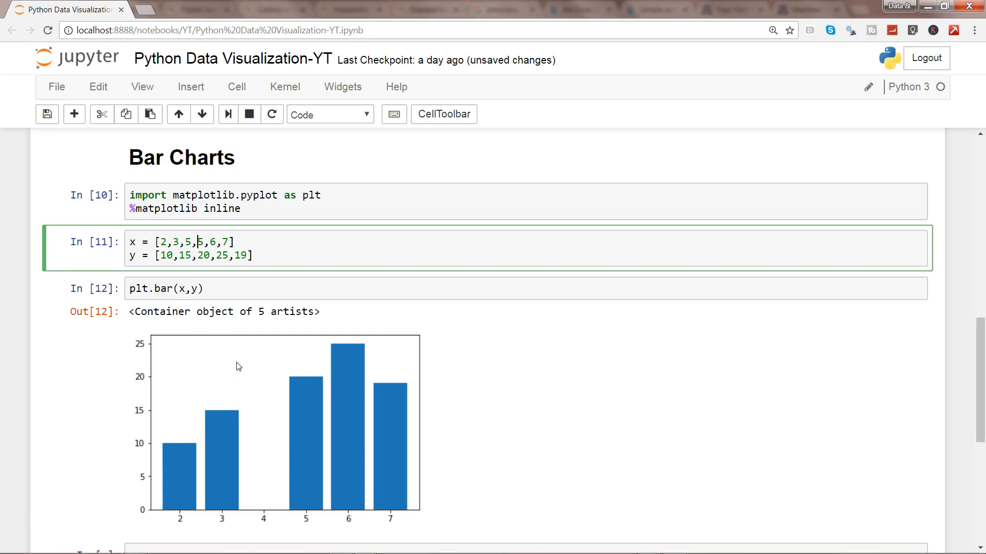
pyautogui.write('4')
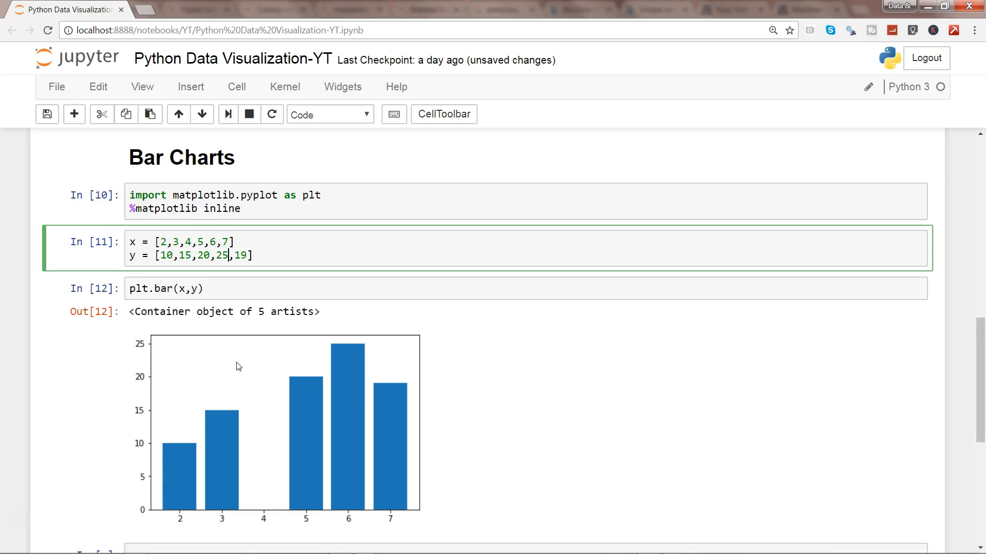
pyautogui.write(',17')
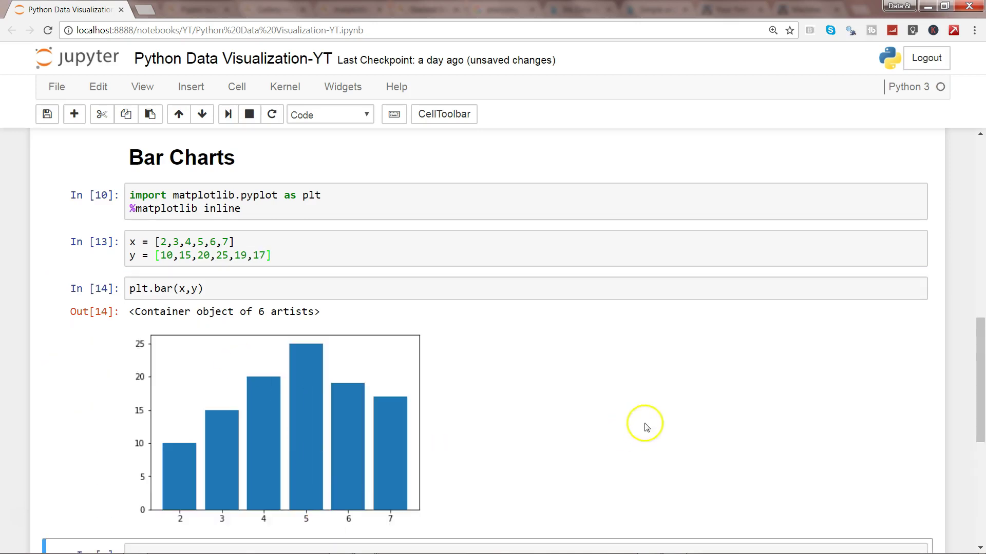
pyautogui.scroll(-3)
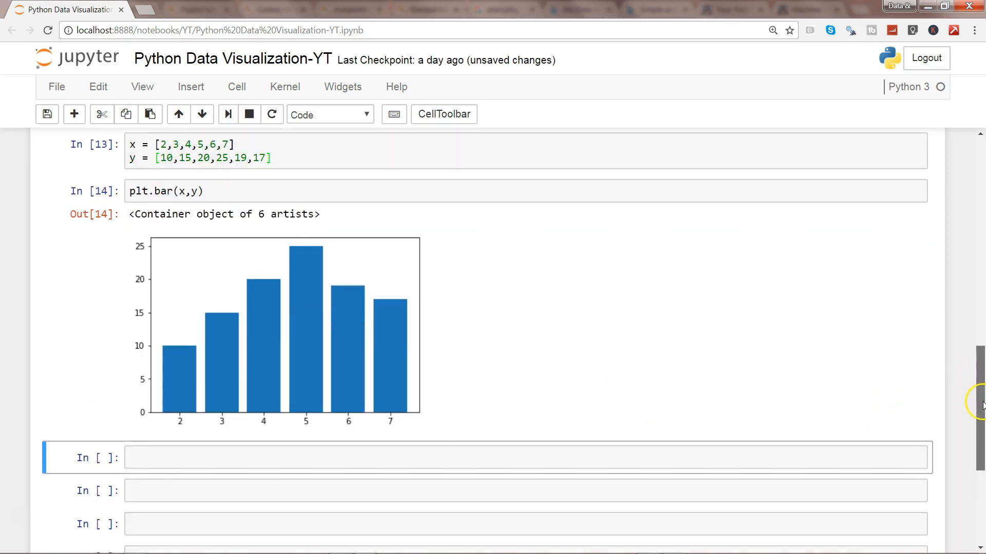
# Add plt.title('Out first bar chart') on a new line below the plt.bar call.
pyautogui.click(300, 164)
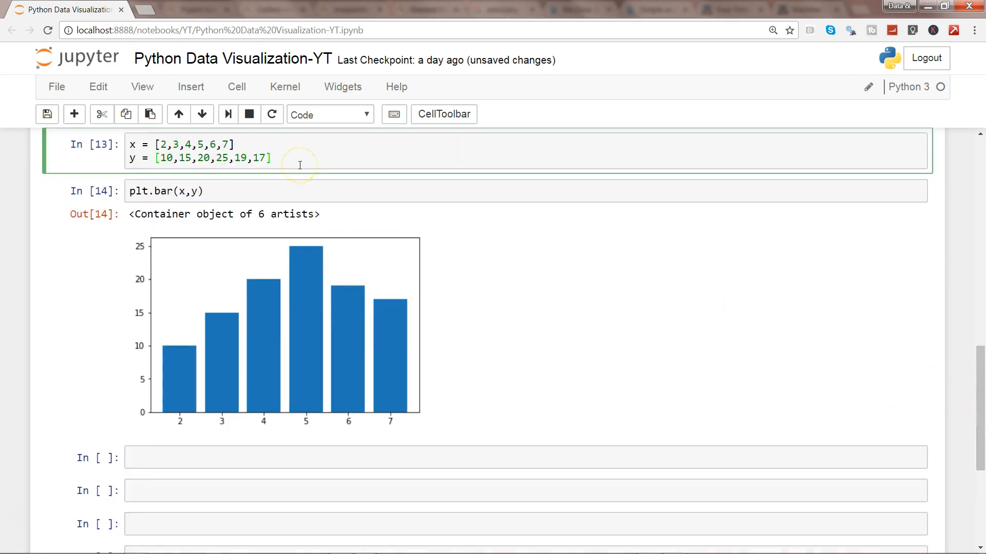
pyautogui.moveTo(233, 263)
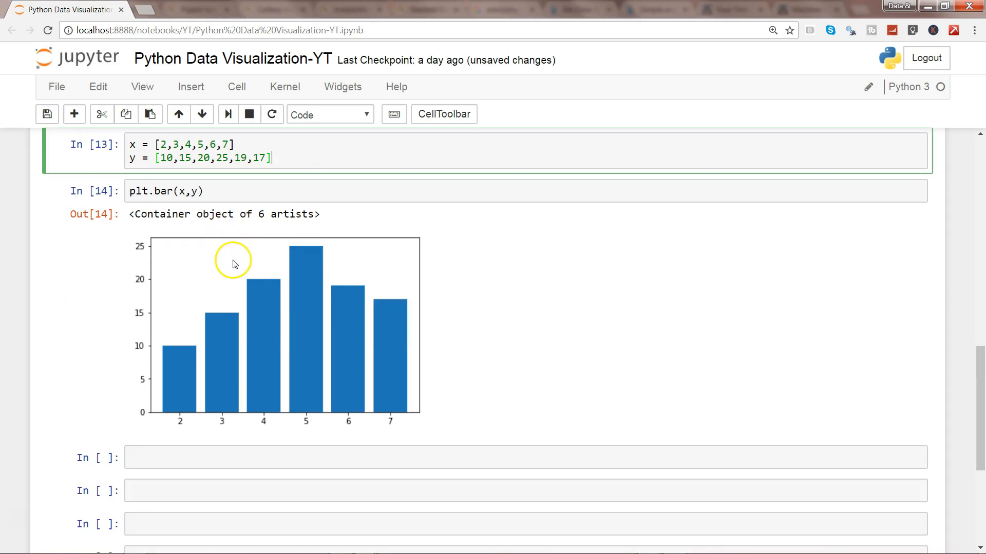
pyautogui.moveTo(233, 214)
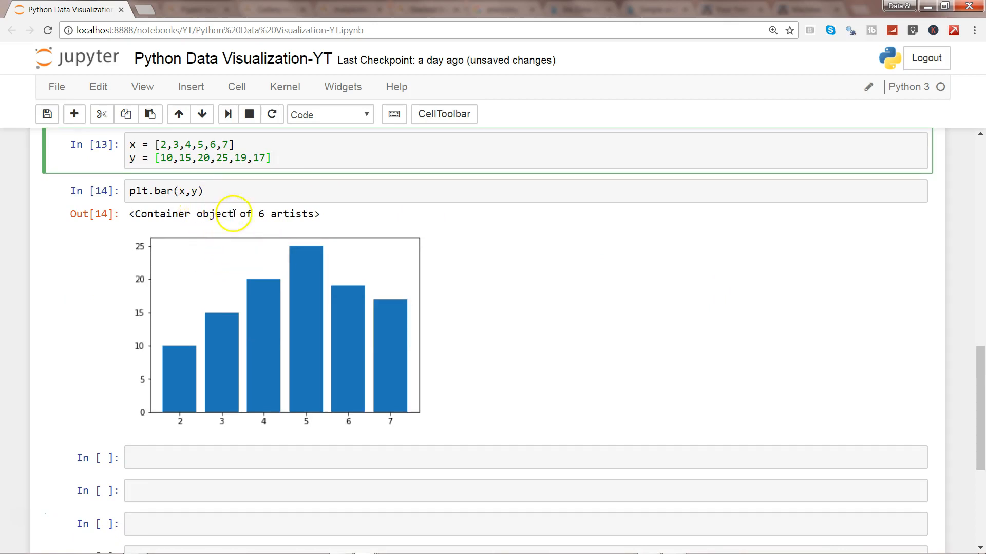
pyautogui.moveTo(302, 263)
pyautogui.write(', l')
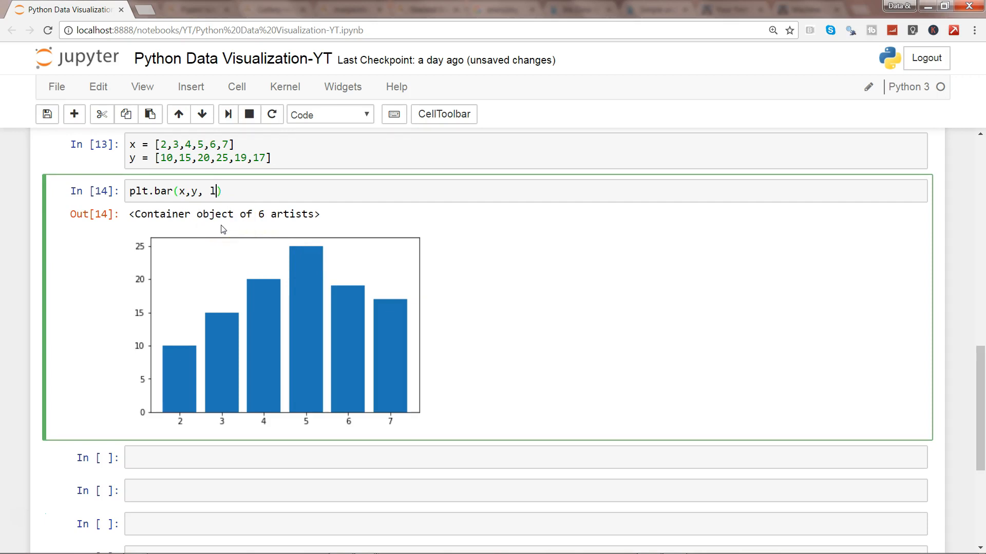
pyautogui.press('Backspace')
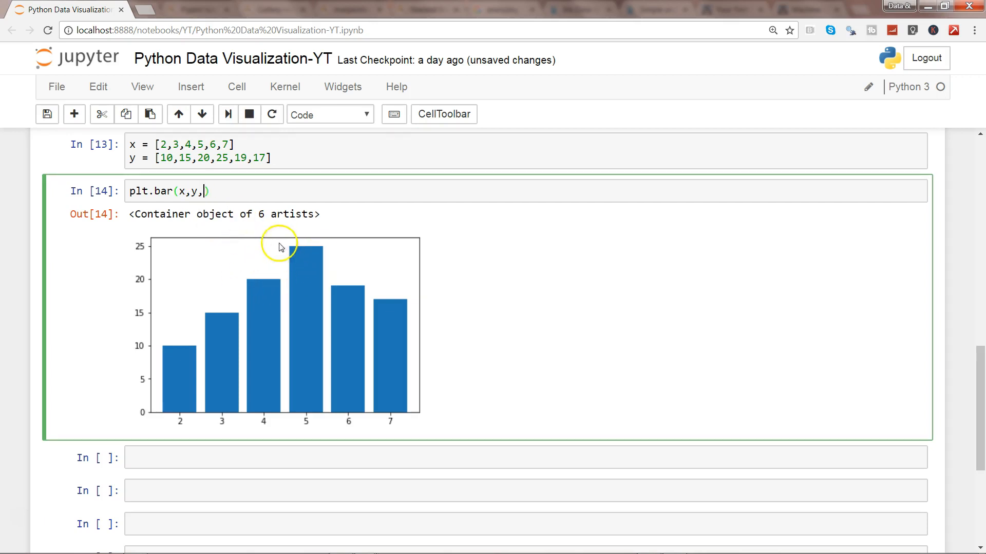
pyautogui.press('Backspace')
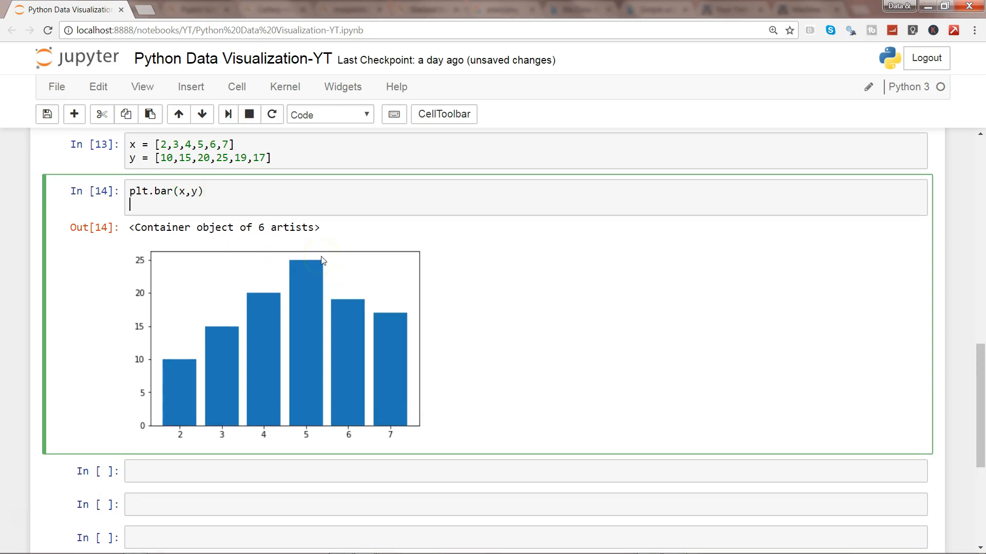
pyautogui.write("plt.title('Out")
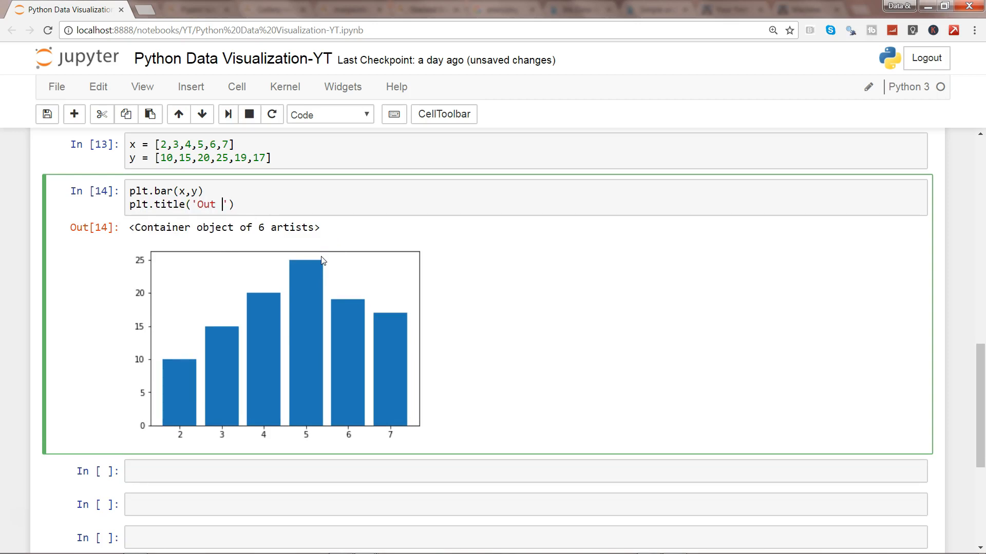
pyautogui.write('first bar chart')
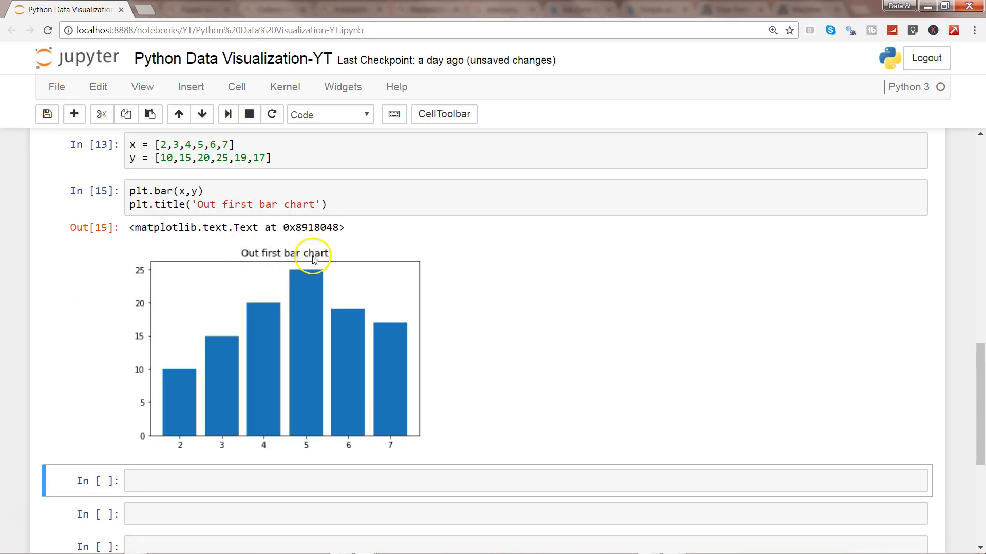
pyautogui.click(348, 209)
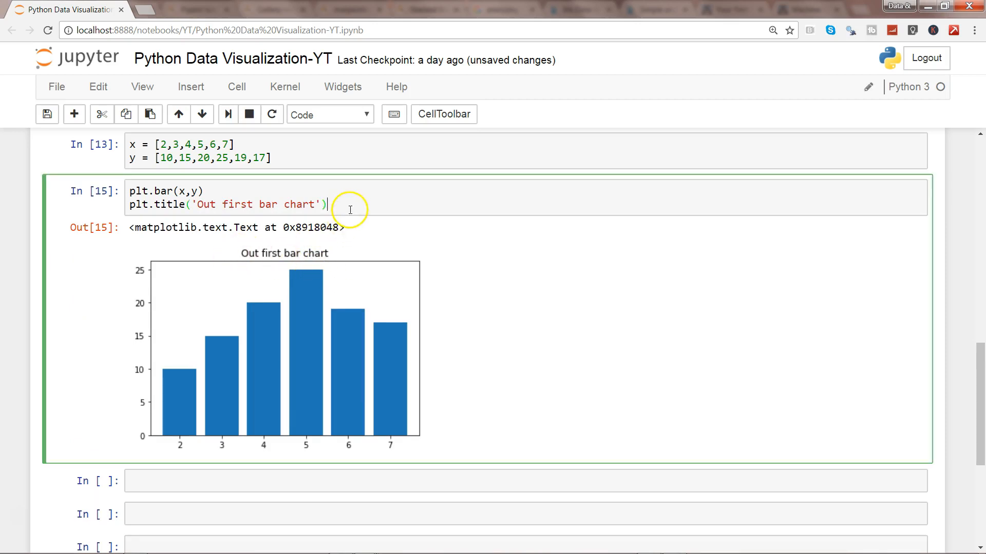
pyautogui.moveTo(128, 303)
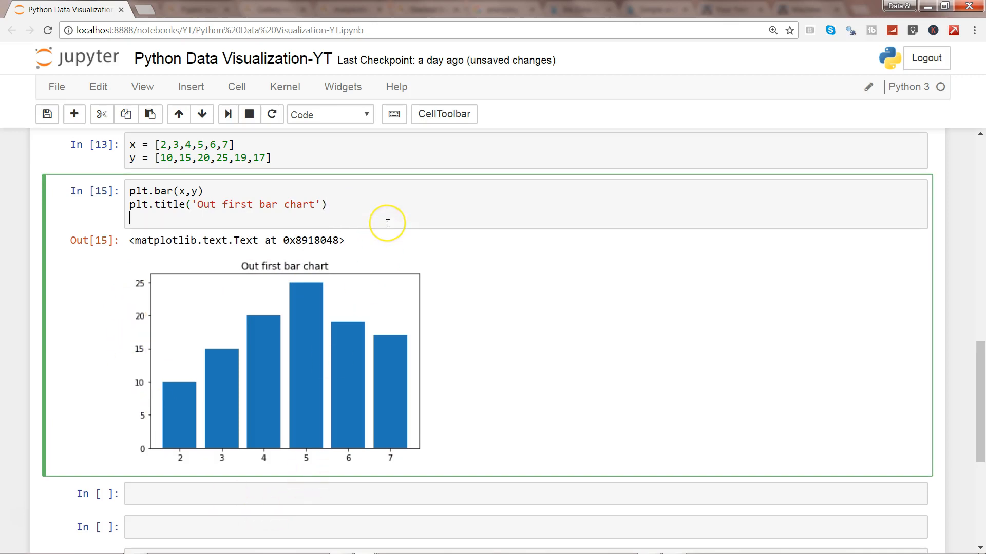
# Add plt.xlabel('X Labels Text') to the chart cell.
pyautogui.write('plt.x')
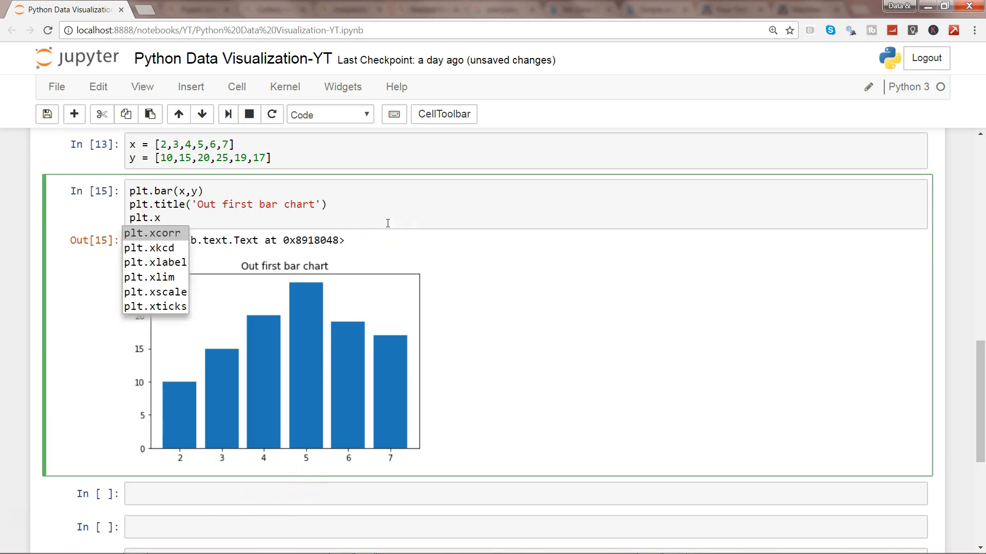
pyautogui.click(155, 262)
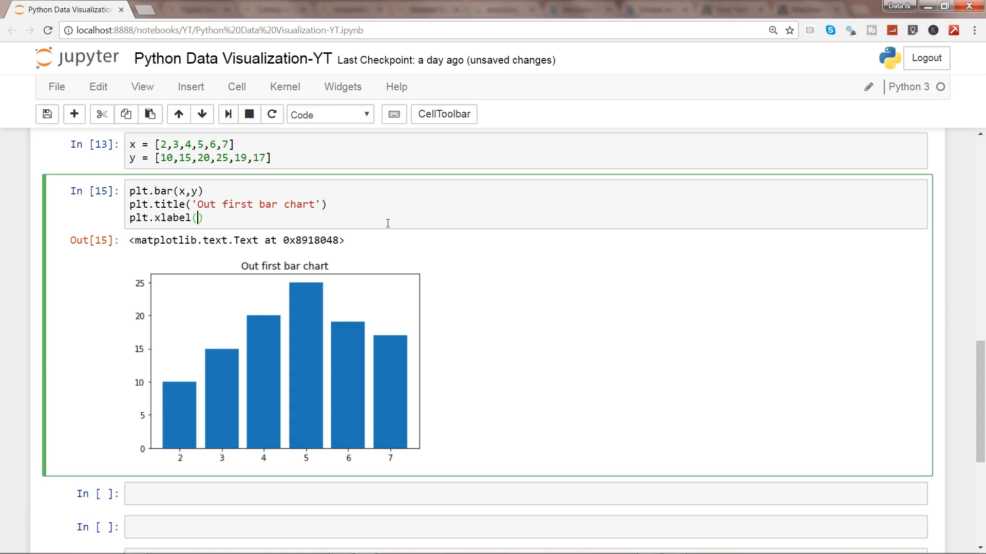
pyautogui.write("''")
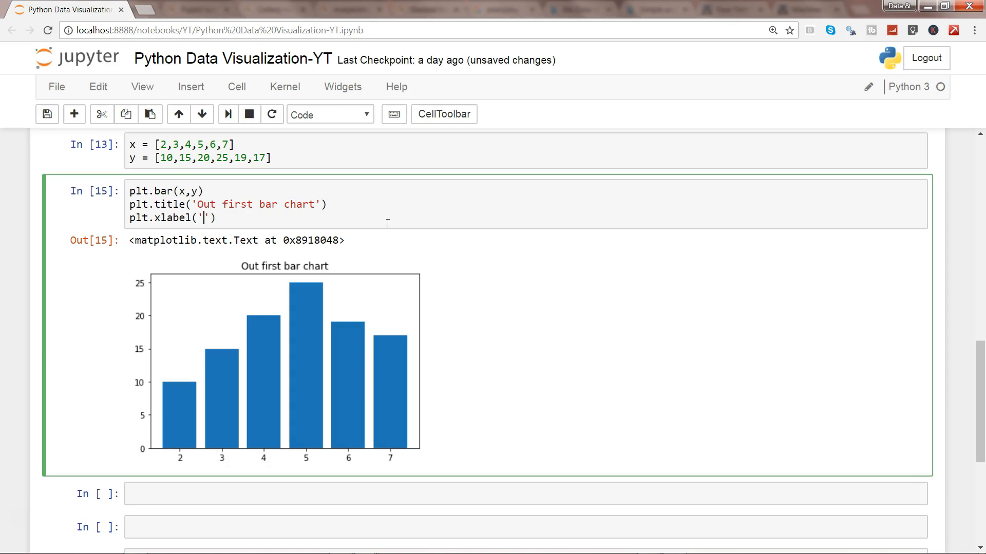
pyautogui.write('X')
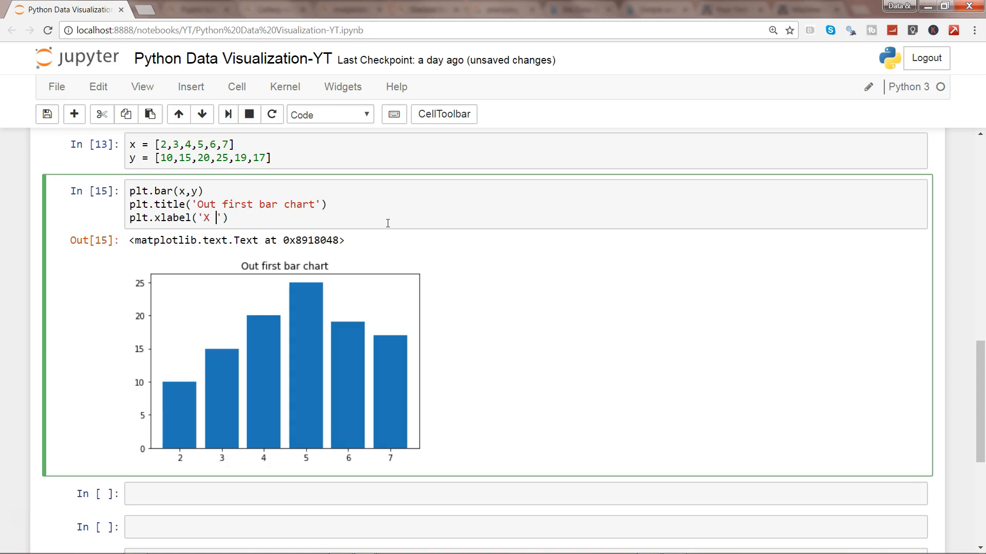
pyautogui.write('Labels Text')
pyautogui.write('plt.')
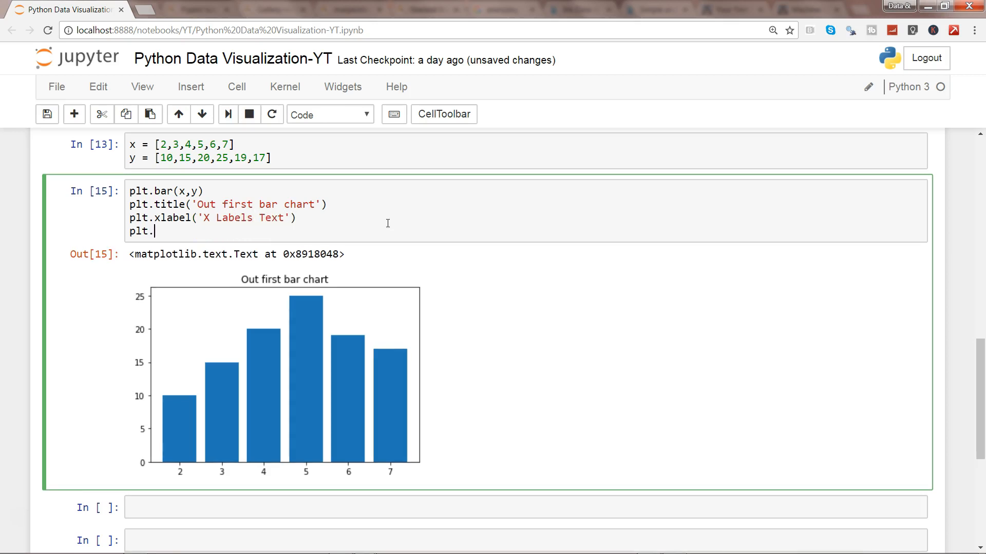
# Add plt.ylabel('Y Labels Text') to the chart cell.
pyautogui.write('ylabel')
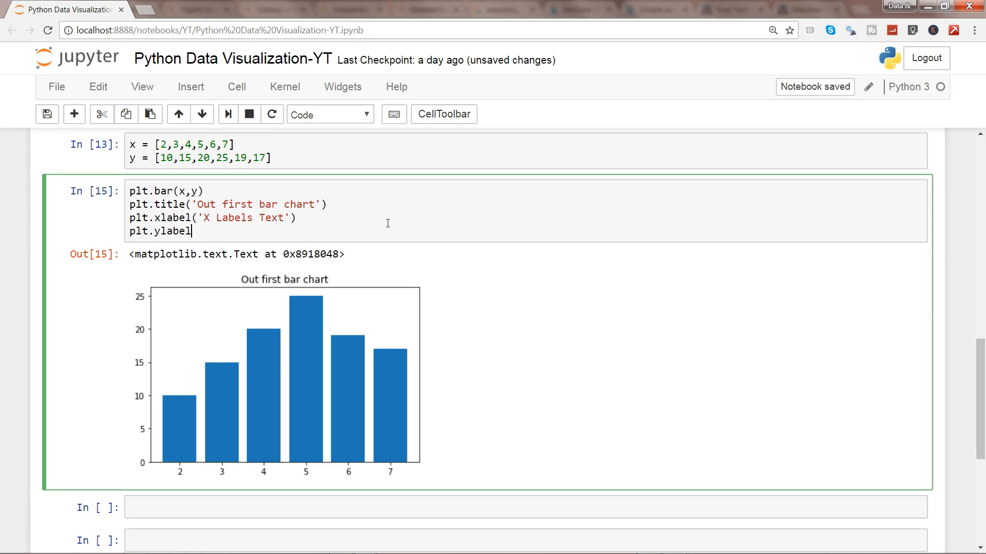
pyautogui.write("('')")
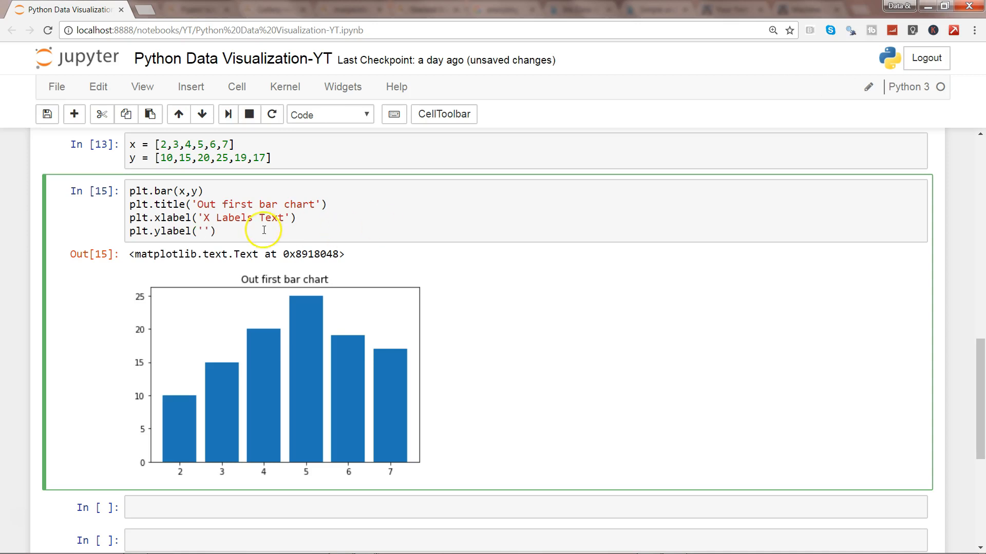
pyautogui.click(202, 231)
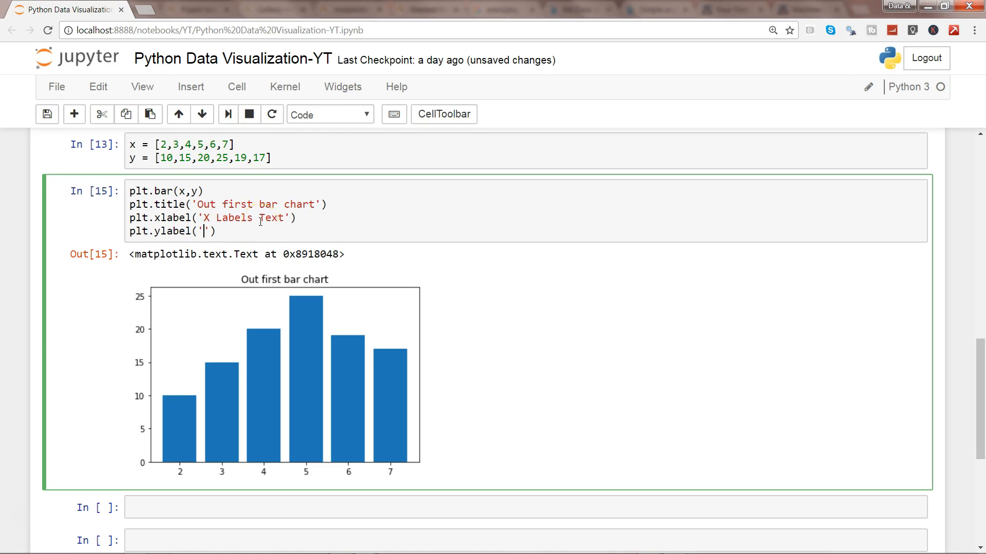
pyautogui.write('Y')
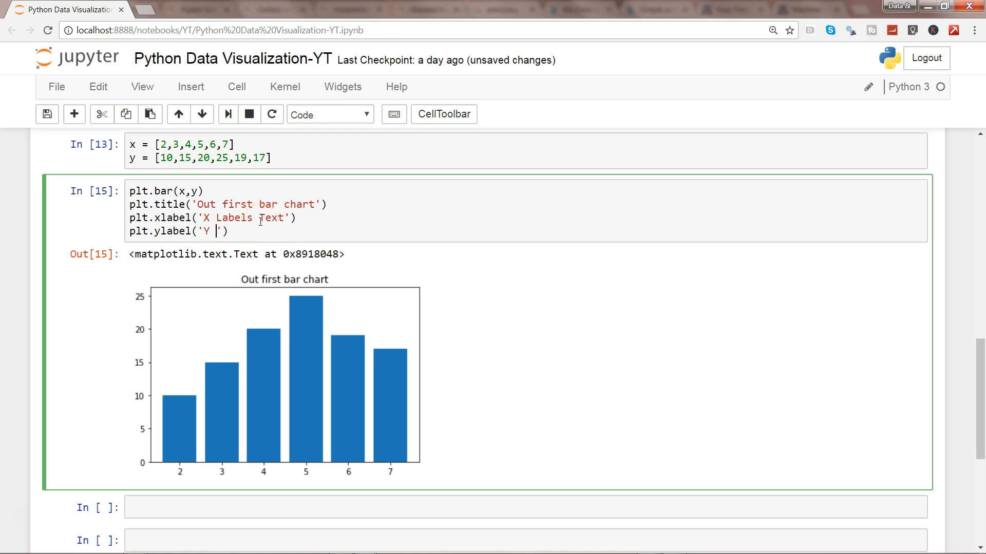
pyautogui.write('Labels Text')
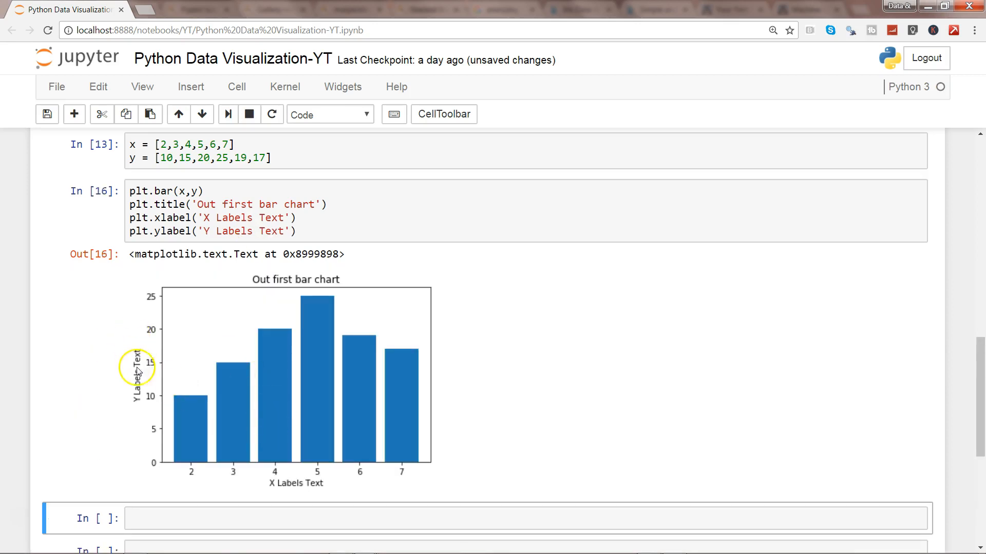
pyautogui.moveTo(306, 245)
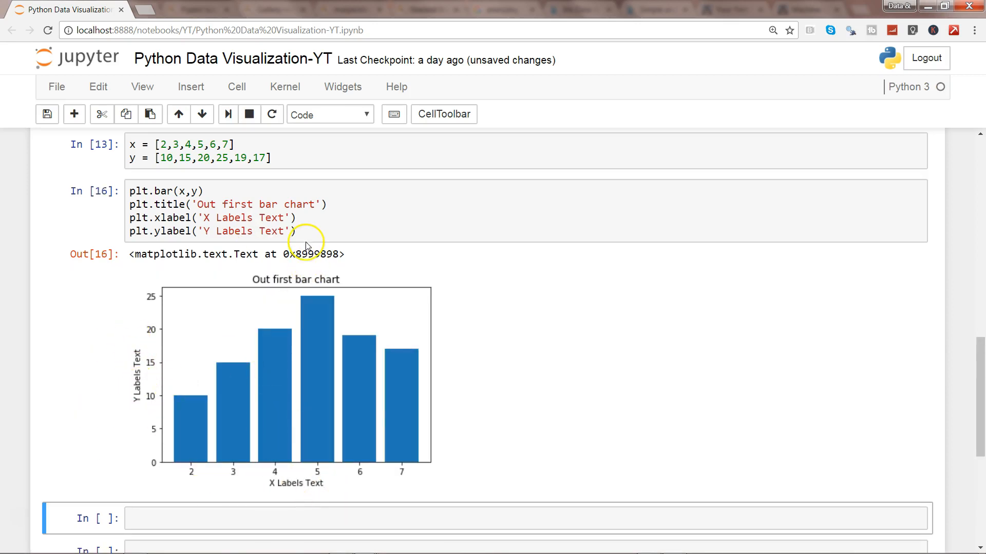
pyautogui.write('plt.')
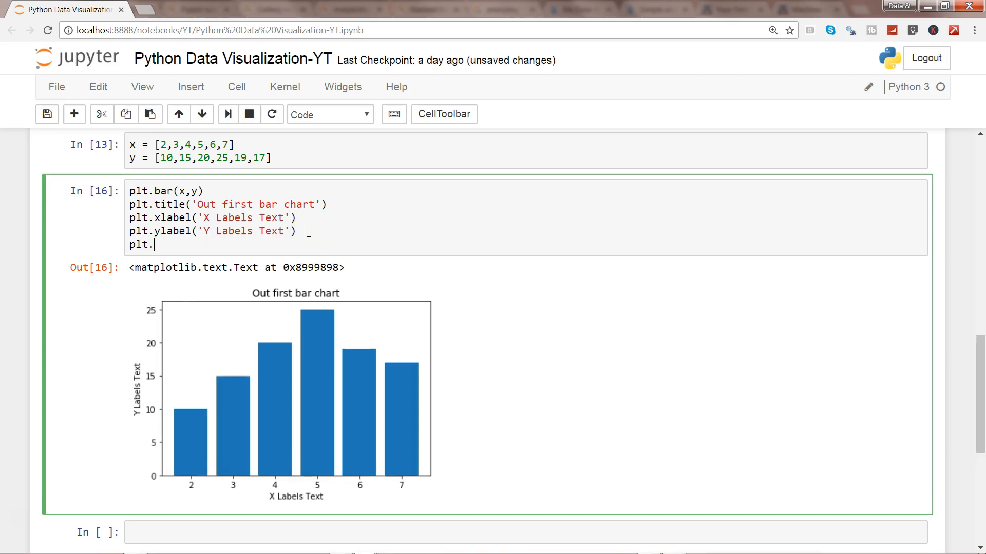
pyautogui.write('x')
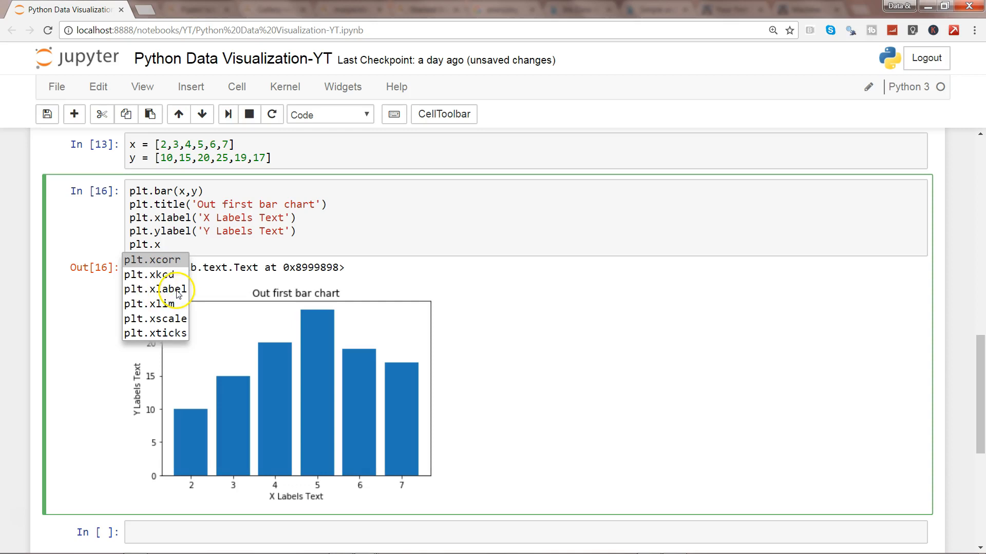
pyautogui.moveTo(154, 335)
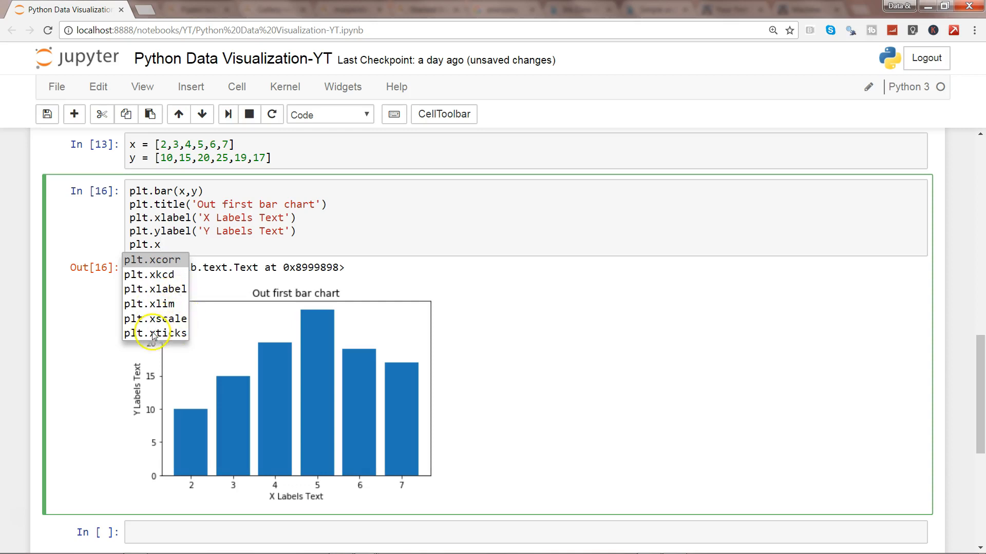
pyautogui.click(204, 249)
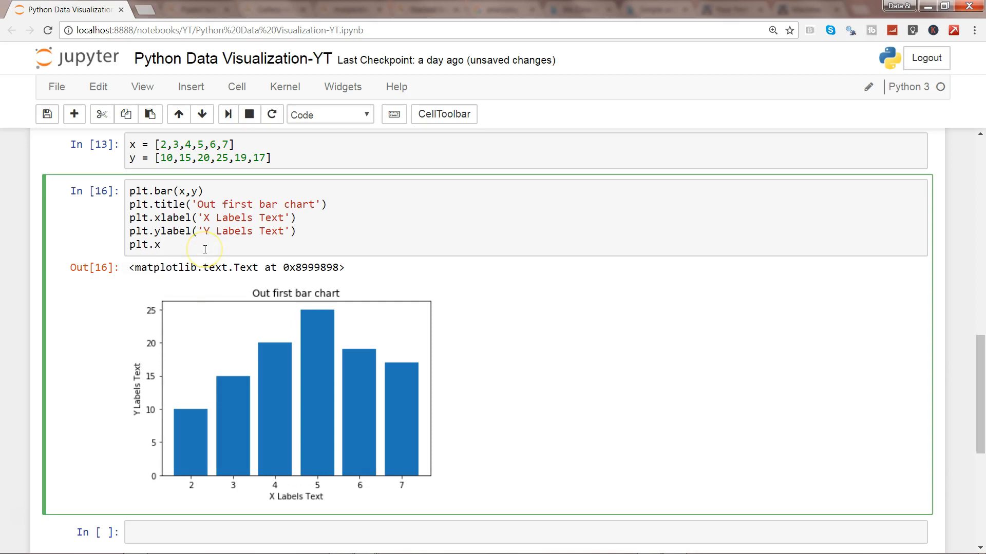
pyautogui.press('Backspace')
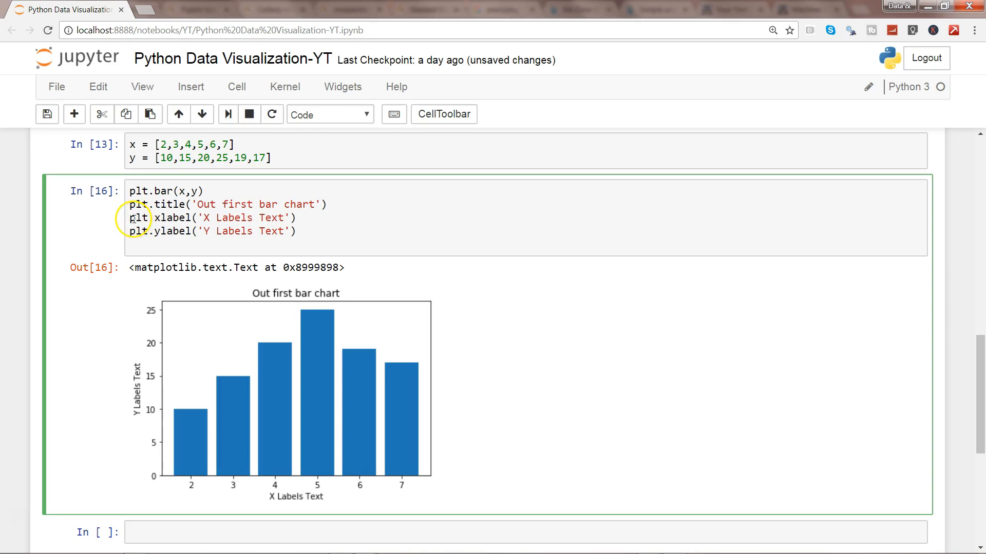
pyautogui.moveTo(130, 217); pyautogui.dragTo(296, 218)
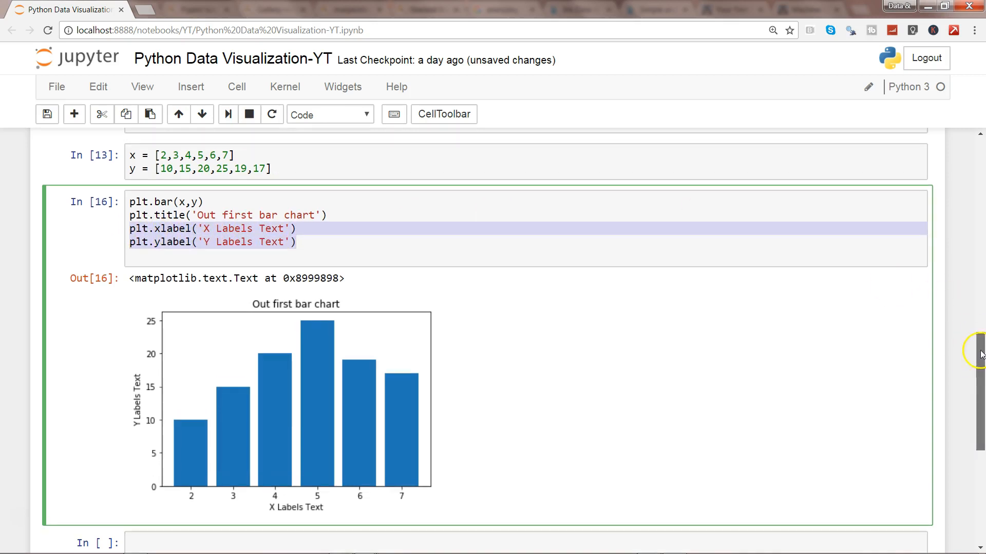
pyautogui.scroll(-3)
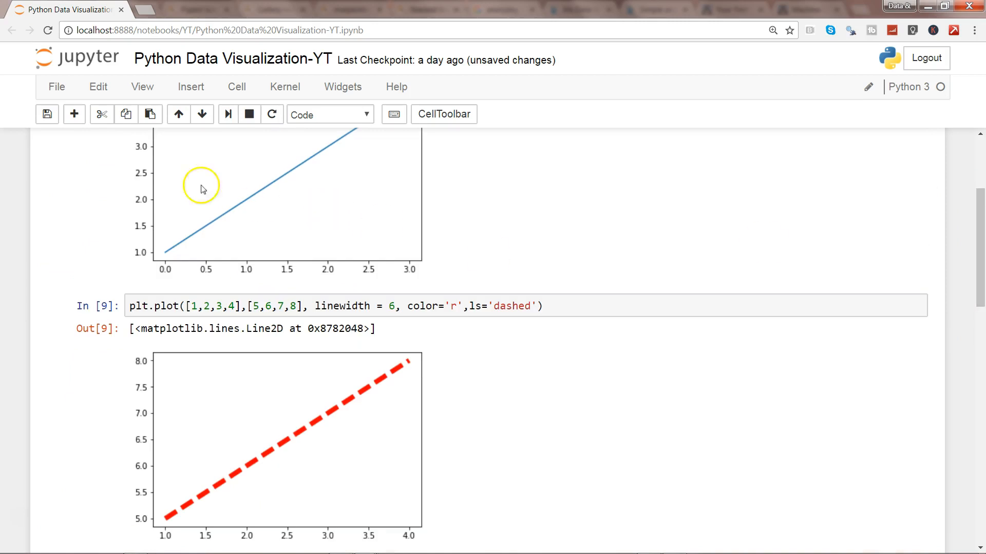
pyautogui.moveTo(544, 278)
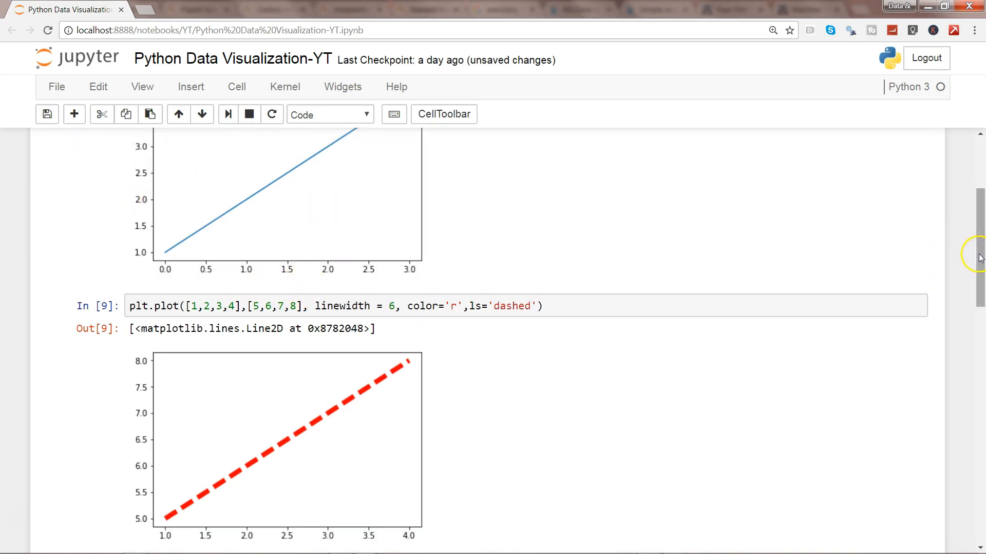
pyautogui.scroll(-3)
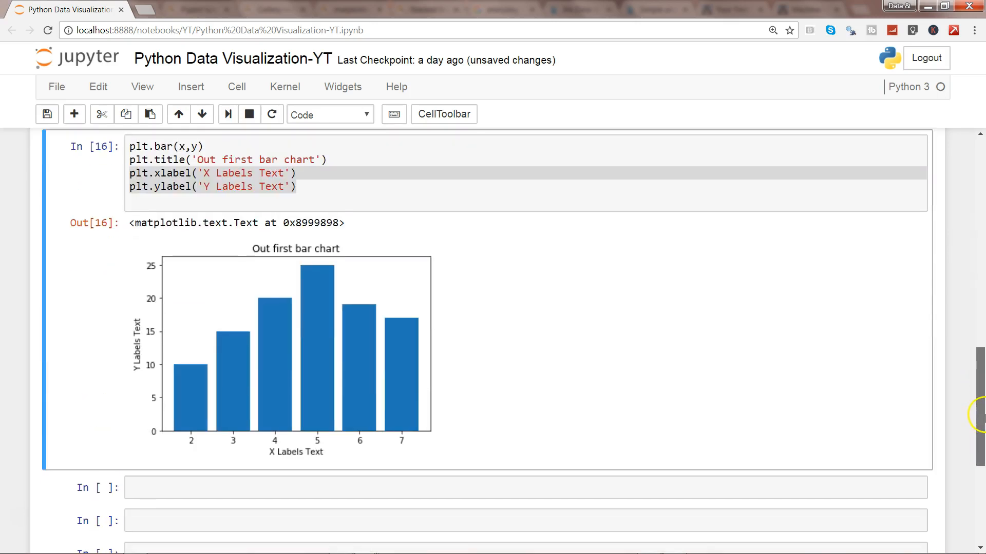
pyautogui.click(136, 160)
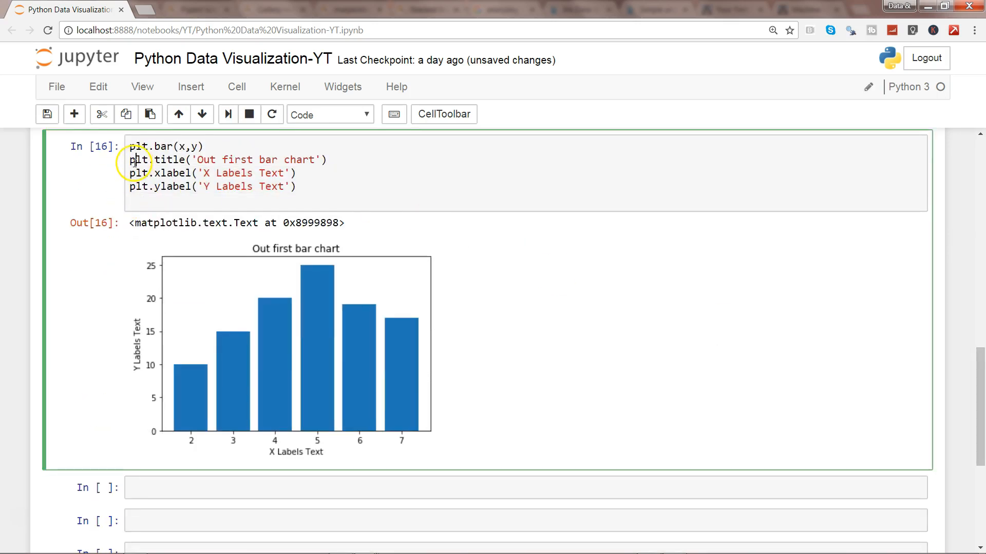
pyautogui.tripleClick(226, 159)
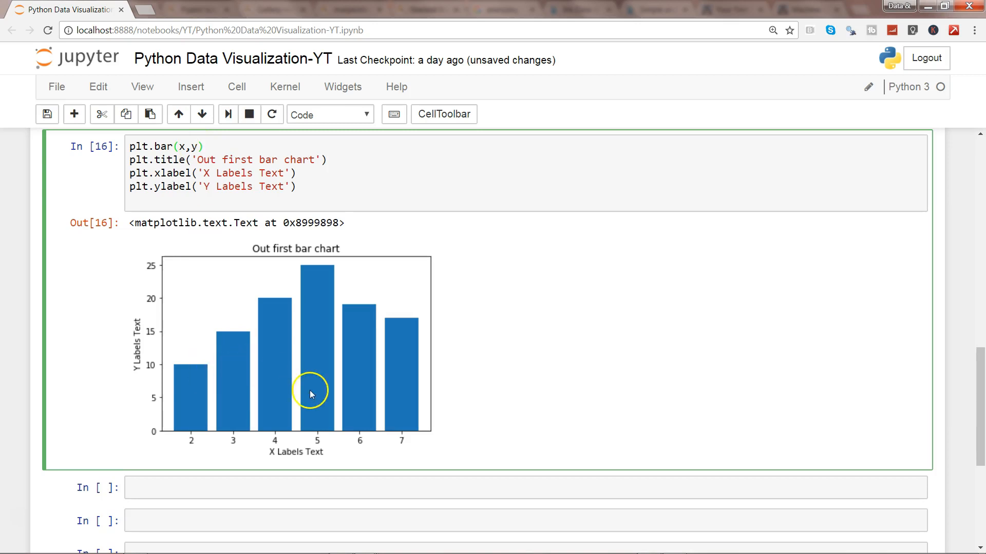
pyautogui.moveTo(278, 451)
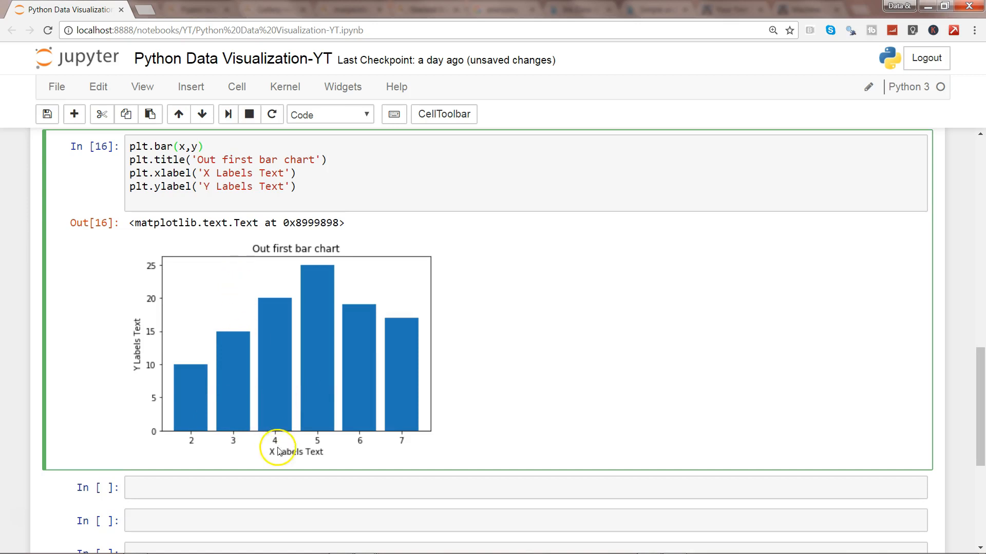
pyautogui.click(213, 147)
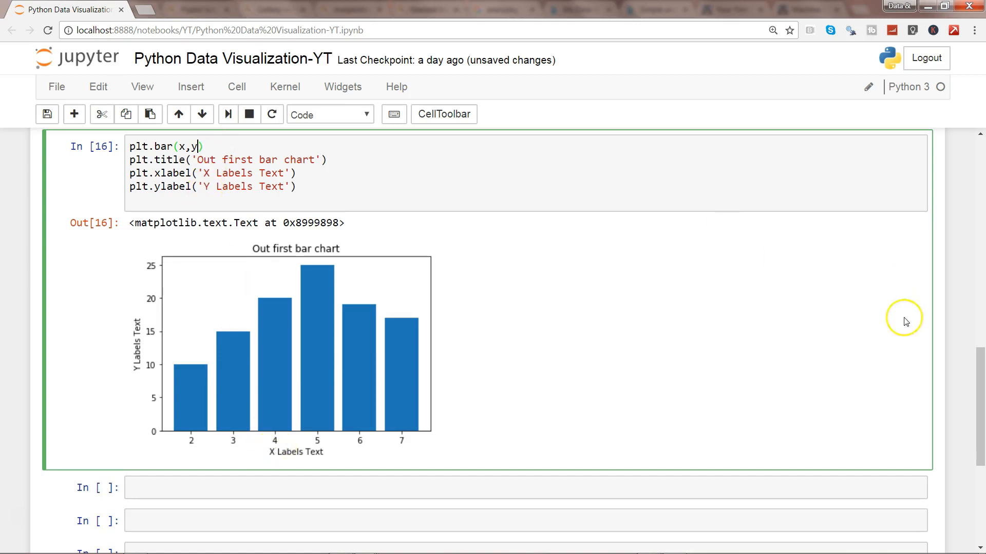
pyautogui.scroll(3)
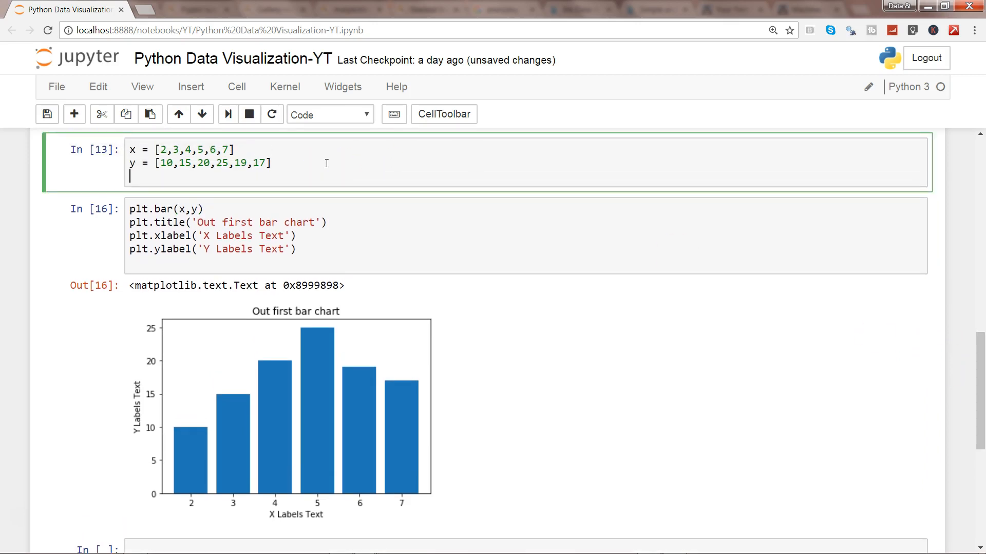
# Define x2 = [2,3,4,5,6,7] in the data cell.
pyautogui.write('x2')
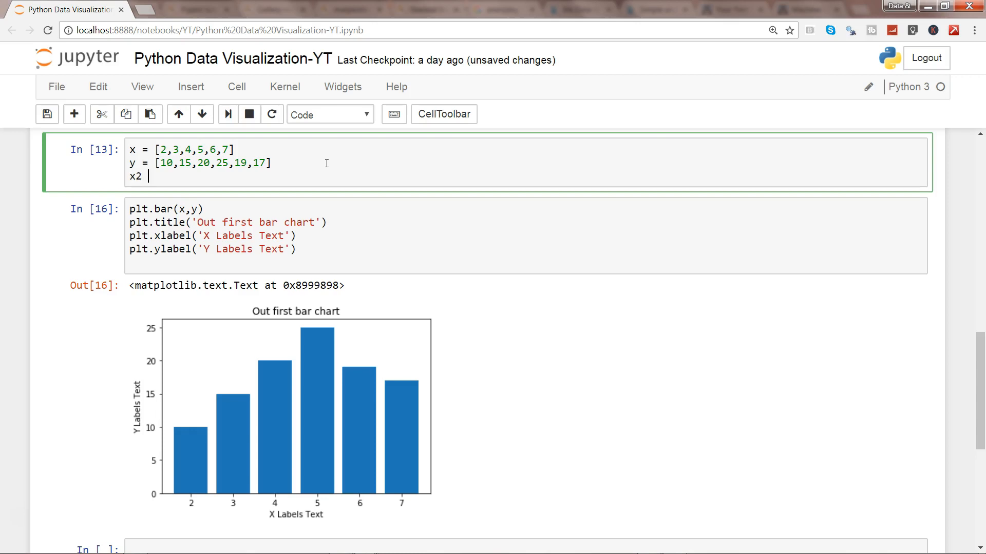
pyautogui.write('= []')
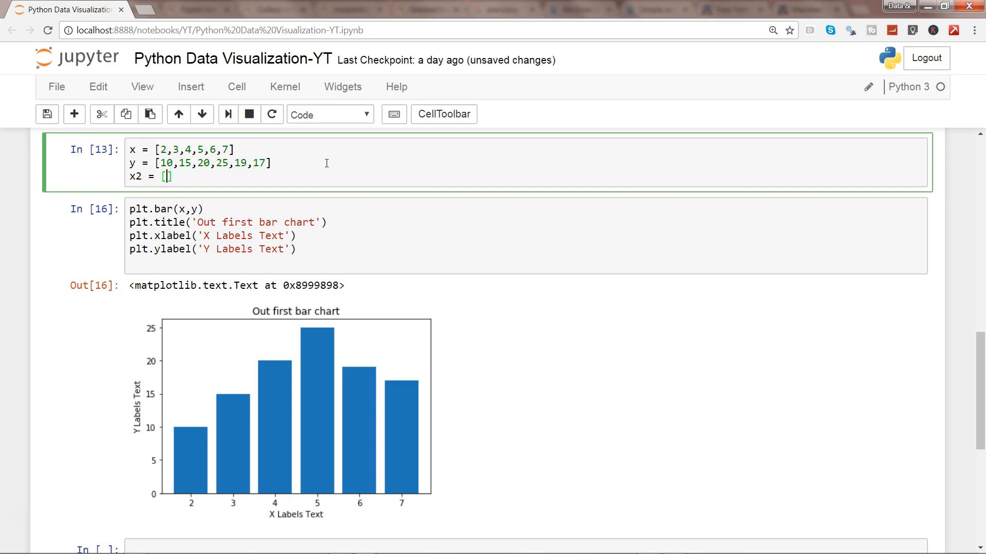
pyautogui.write('2,3,4,5,6,7')
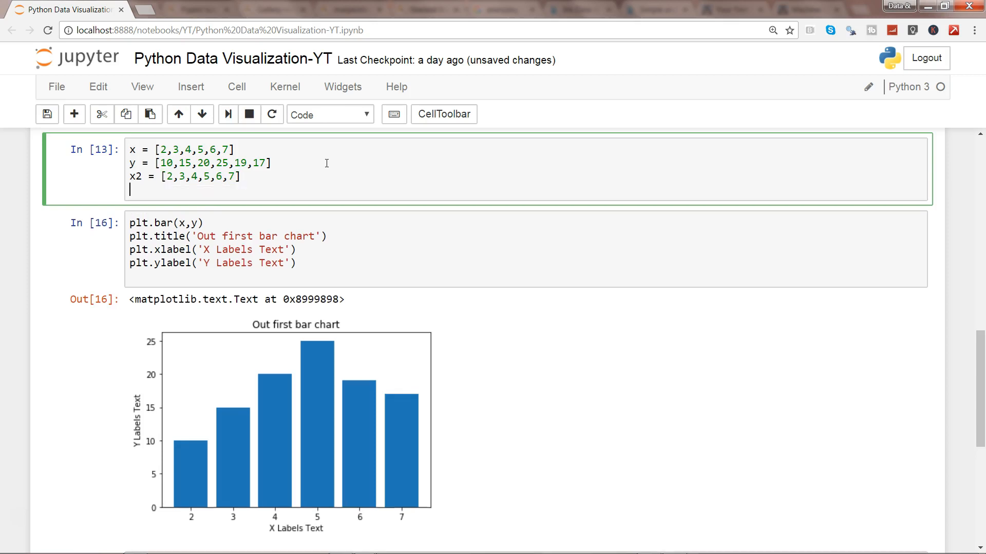
# Define y2 = [15,25,19,16,18,20] below x2.
pyautogui.write('y2 =')
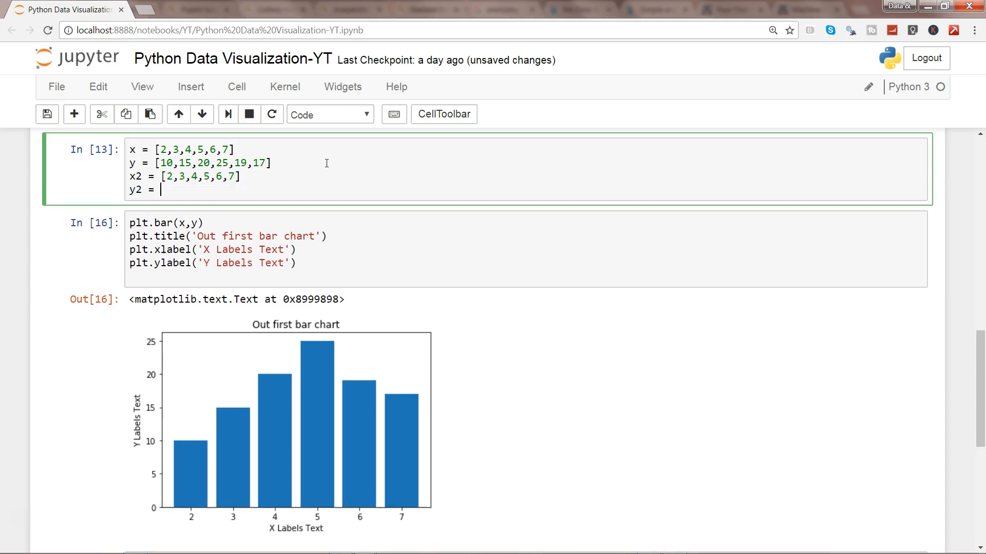
pyautogui.write('[]')
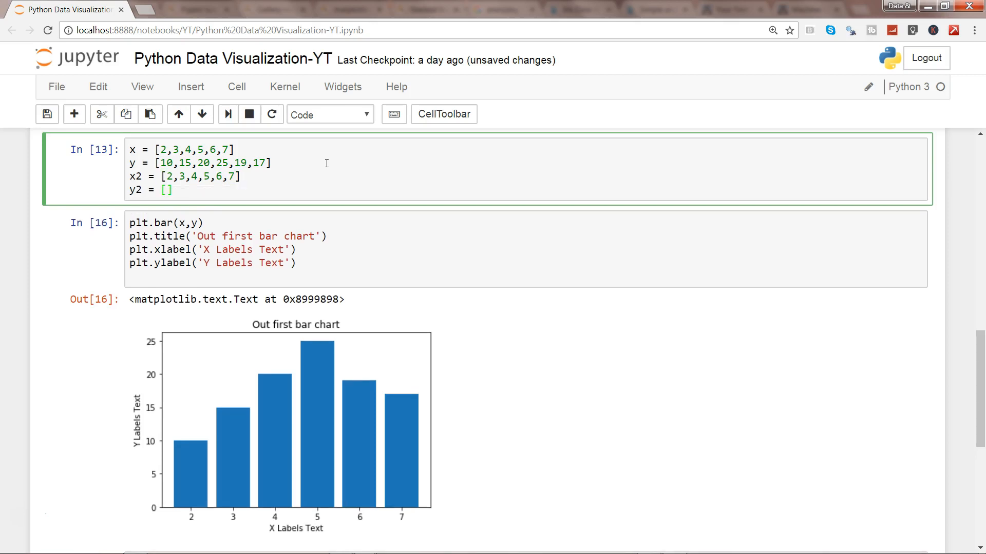
pyautogui.write('15,25,')
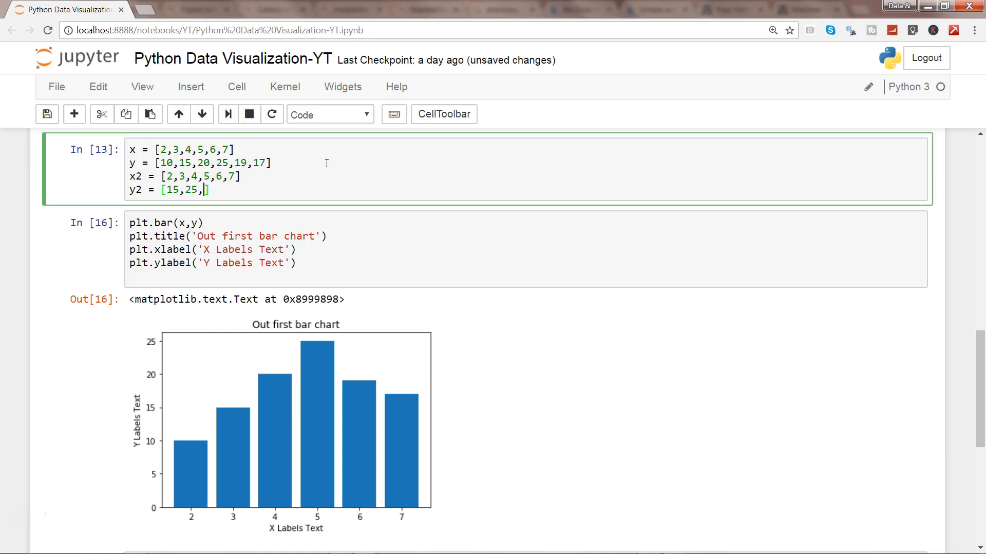
pyautogui.write('19,1')
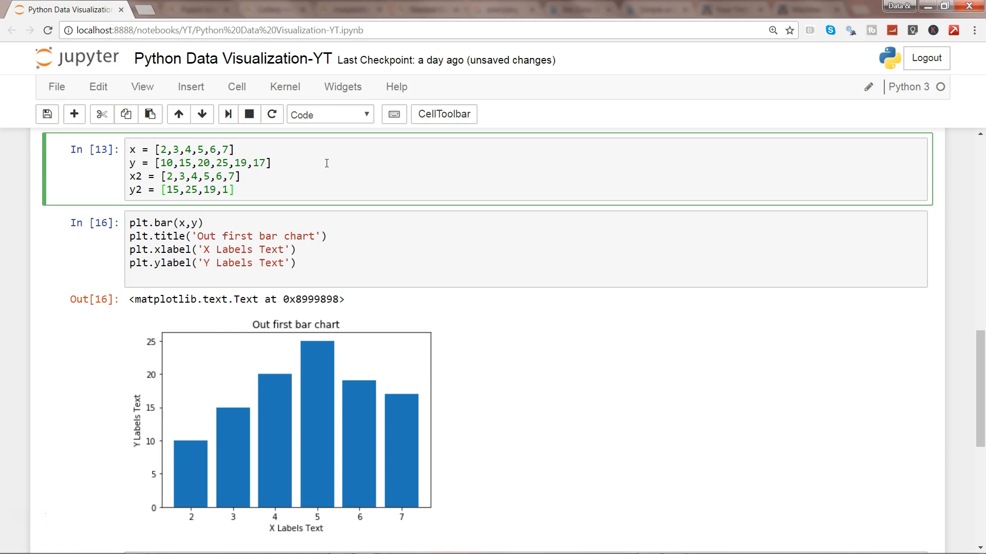
pyautogui.write('6,')
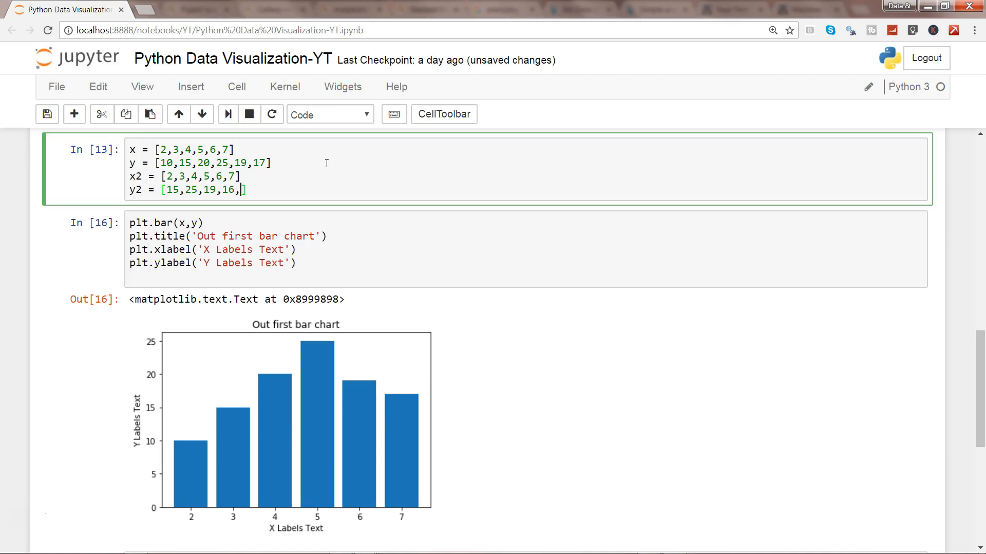
pyautogui.write('18')
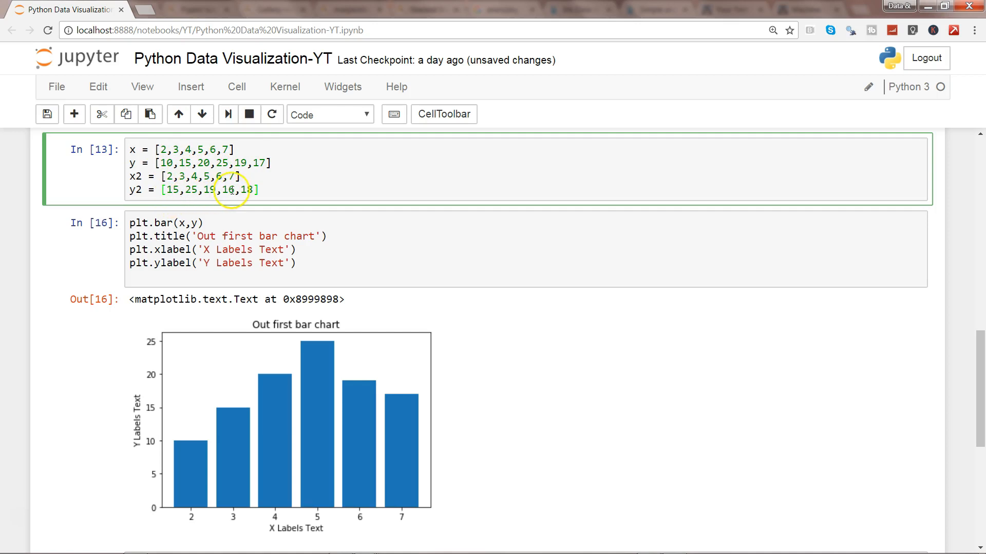
pyautogui.write(',20')
pyautogui.click(526, 249)
pyautogui.write('plt.bar')
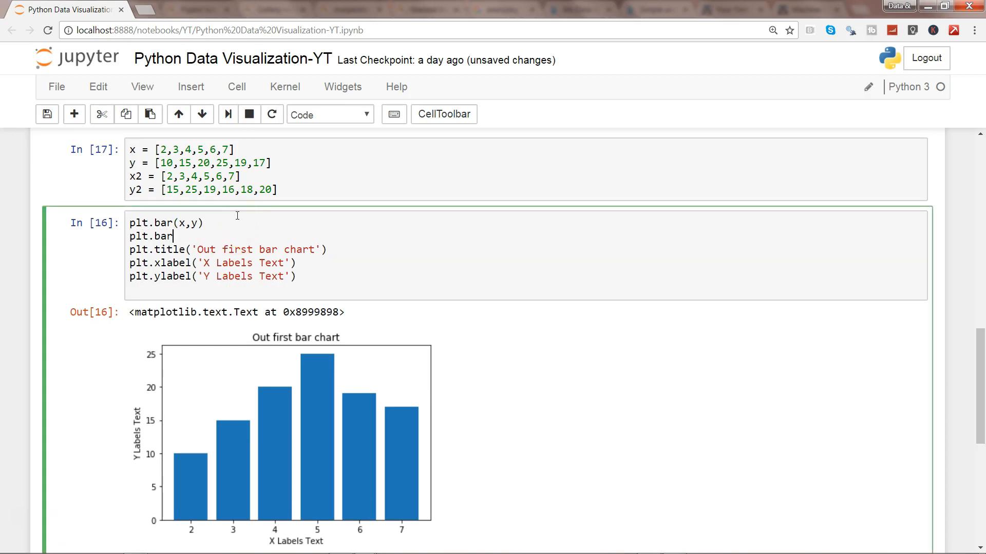
pyautogui.write('(x2)')
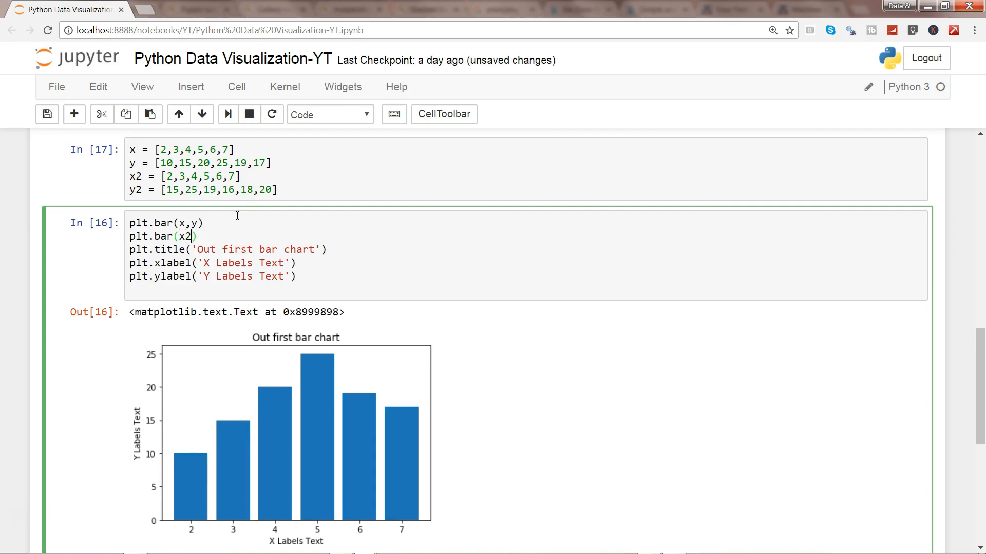
pyautogui.write(',y2')
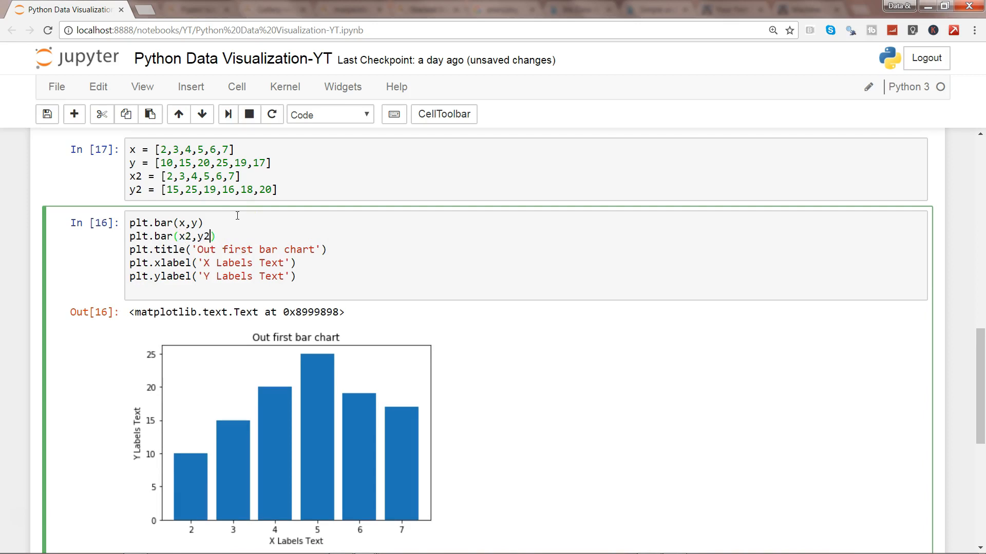
pyautogui.press('Shift+Enter')
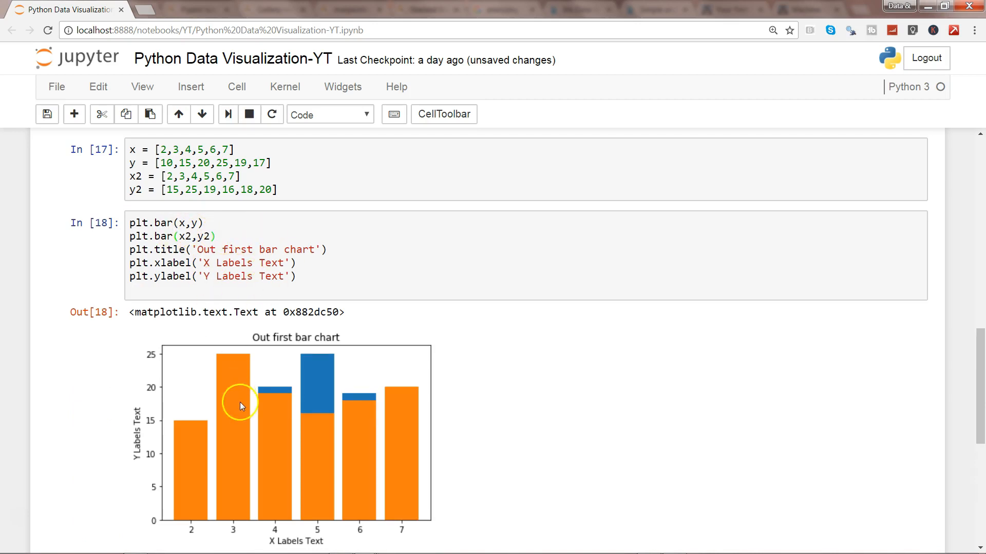
pyautogui.moveTo(248, 400)
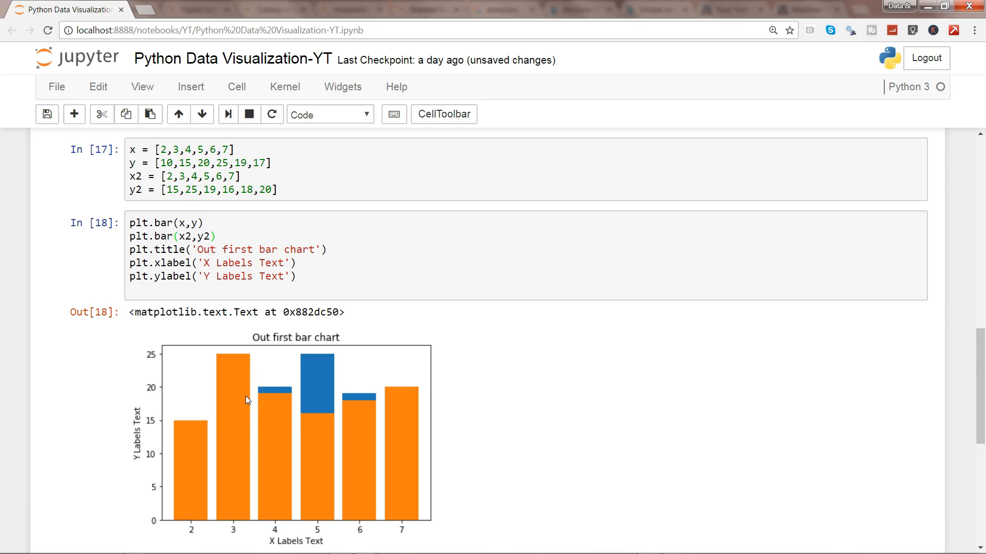
pyautogui.moveTo(333, 415)
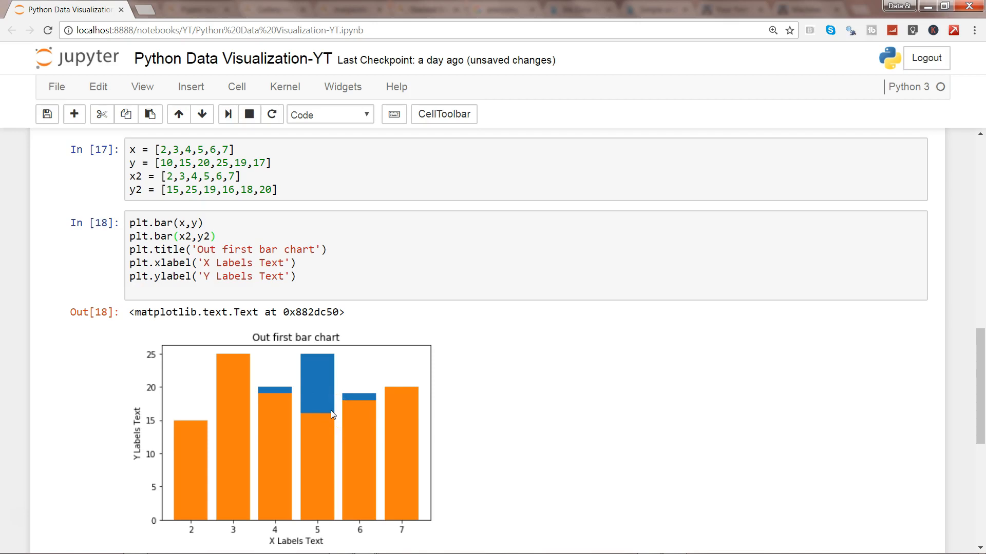
pyautogui.moveTo(368, 401)
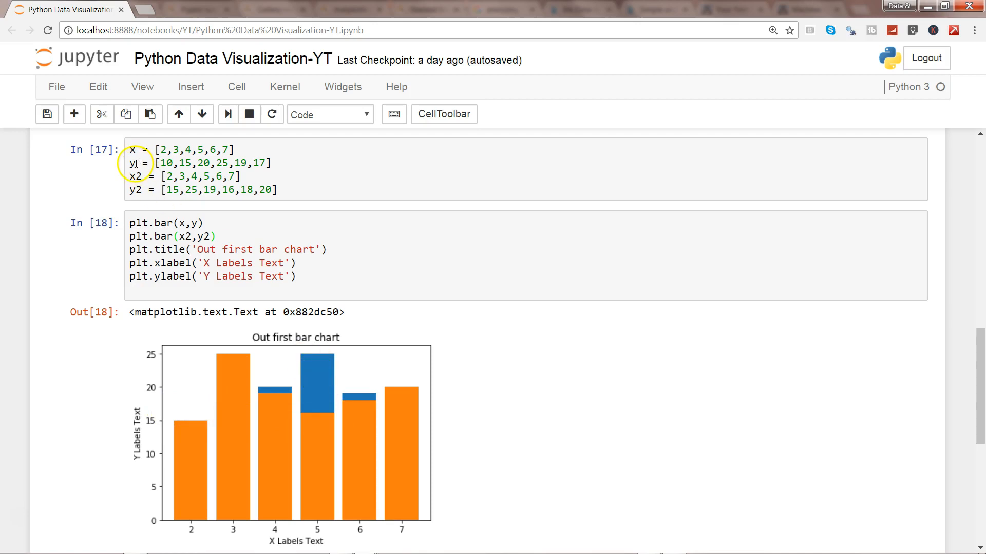
pyautogui.moveTo(323, 436)
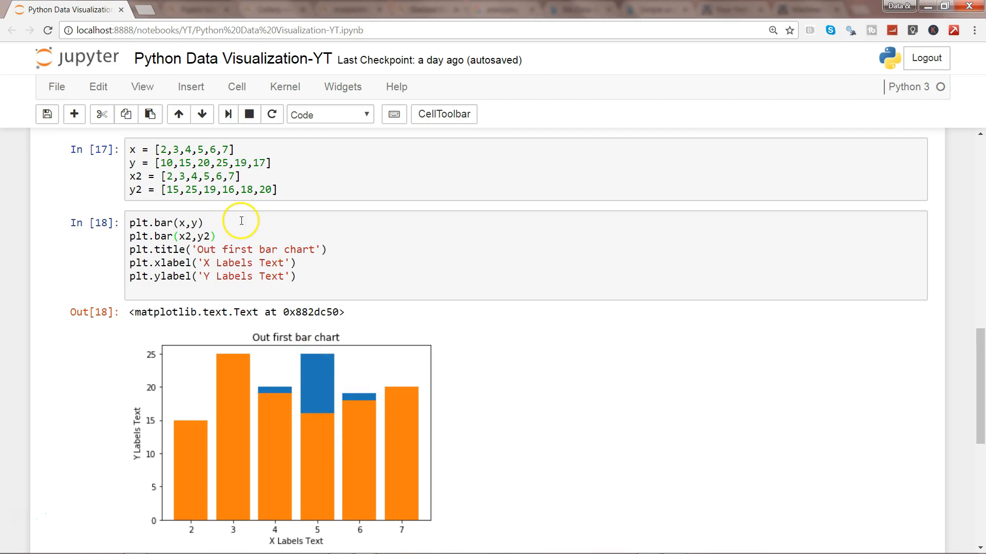
pyautogui.moveTo(296, 453)
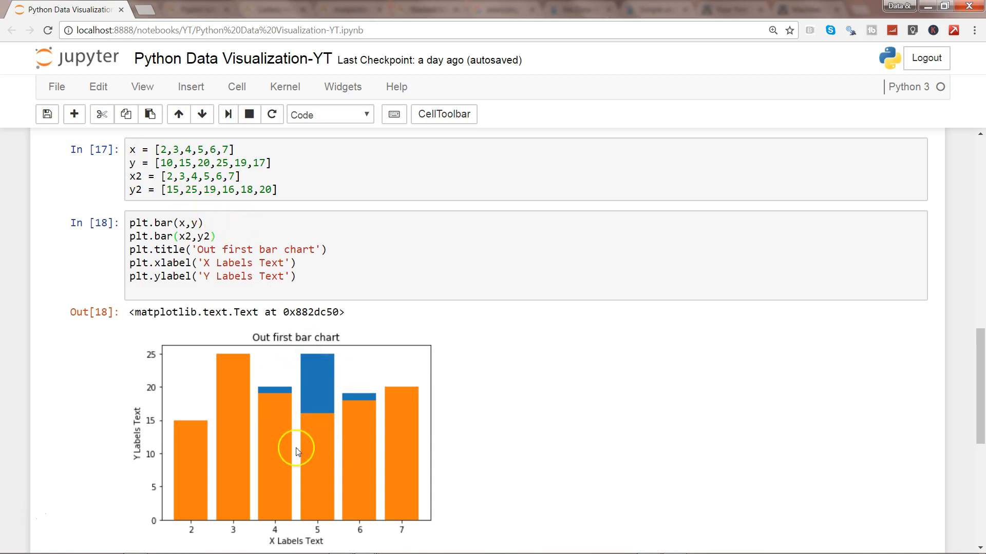
pyautogui.moveTo(184, 437)
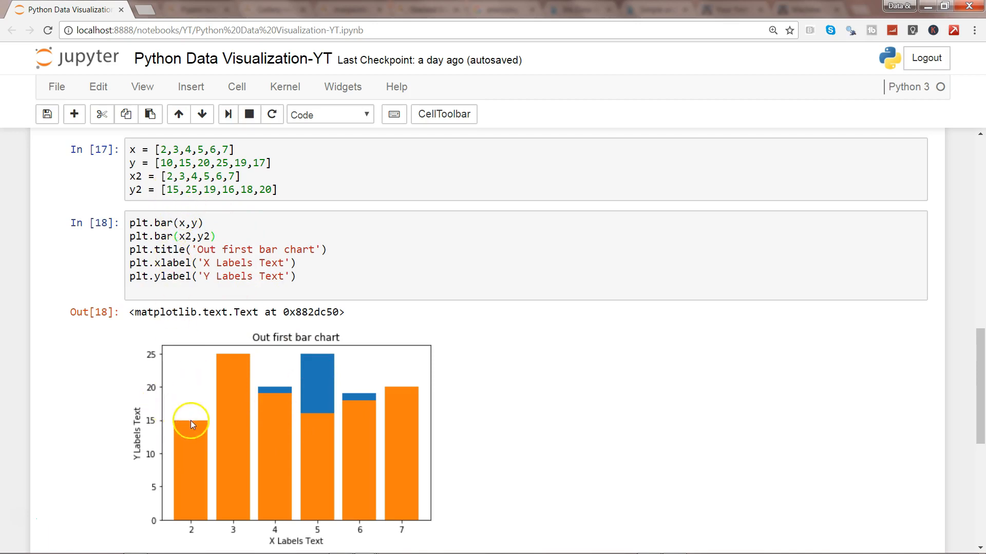
pyautogui.click(160, 163)
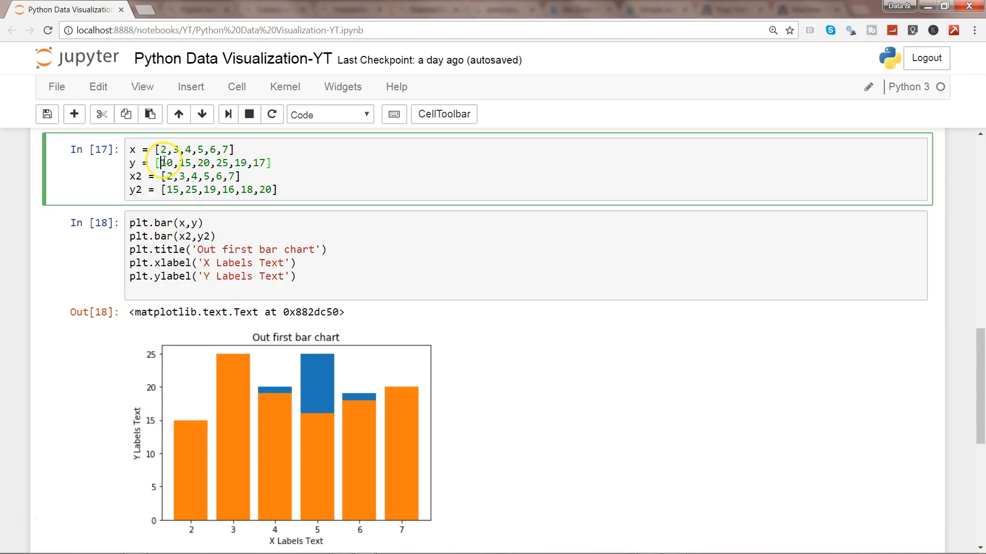
pyautogui.click(175, 163)
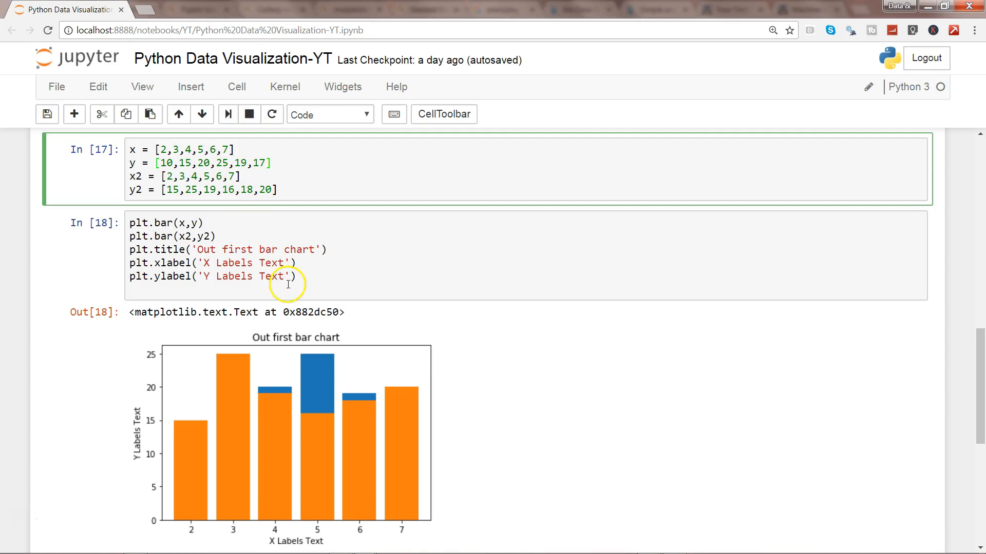
pyautogui.click(201, 224)
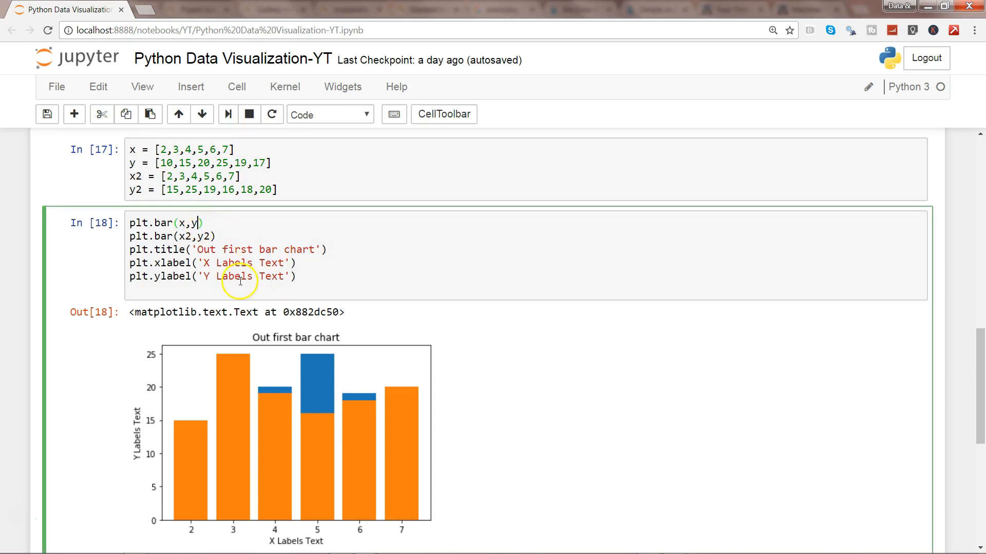
# Add alpha=.5 to both plt.bar calls.
pyautogui.write(',alpha =')
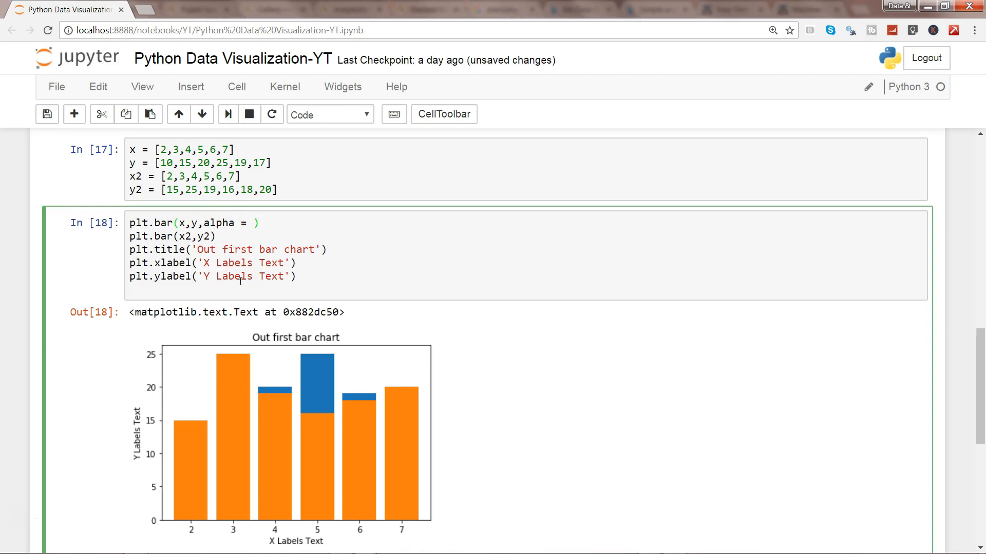
pyautogui.moveTo(291, 413)
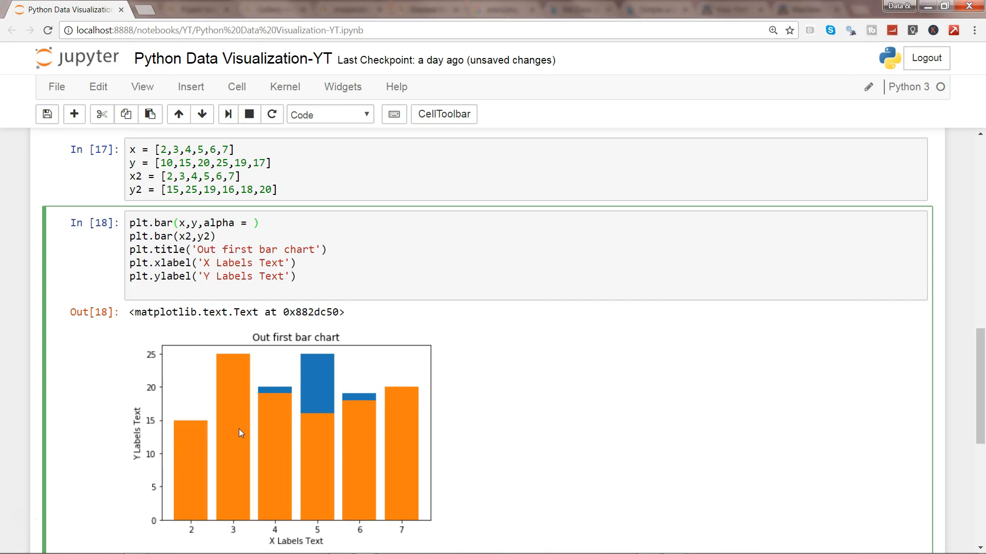
pyautogui.write('.5')
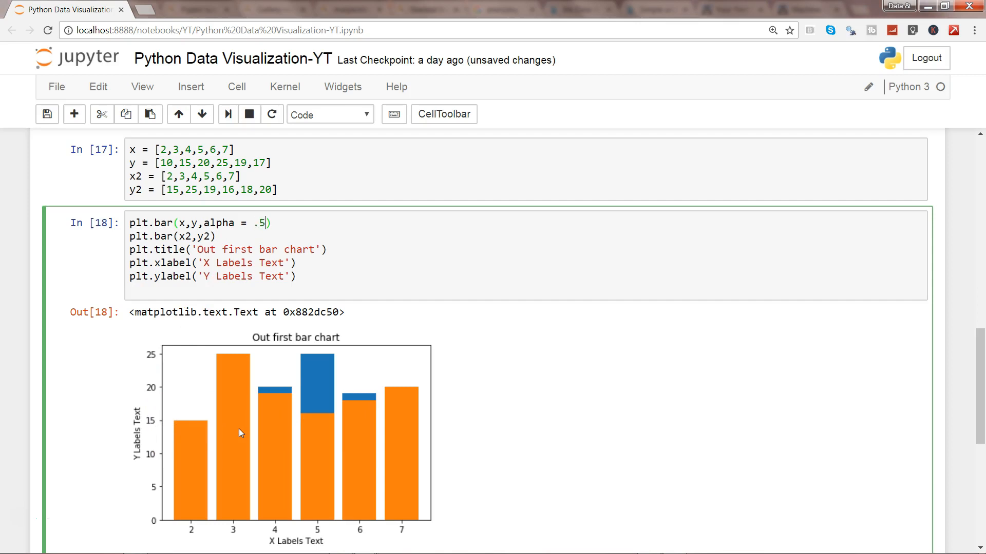
pyautogui.write(', a')
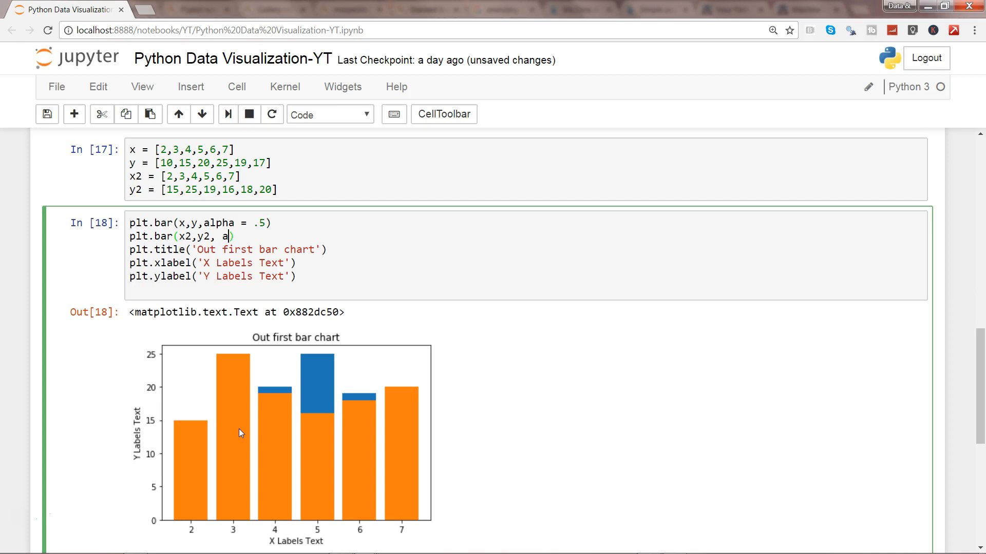
pyautogui.write('lpha=.5')
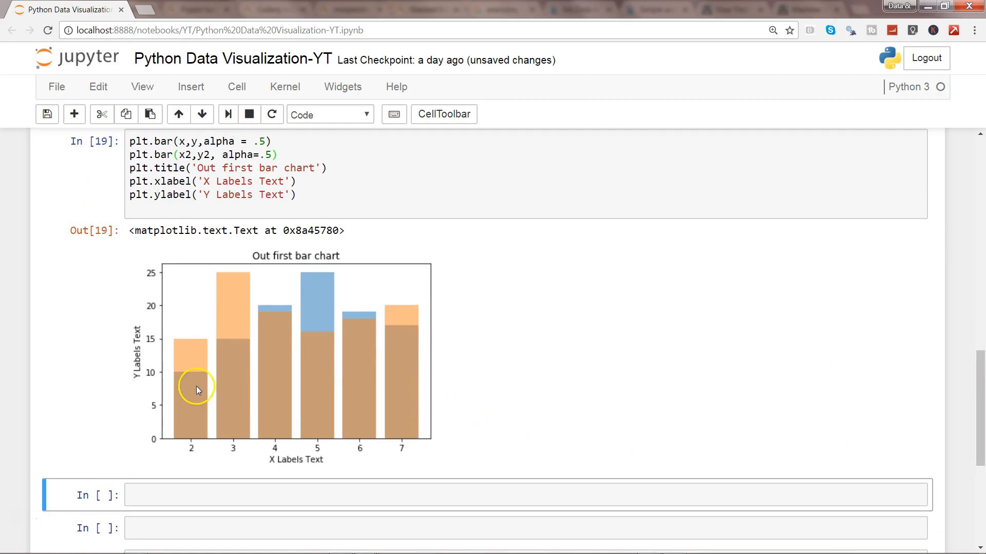
pyautogui.moveTo(259, 351)
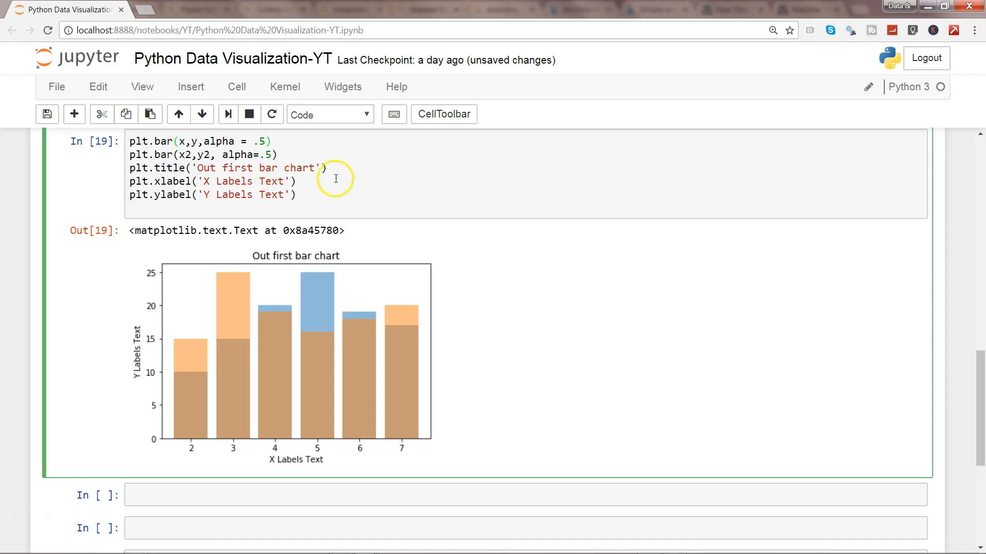
pyautogui.moveTo(337, 225)
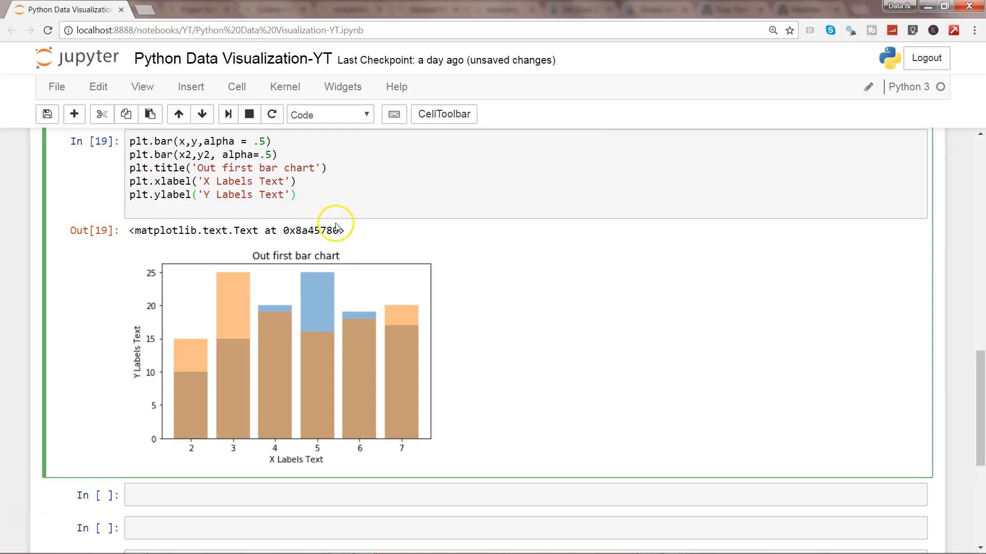
# Add plt.legend() and label the first bar series "First Chart".
pyautogui.write('plt.legend(')
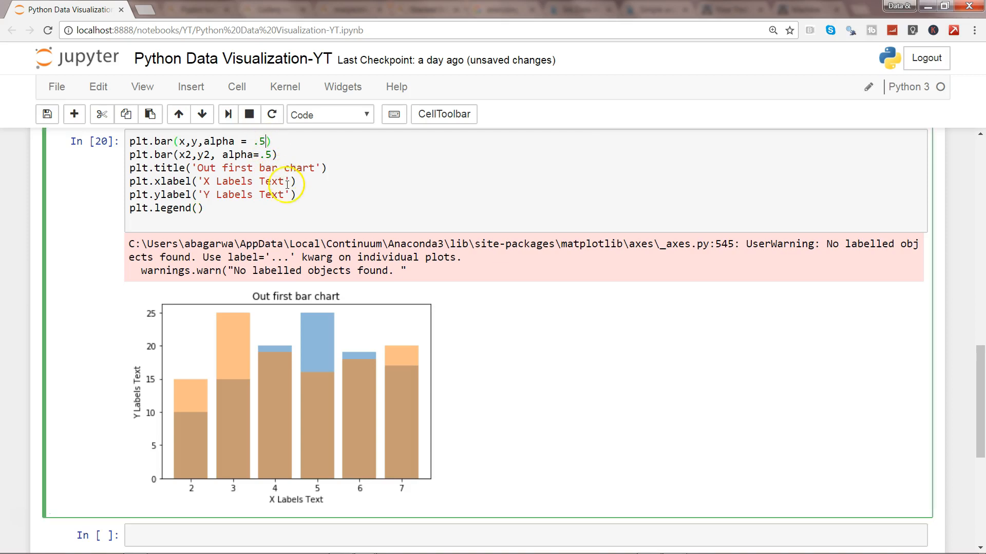
pyautogui.write(',')
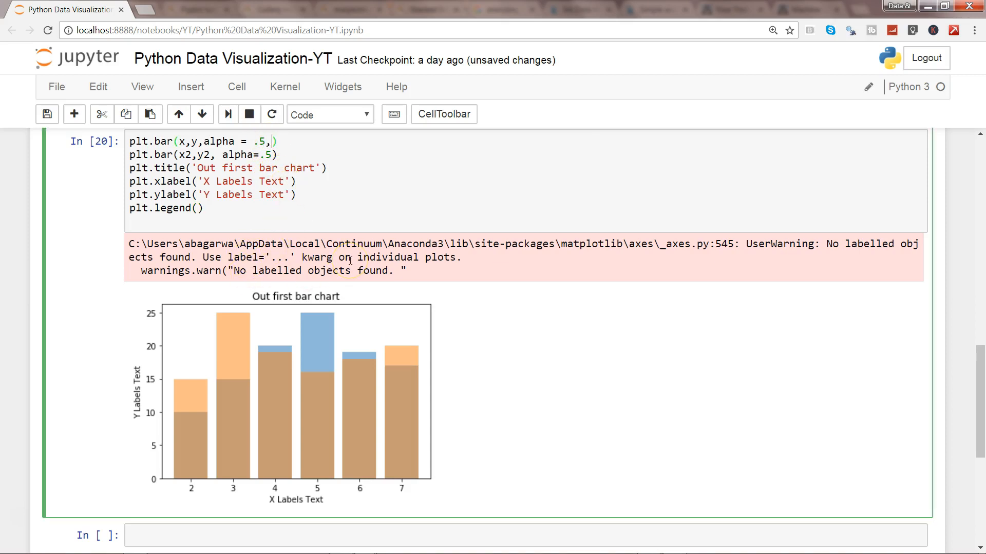
pyautogui.write('label=""')
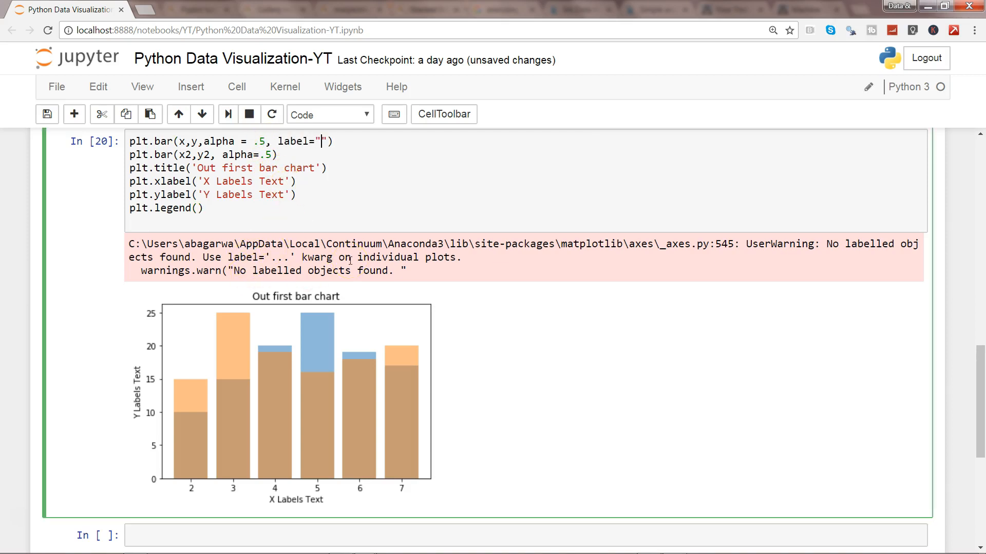
pyautogui.write('First C')
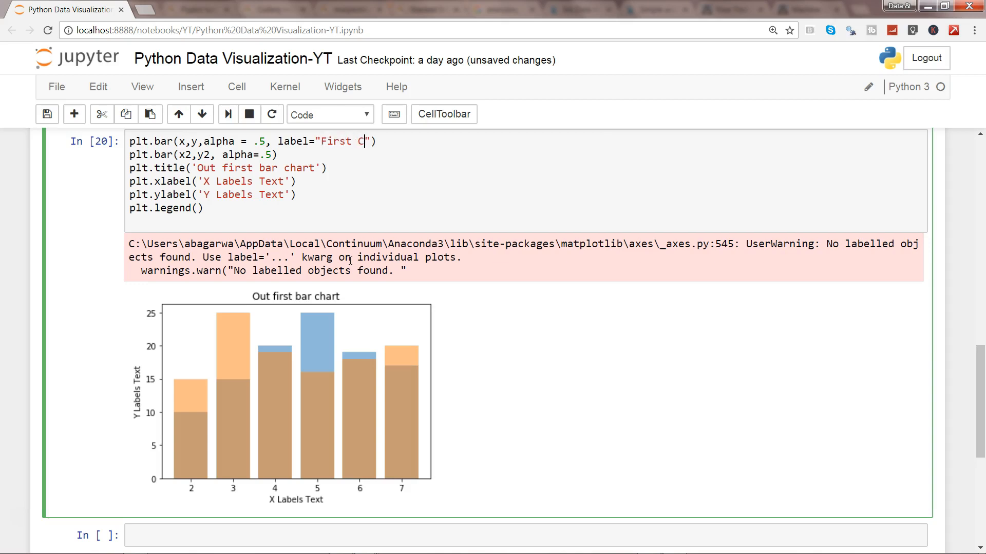
pyautogui.write('hart"')
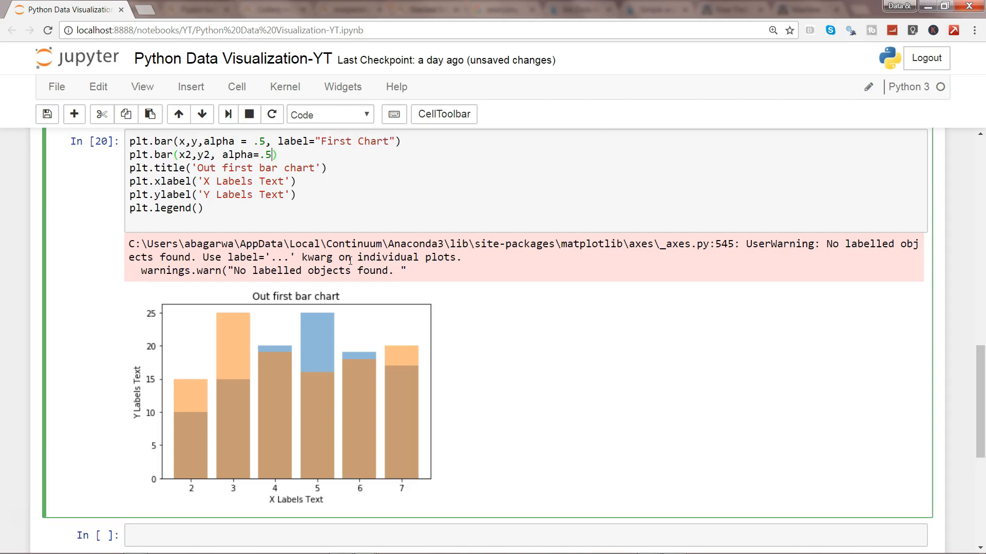
# Start the label for the second bar series and scroll to check the chart.
pyautogui.write(', lable = "Second Chart"')
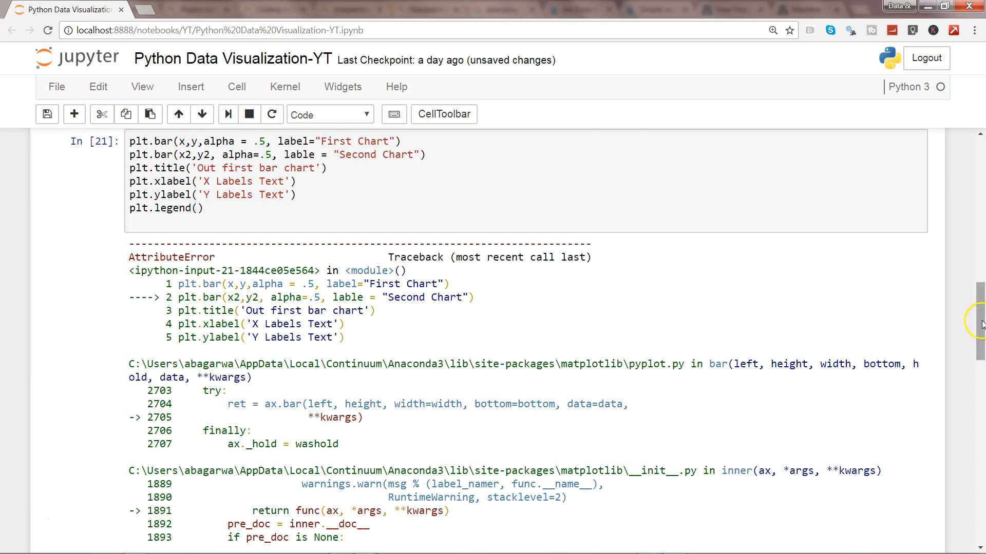
pyautogui.scroll(-3)
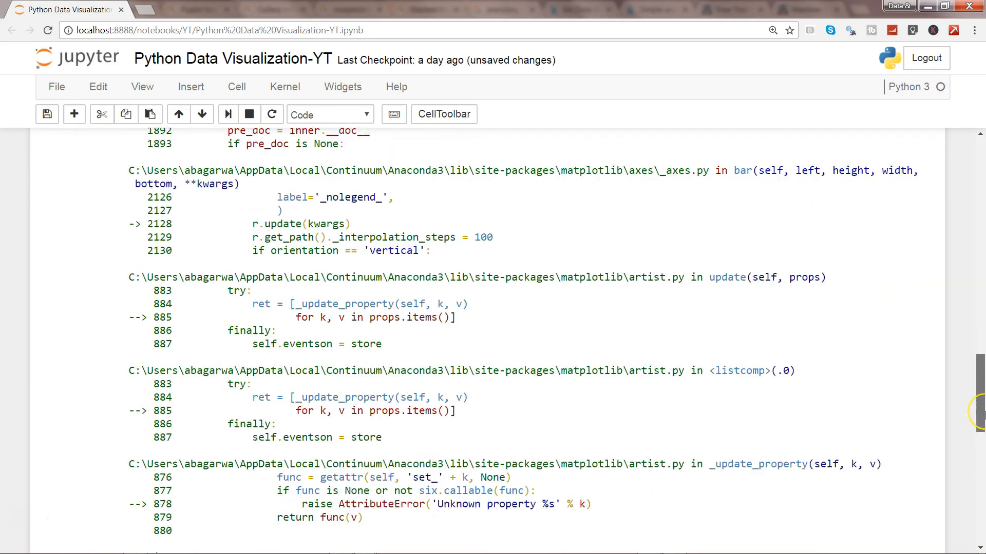
pyautogui.scroll(-3)
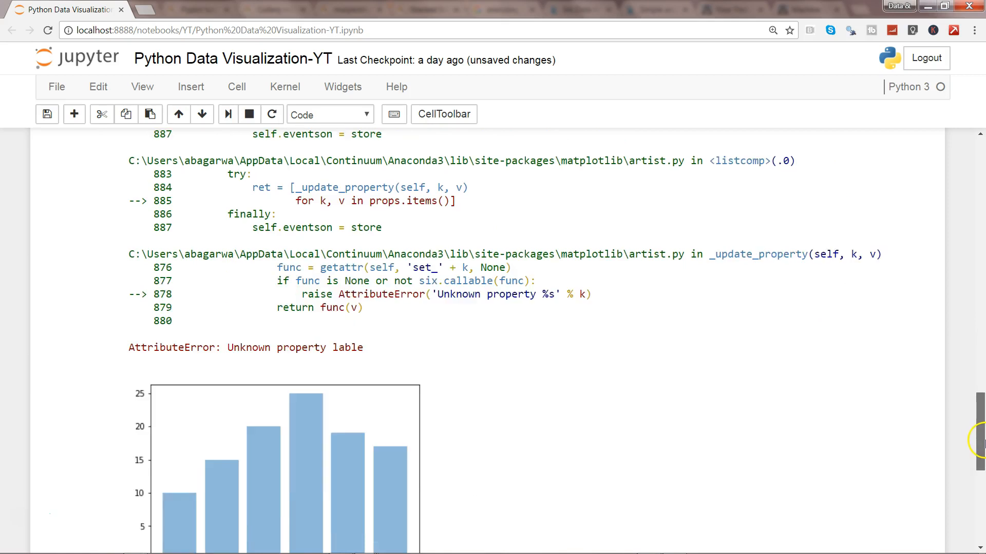
pyautogui.scroll(-3)
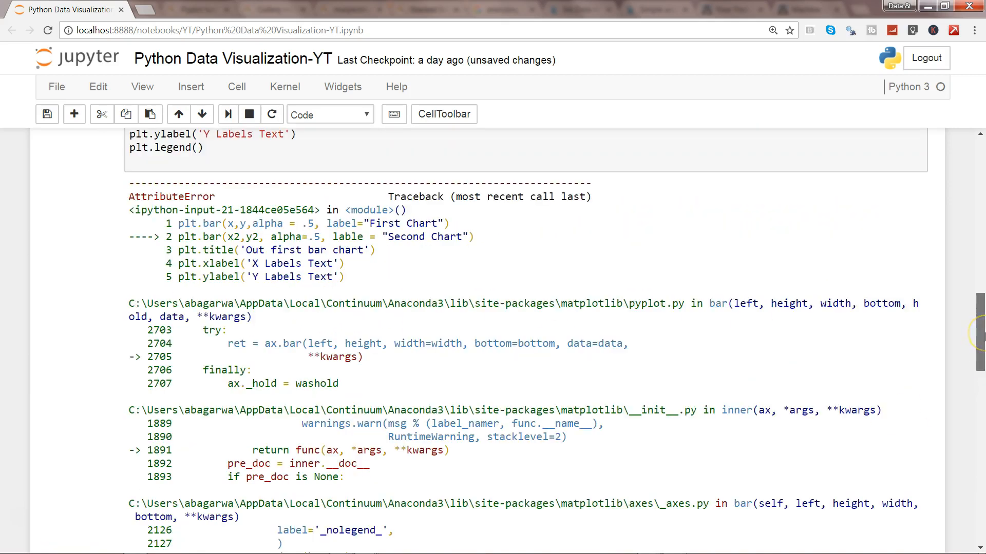
pyautogui.scroll(3)
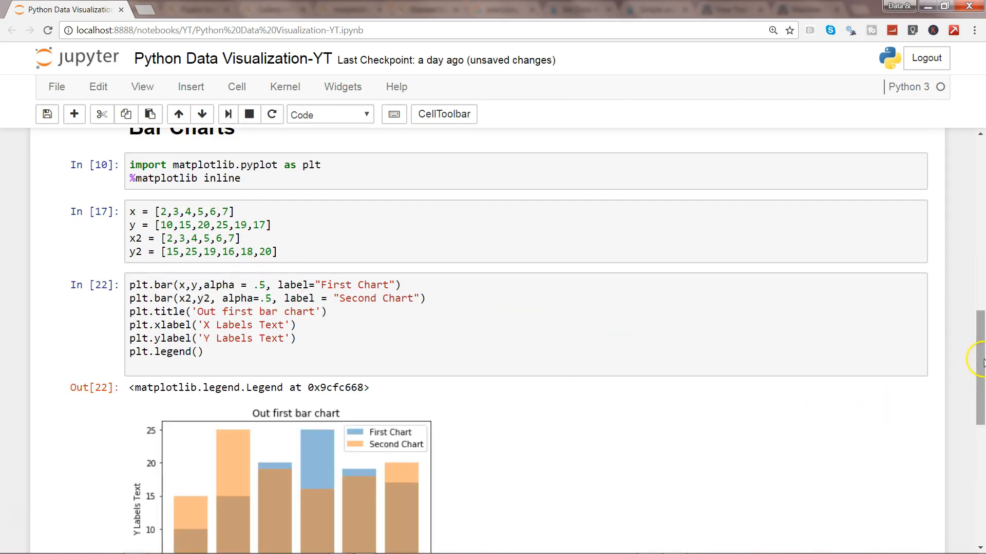
pyautogui.scroll(-3)
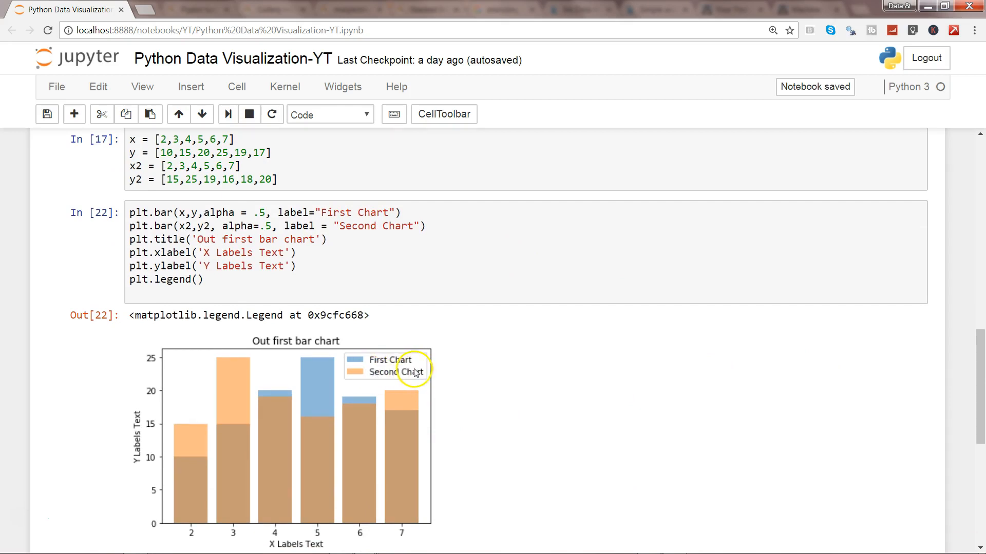
pyautogui.moveTo(406, 448)
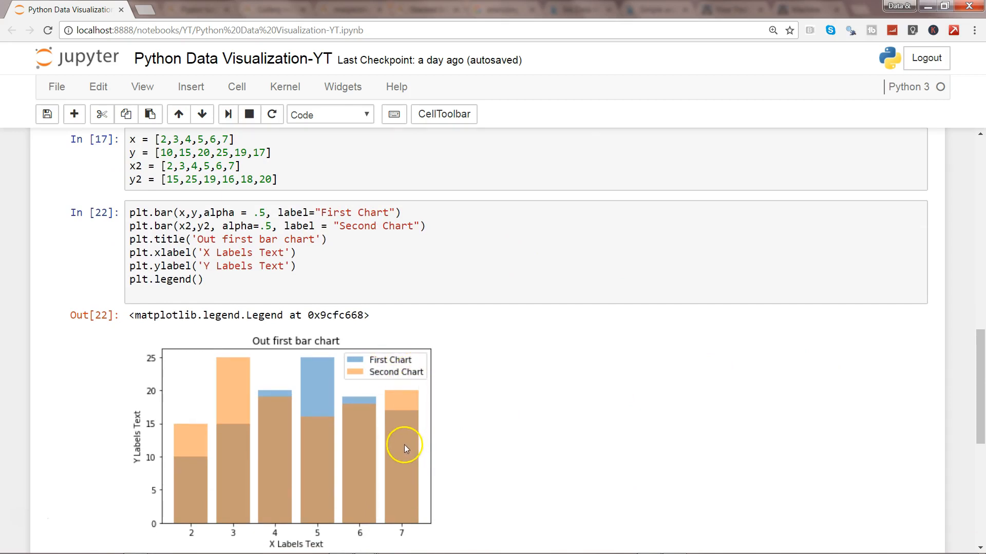
pyautogui.moveTo(407, 440)
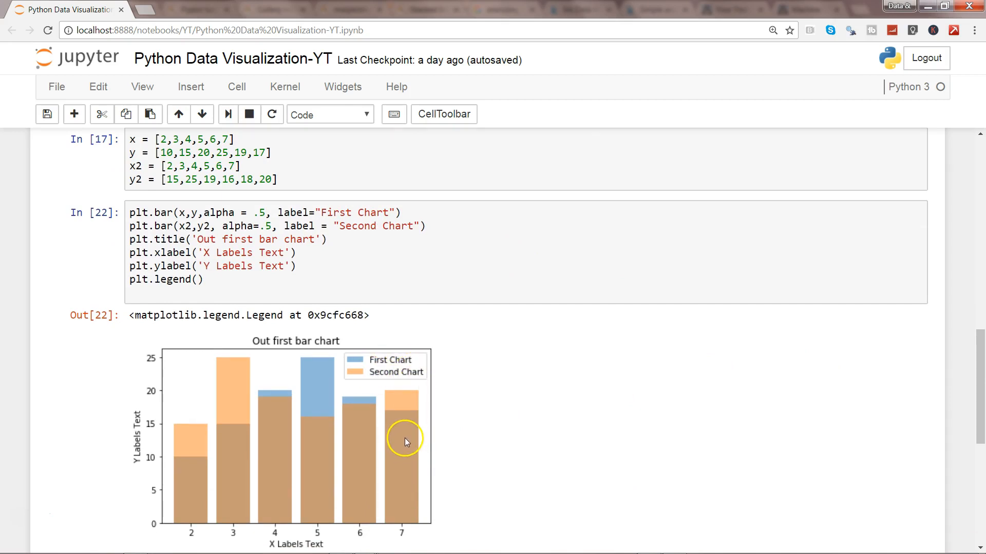
pyautogui.moveTo(394, 383)
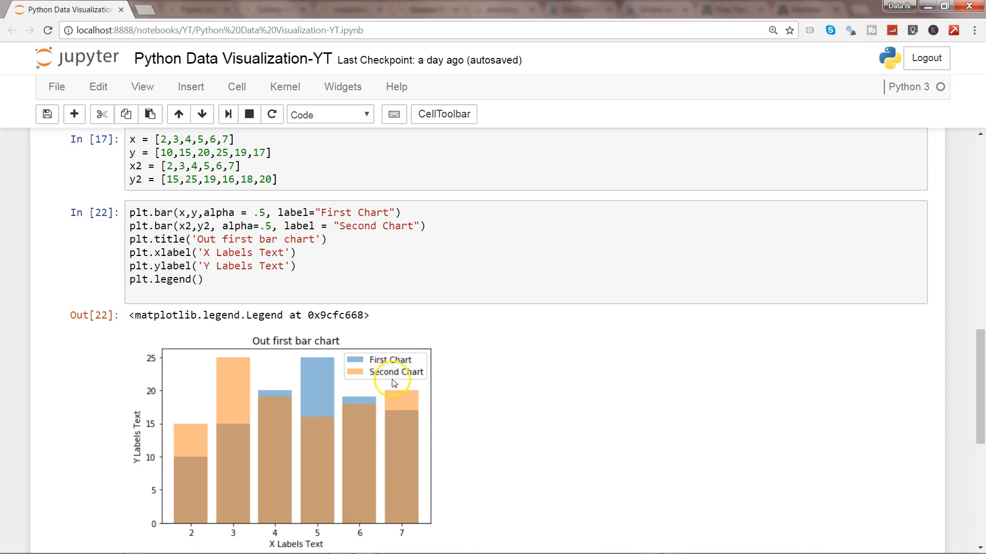
pyautogui.moveTo(409, 446)
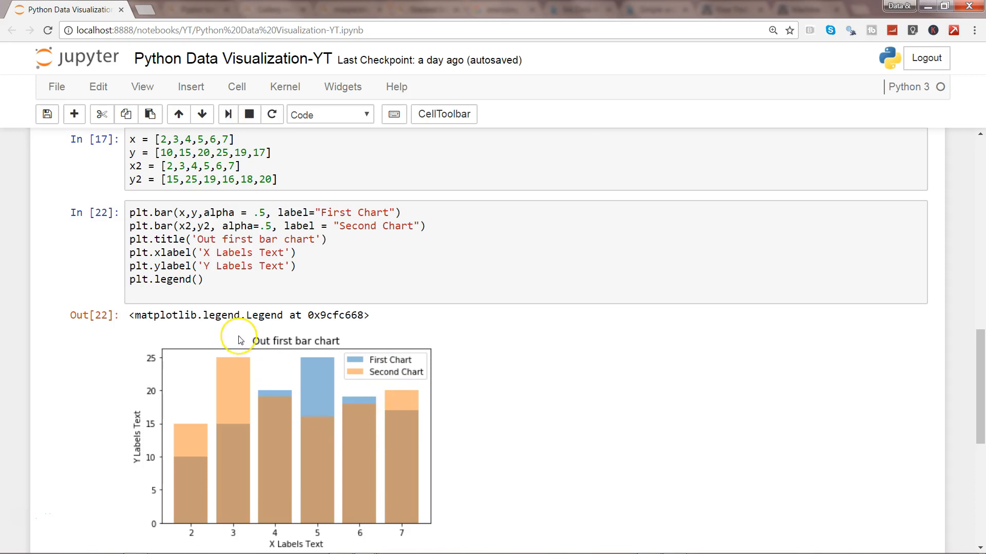
pyautogui.moveTo(395, 213)
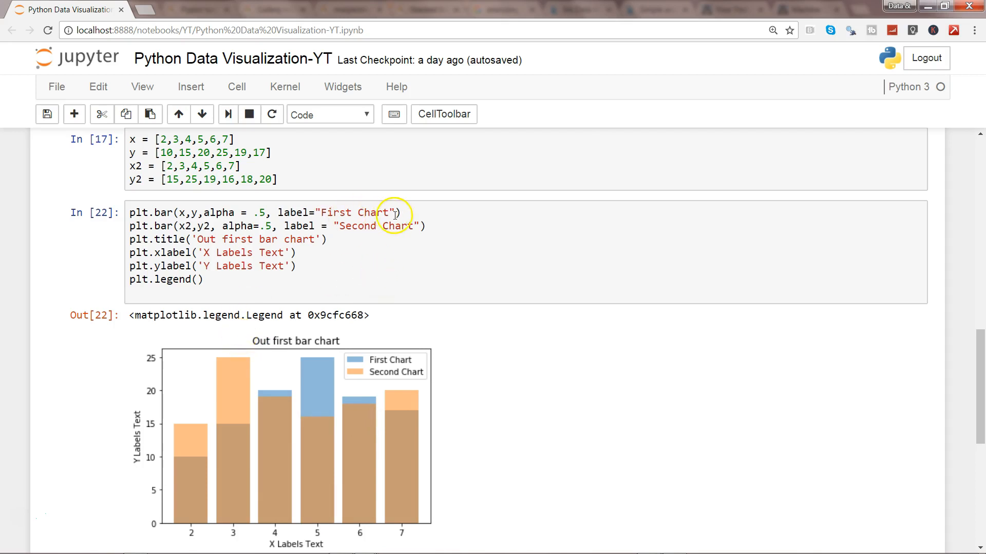
# Replace alpha with width in the bar calls, setting the first width to .9.
pyautogui.click(403, 261)
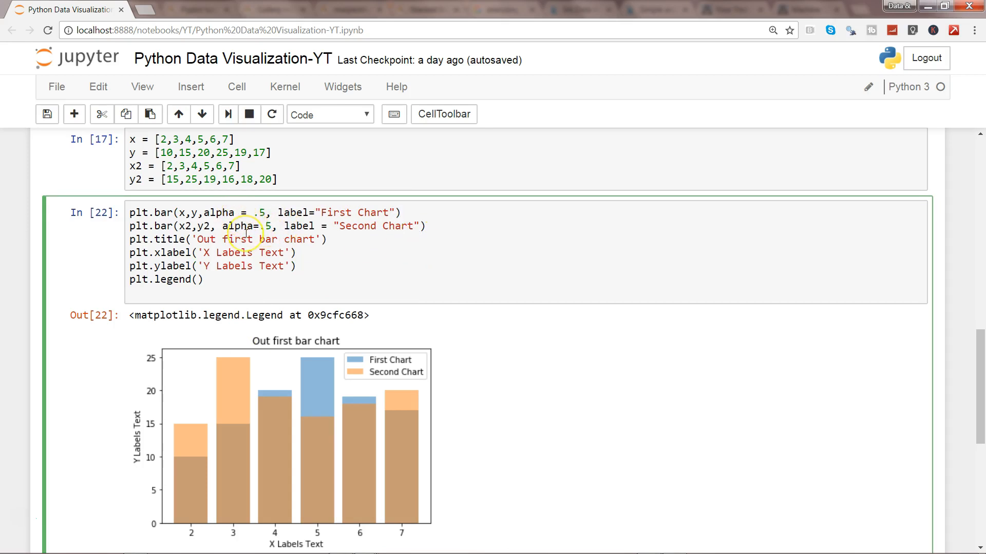
pyautogui.write('widt')
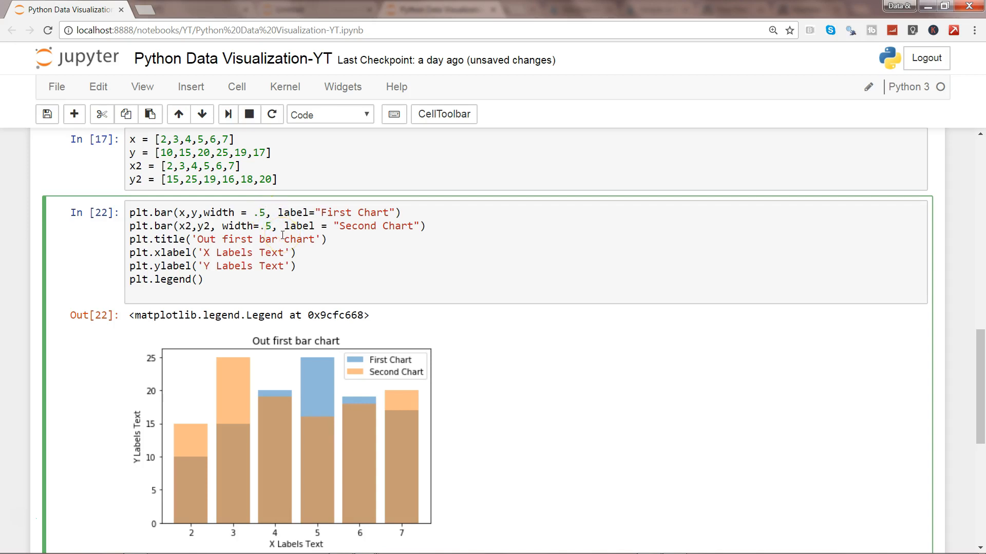
pyautogui.press('Backspace')
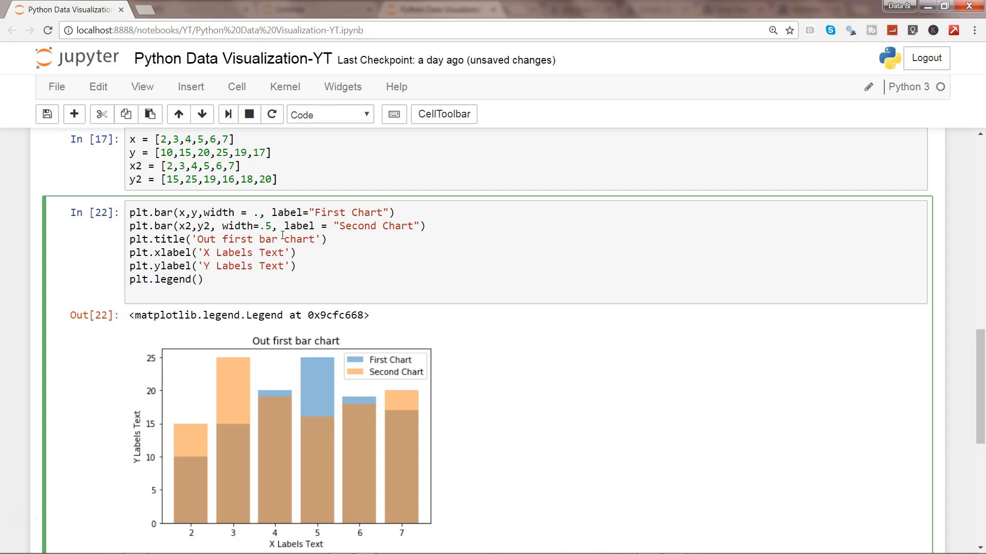
pyautogui.write('9')
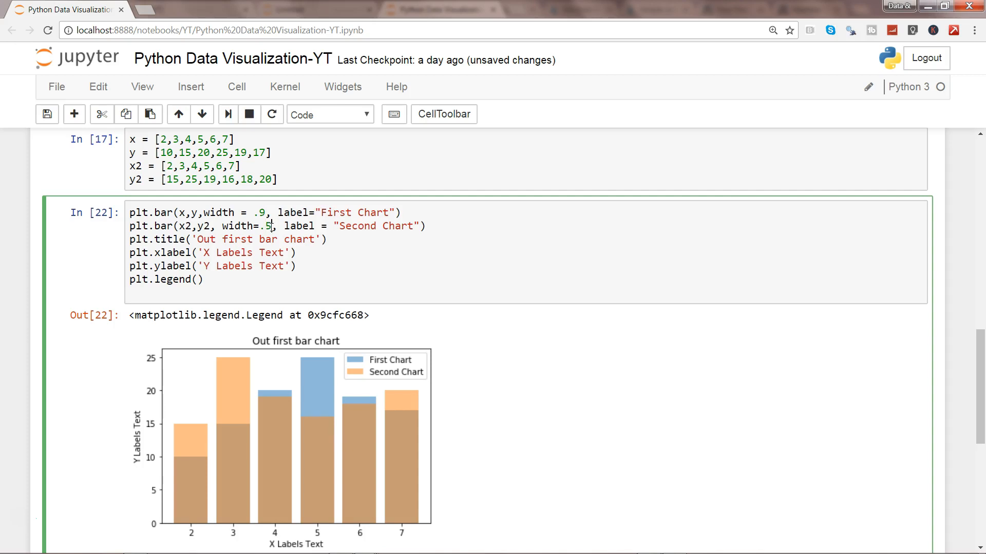
pyautogui.press('BackSpace')
pyautogui.write('7')
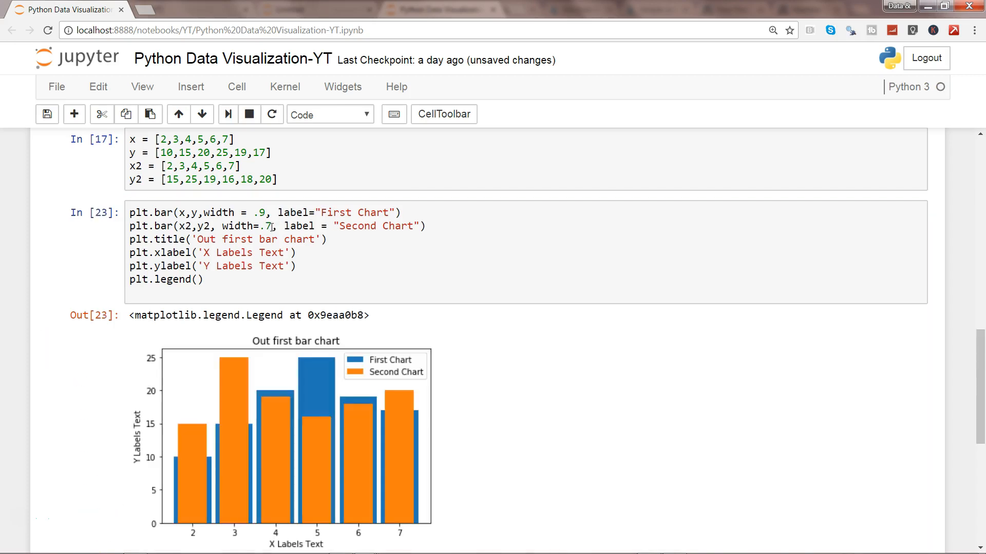
pyautogui.moveTo(858, 410)
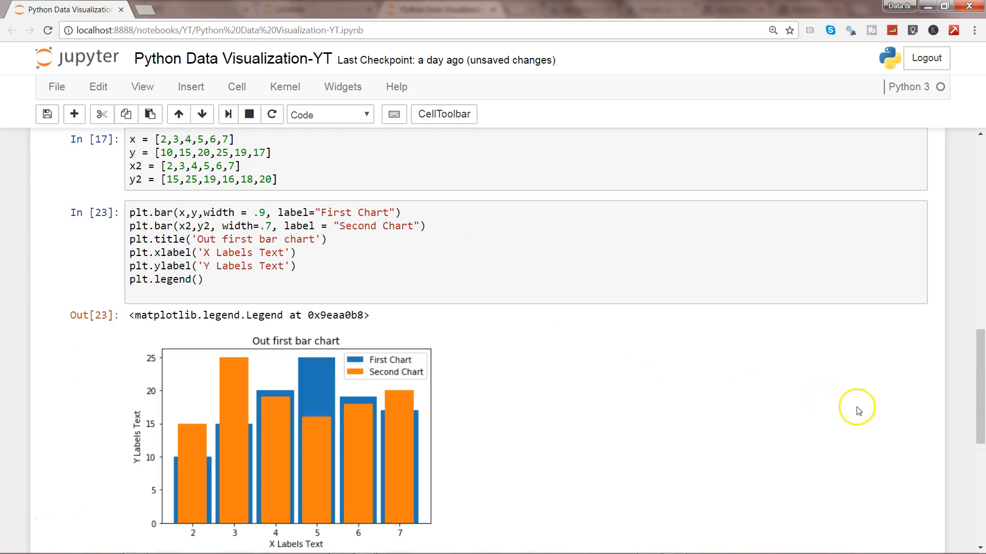
pyautogui.scroll(-3)
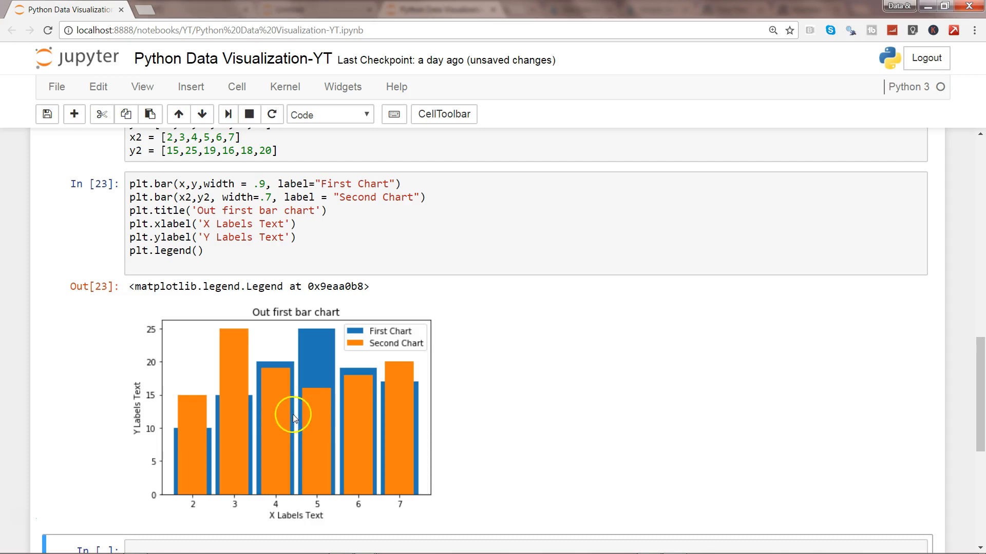
pyautogui.moveTo(295, 420)
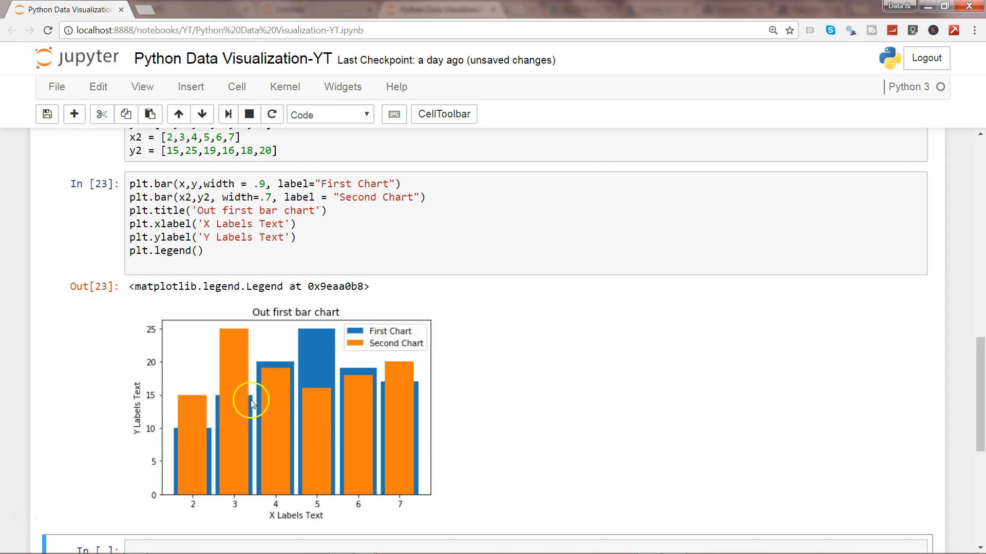
pyautogui.moveTo(240, 451)
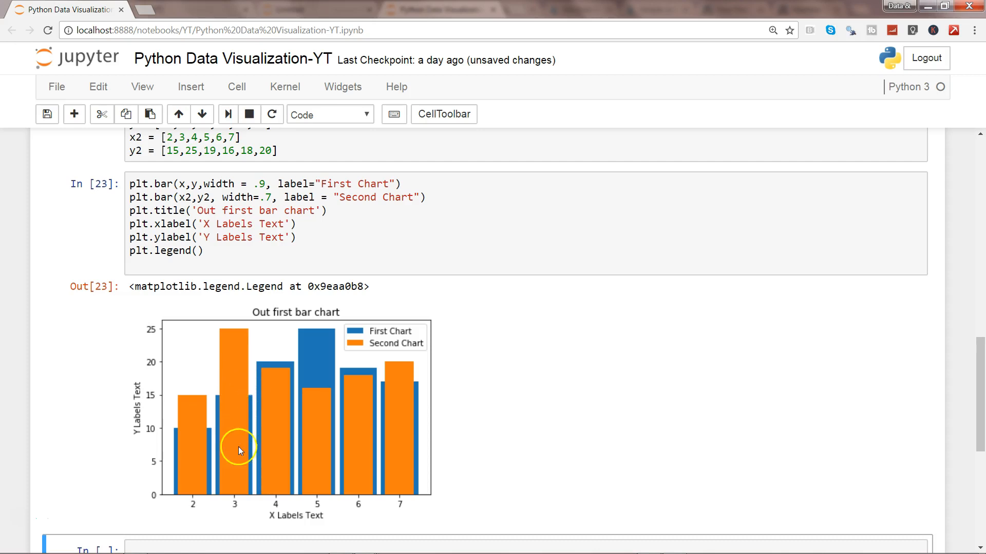
pyautogui.moveTo(224, 406)
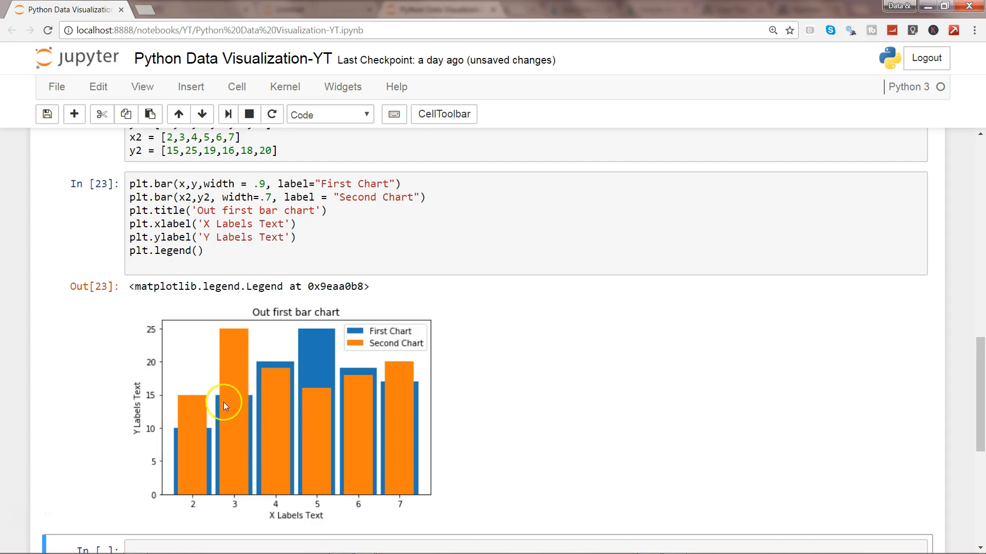
pyautogui.moveTo(246, 405)
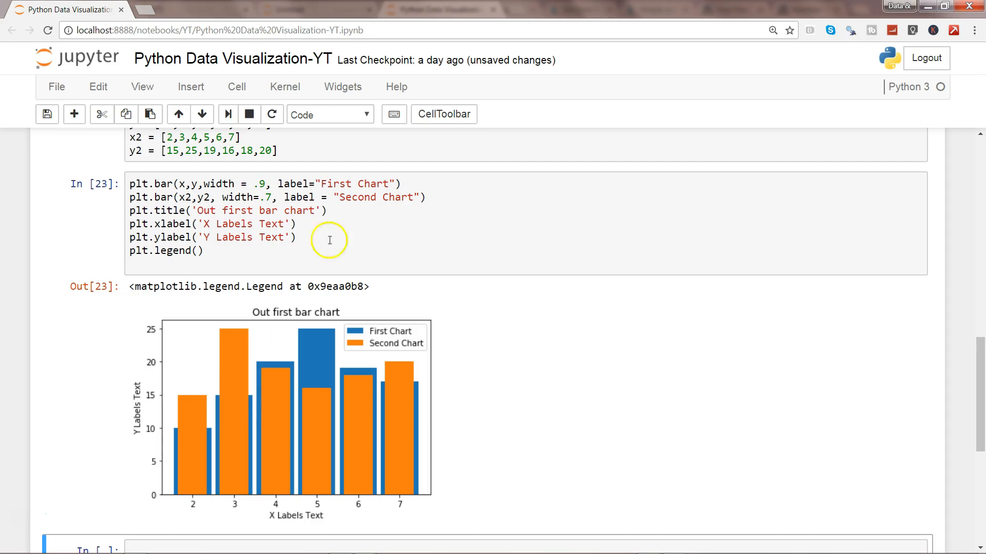
pyautogui.moveTo(350, 240)
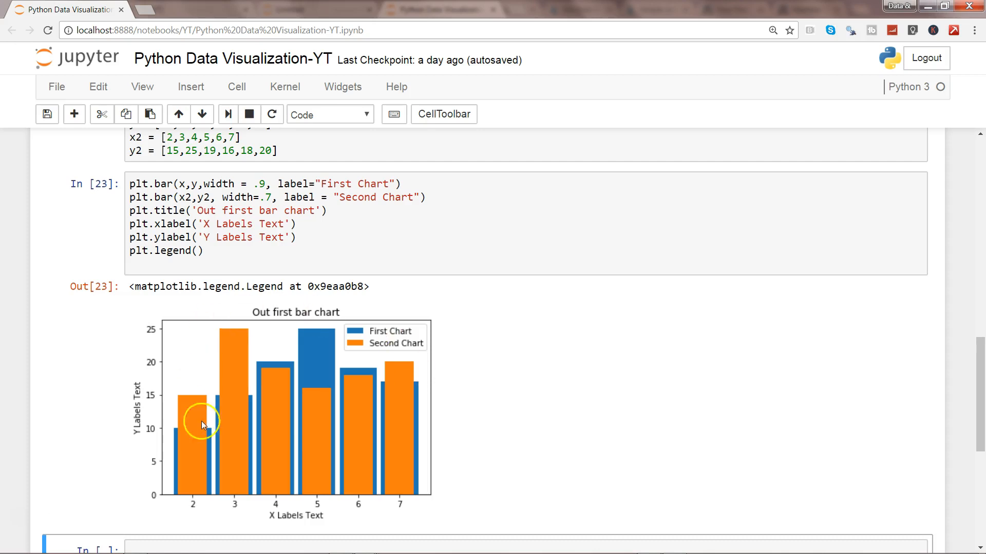
pyautogui.moveTo(261, 361)
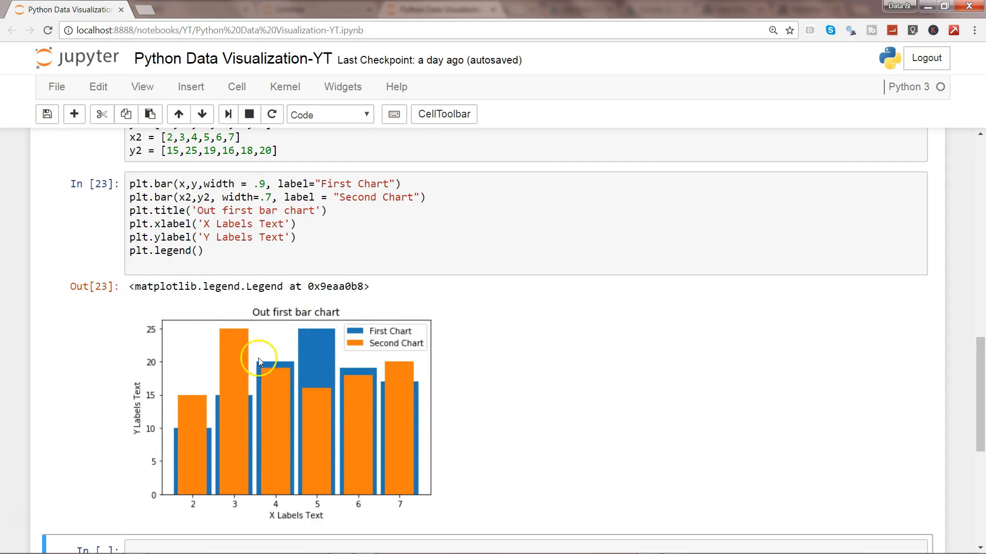
# Insert plt.figure(figsize=(10,5)) as the cell's first line and rerun the cell to widen the chart.
pyautogui.click(134, 197)
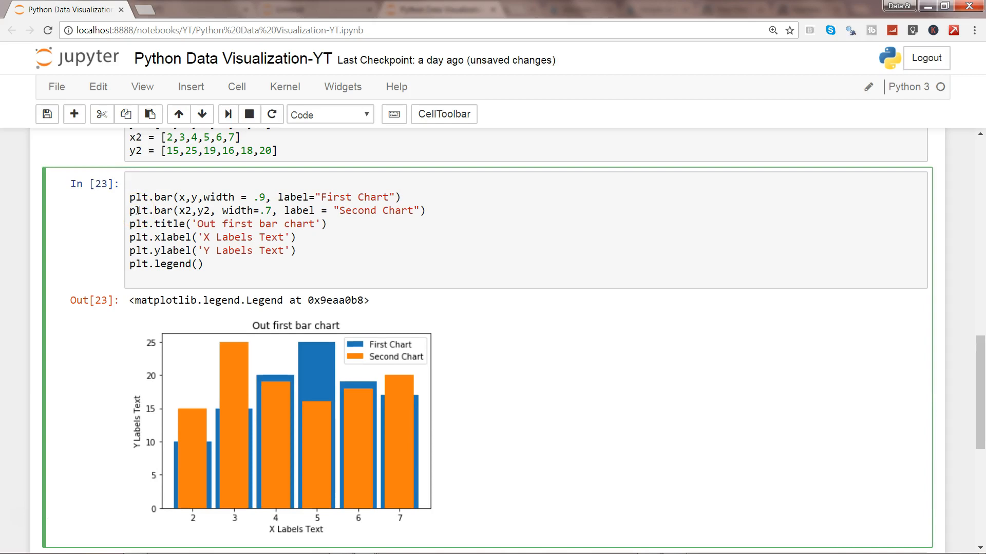
pyautogui.write('plt.fi')
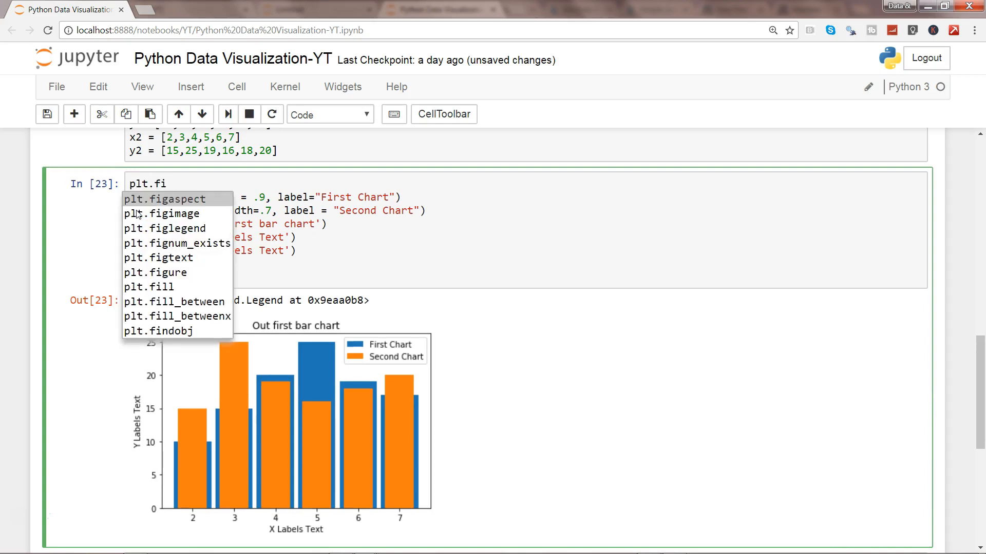
pyautogui.click(156, 273)
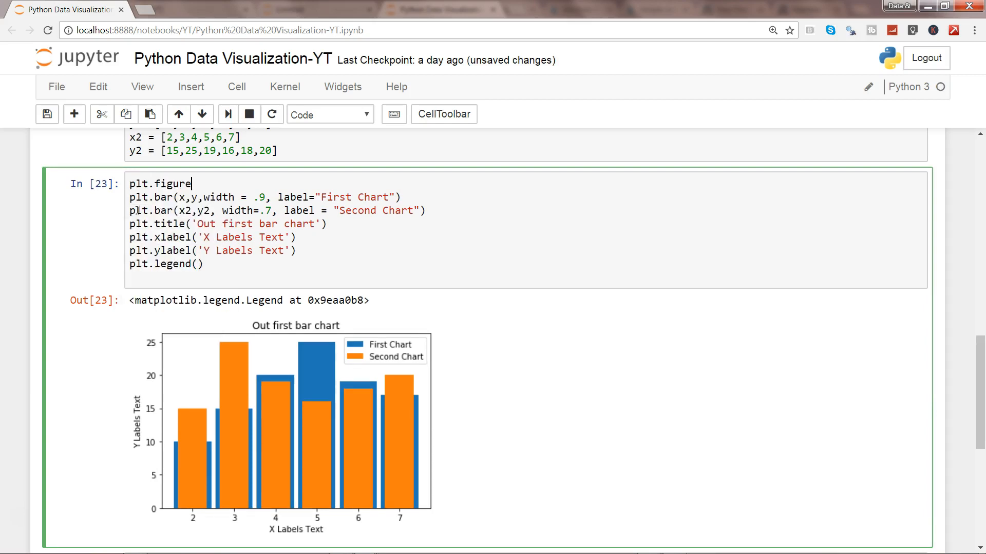
pyautogui.write('(figsize=')
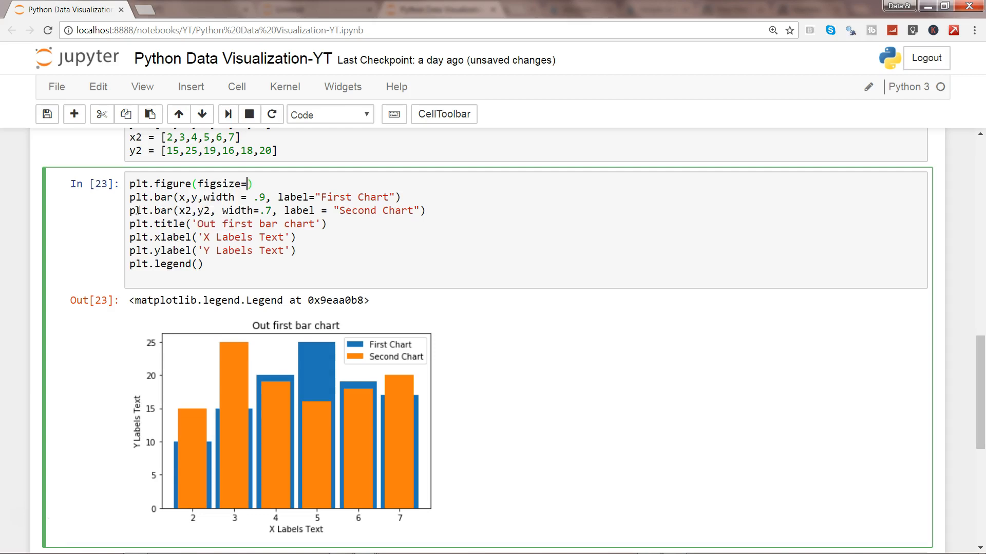
pyautogui.write(')')
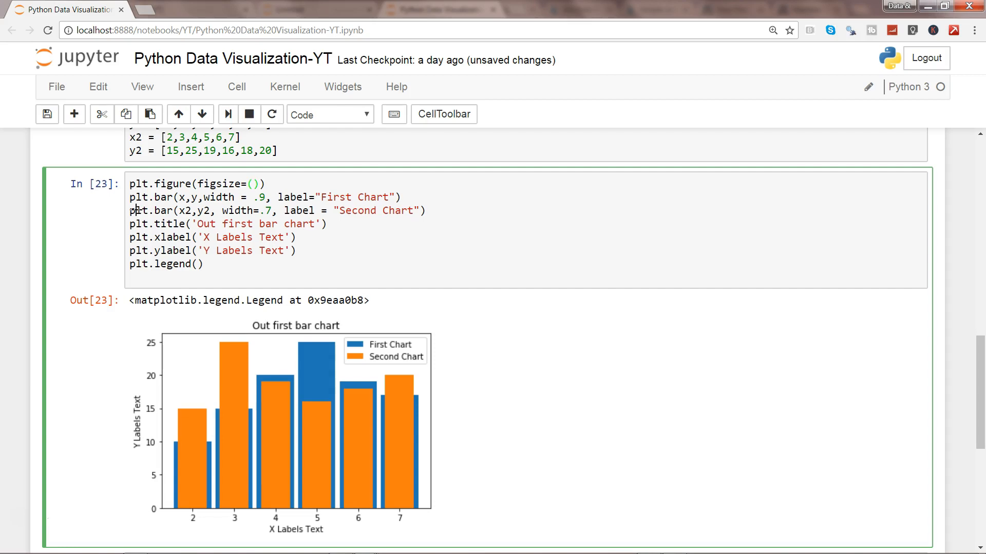
pyautogui.write('10')
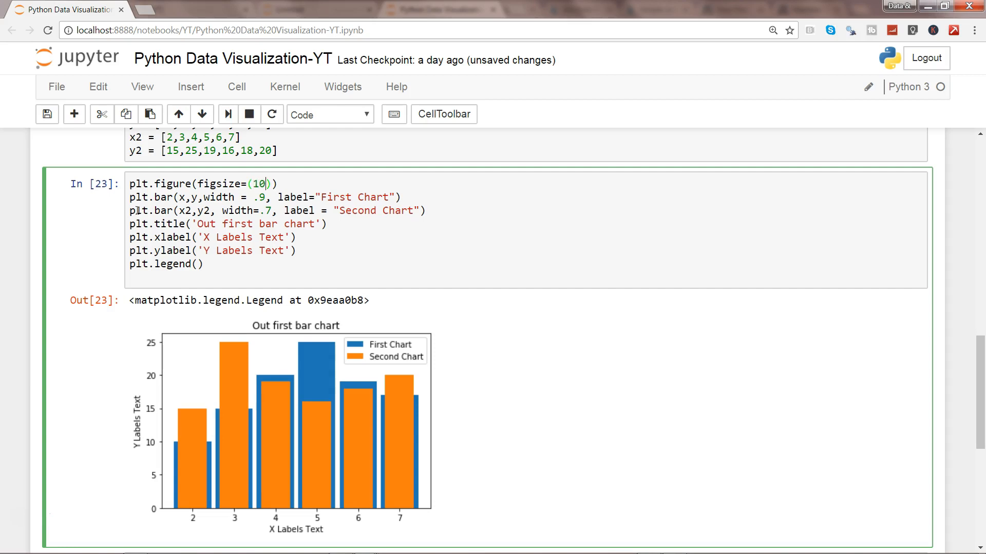
pyautogui.write(',5')
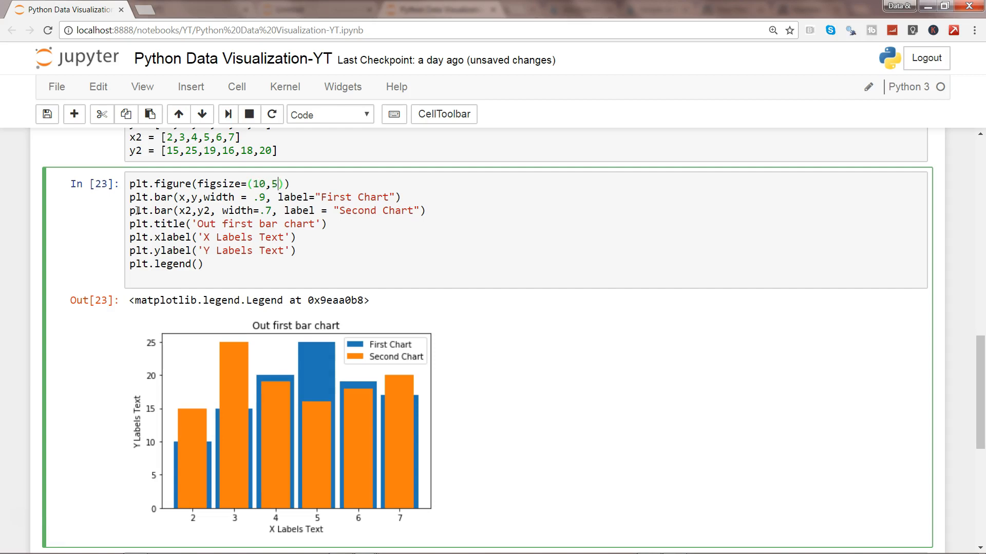
pyautogui.press('Shift+Enter')
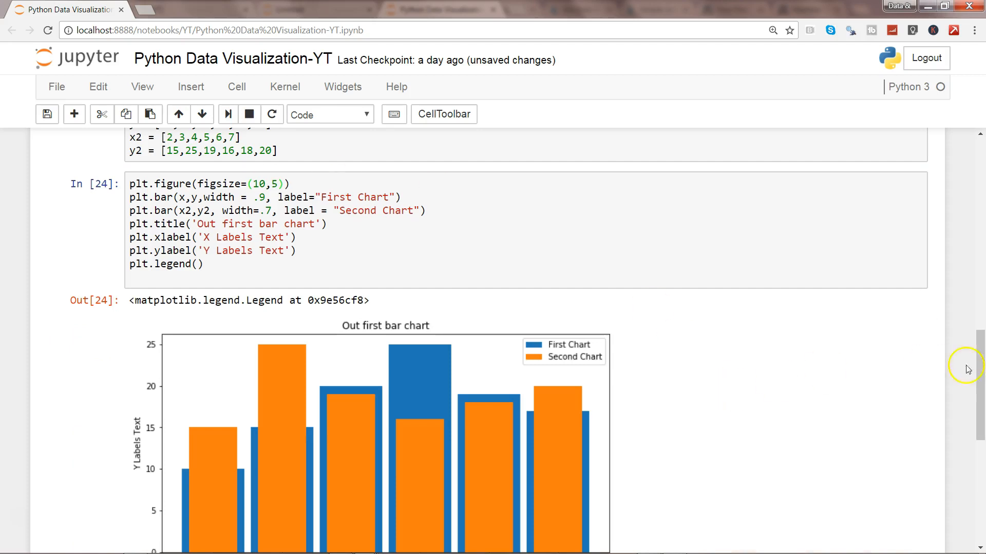
# Scroll down and place the cursor in the plt.figure figsize values to change them to (15,5).
pyautogui.scroll(-3)
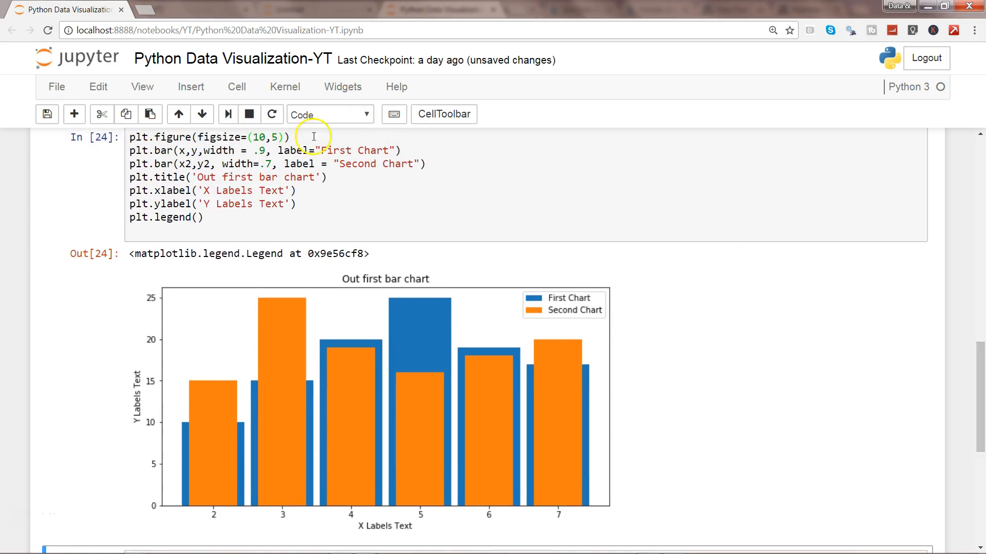
pyautogui.click(278, 150)
pyautogui.write('5')
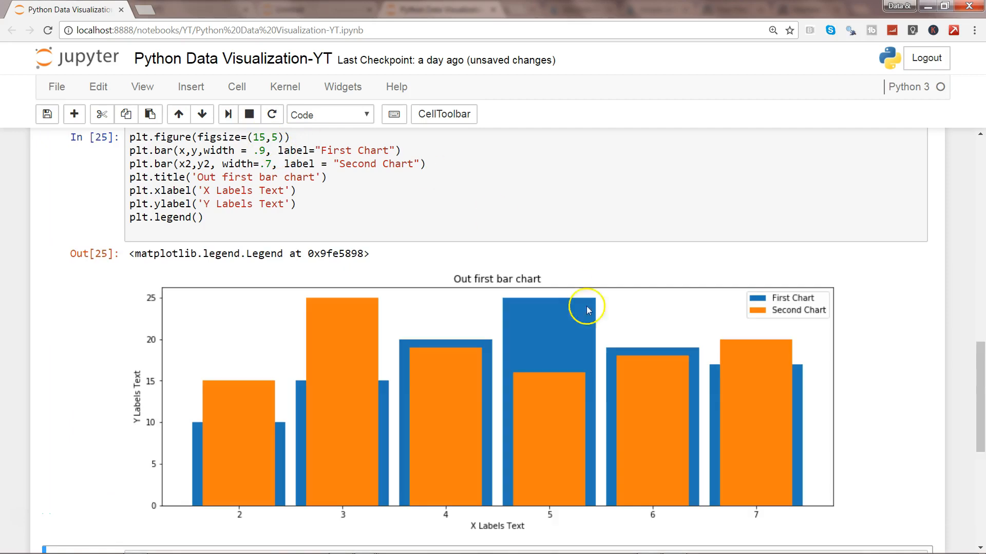
pyautogui.moveTo(551, 416)
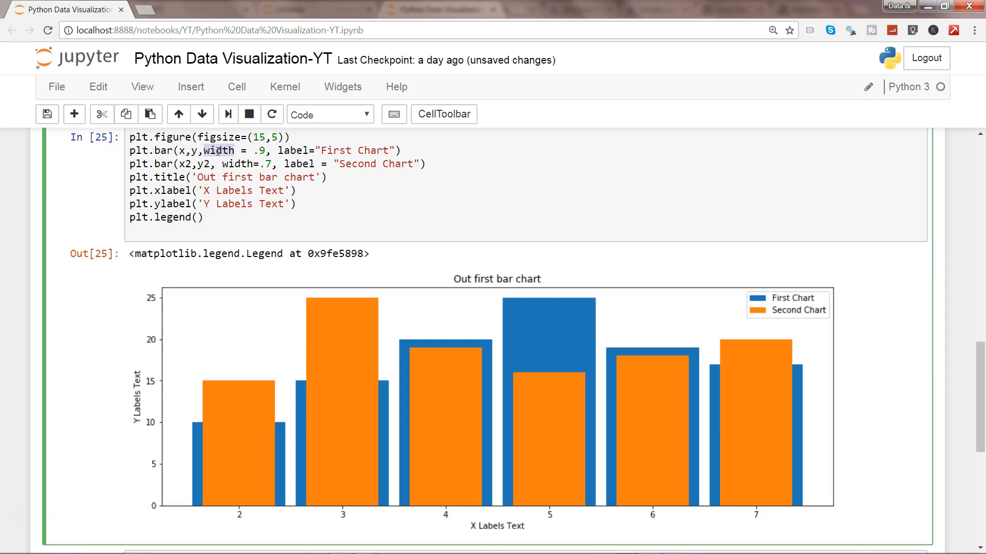
pyautogui.moveTo(981, 366)
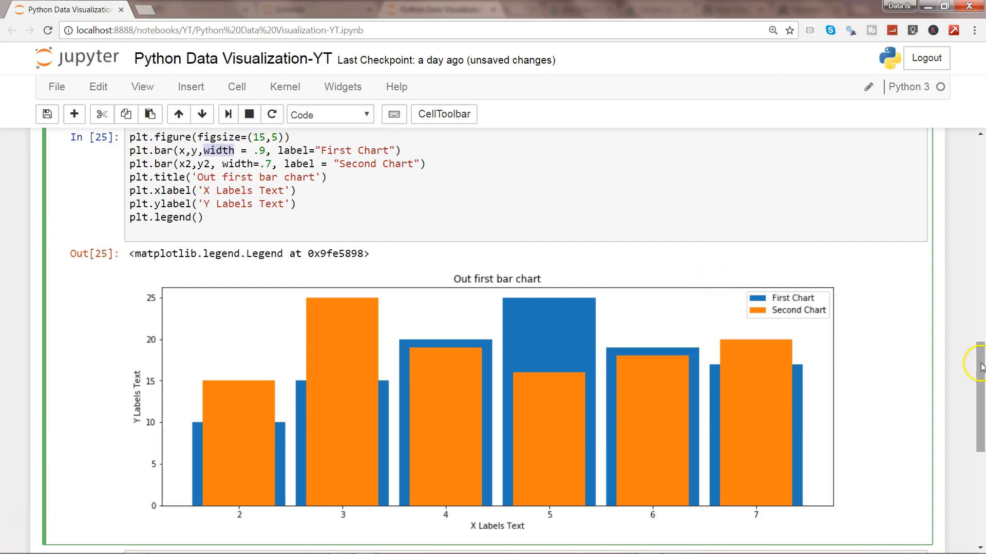